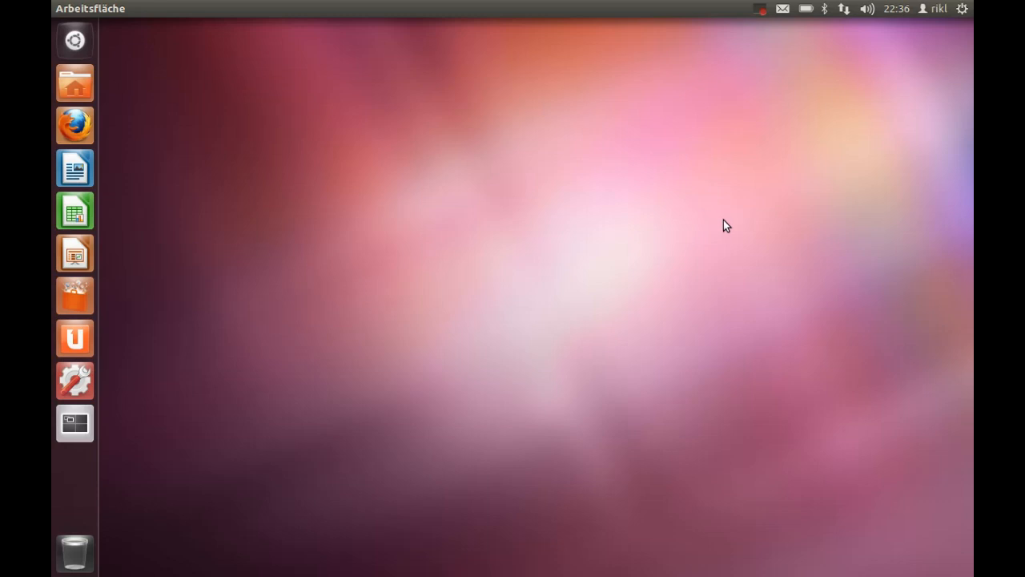
pyautogui.moveTo(75, 295)
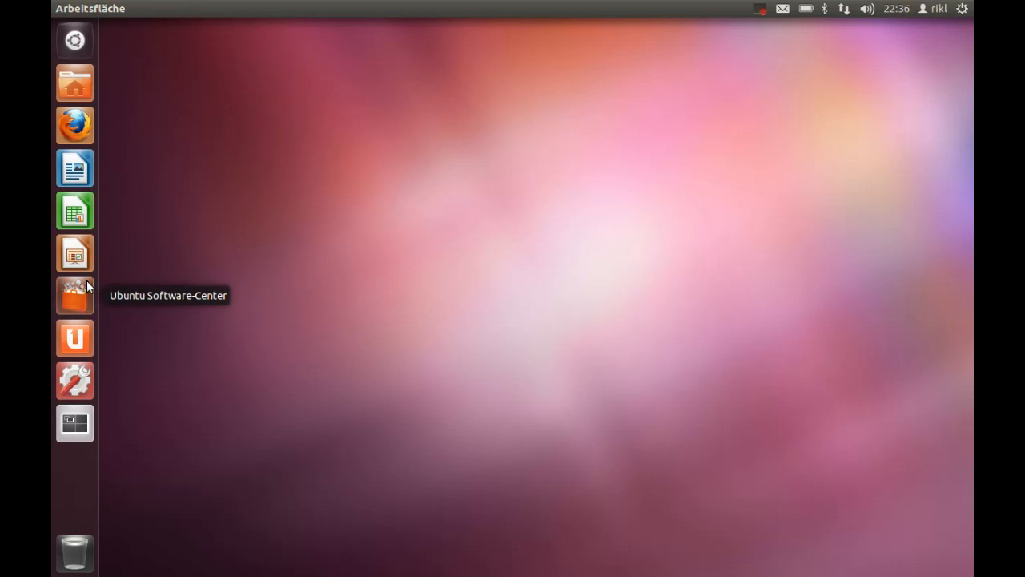
# Step: Search Ubuntu Software Center for 'R-base' and view the installed GNU R details page
pyautogui.click(74, 295)
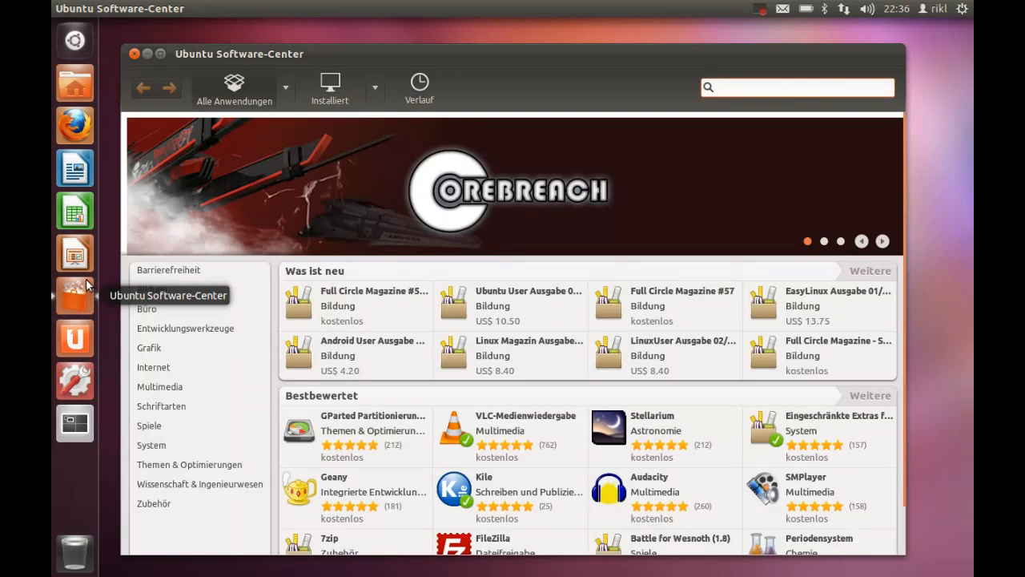
pyautogui.click(797, 86)
pyautogui.write('R')
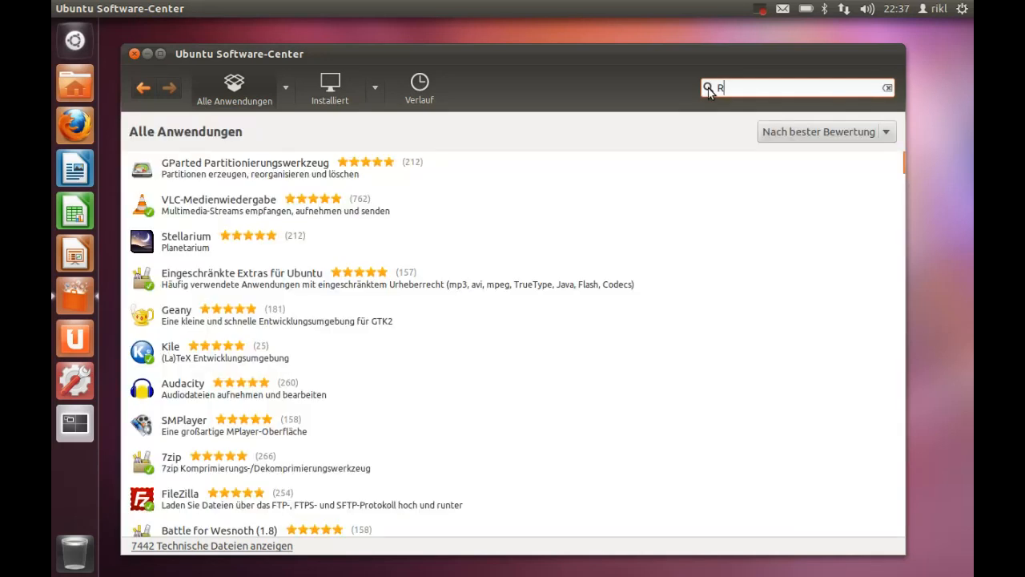
pyautogui.moveTo(271, 292)
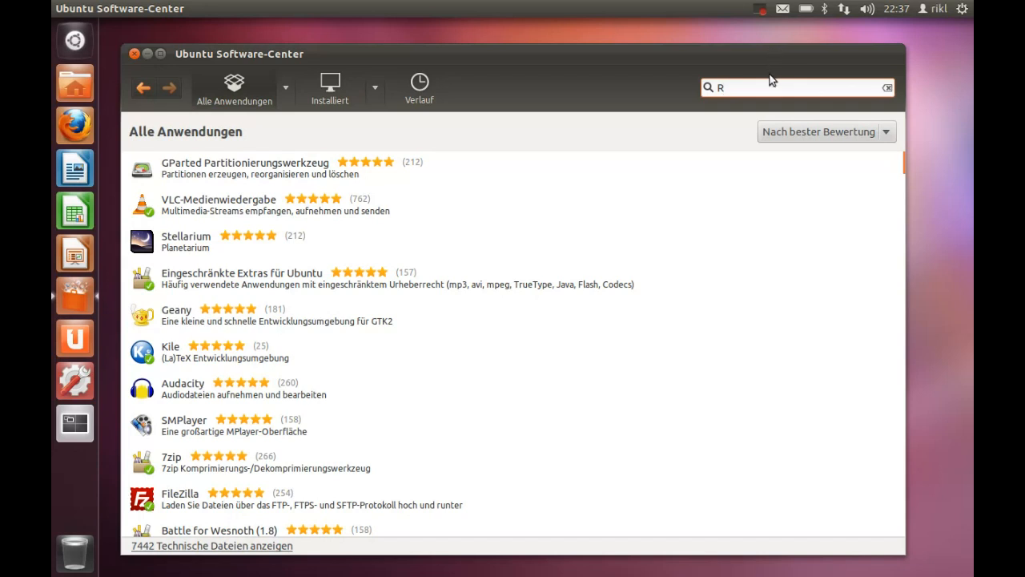
pyautogui.write('-base')
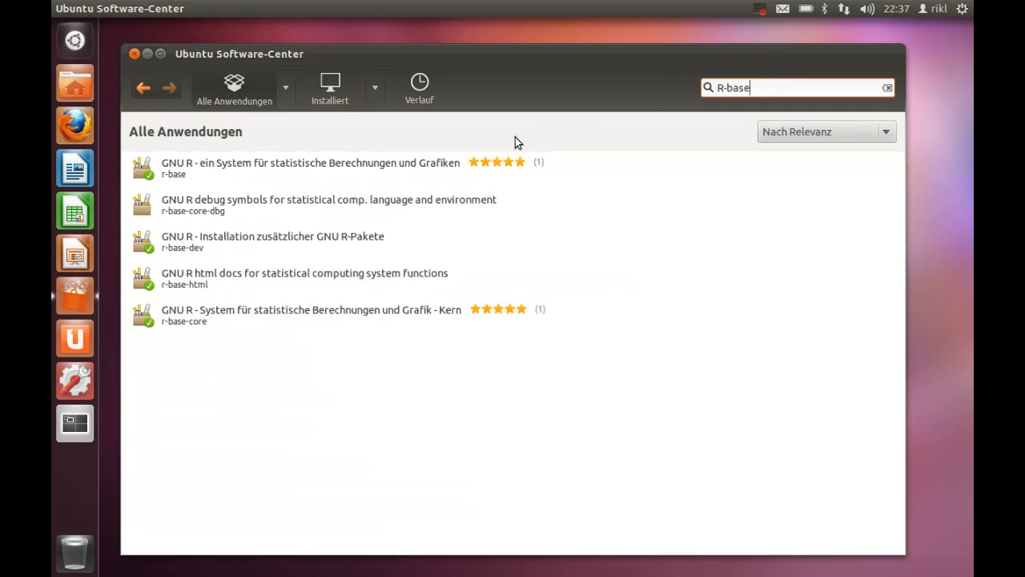
pyautogui.moveTo(197, 177)
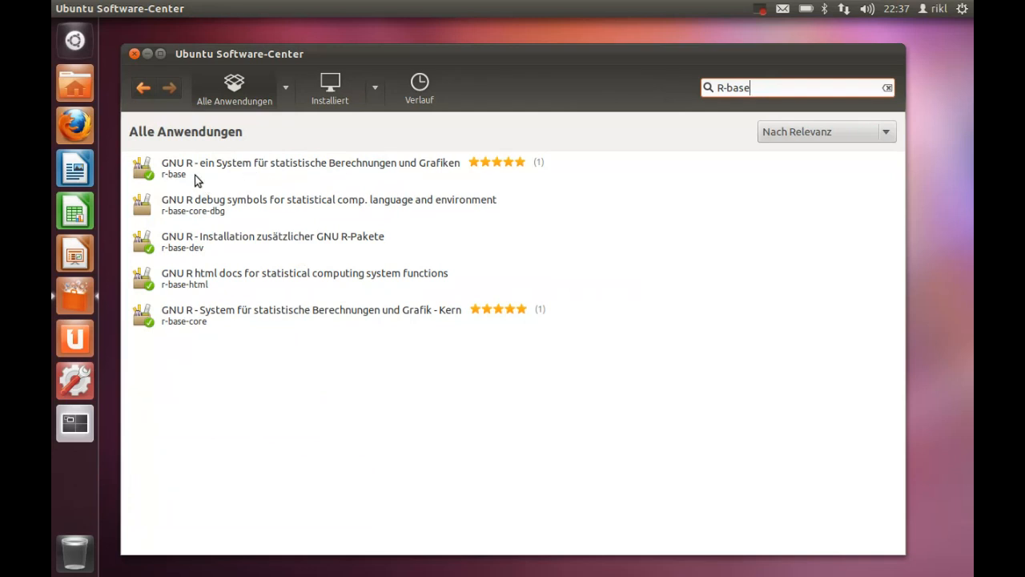
pyautogui.moveTo(224, 172)
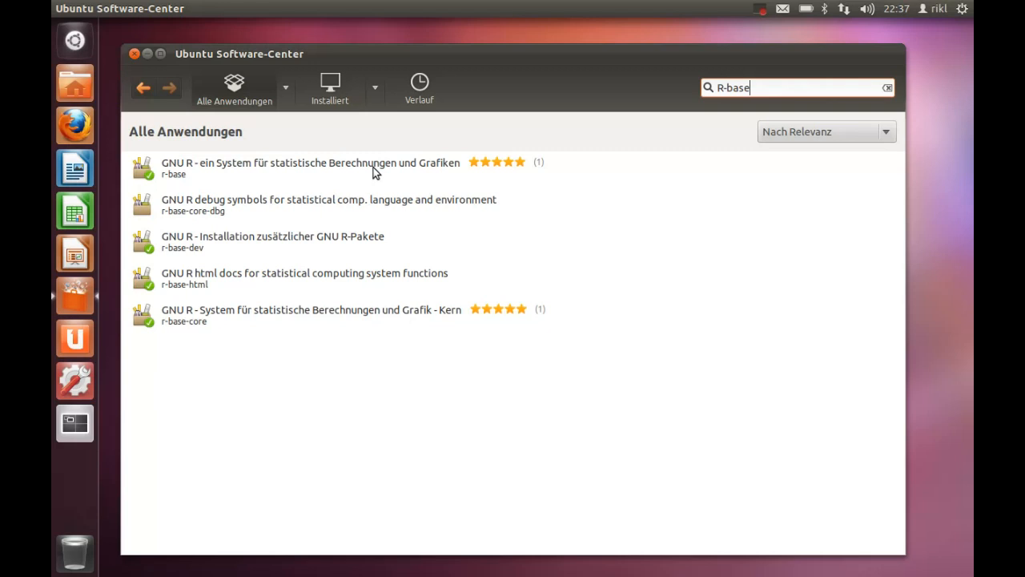
pyautogui.moveTo(238, 168)
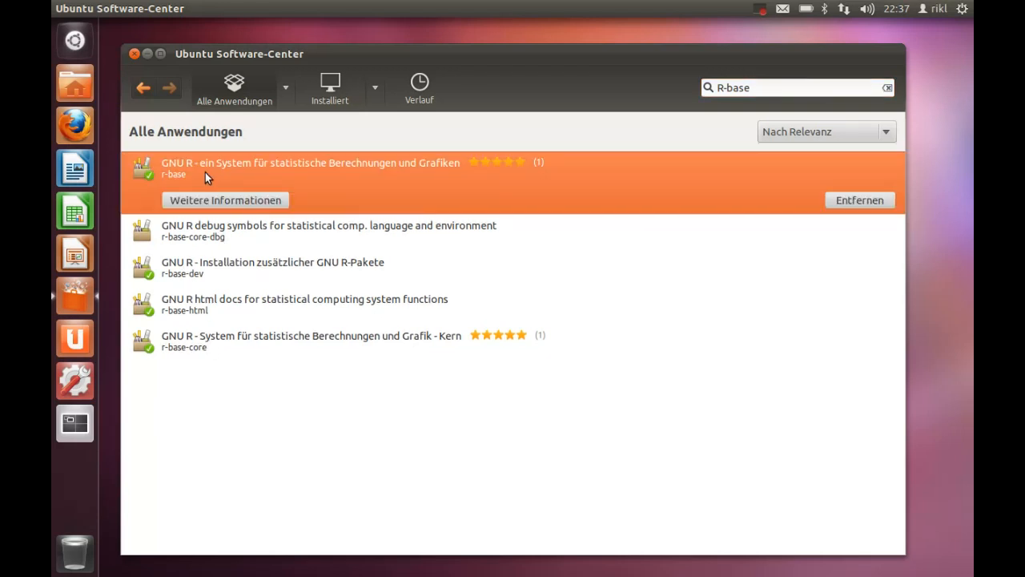
pyautogui.click(225, 200)
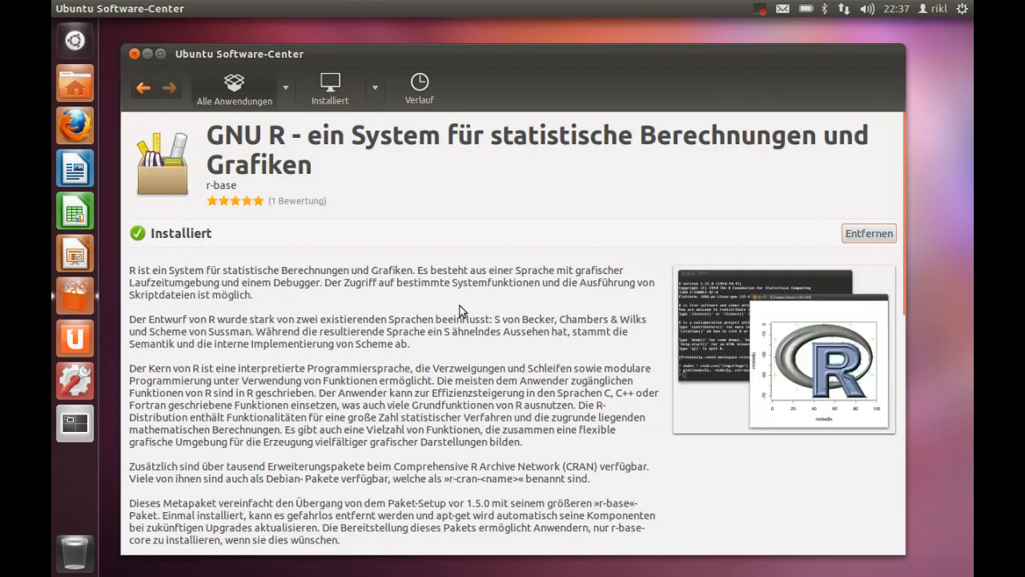
pyautogui.scroll(-3)
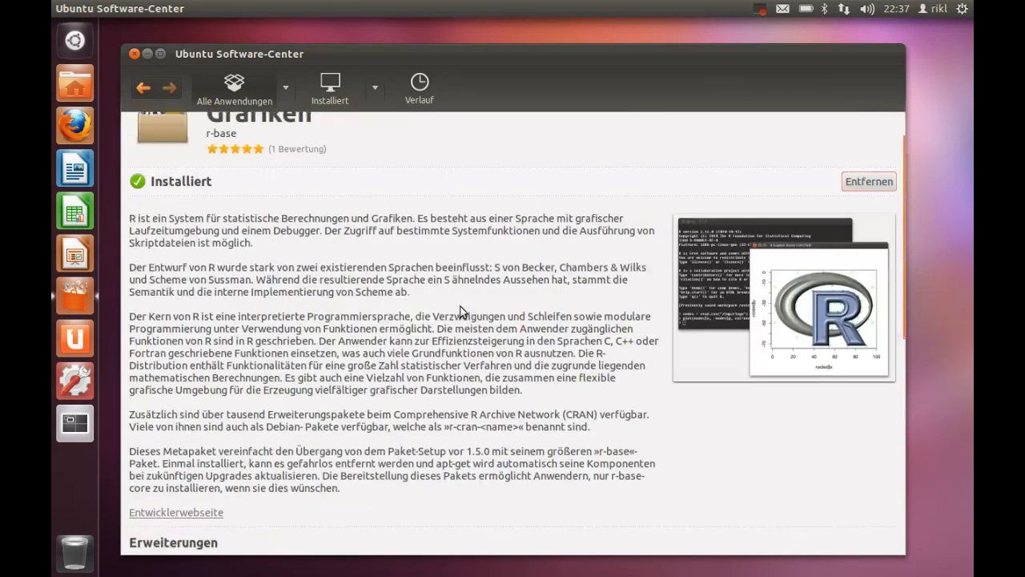
pyautogui.scroll(3)
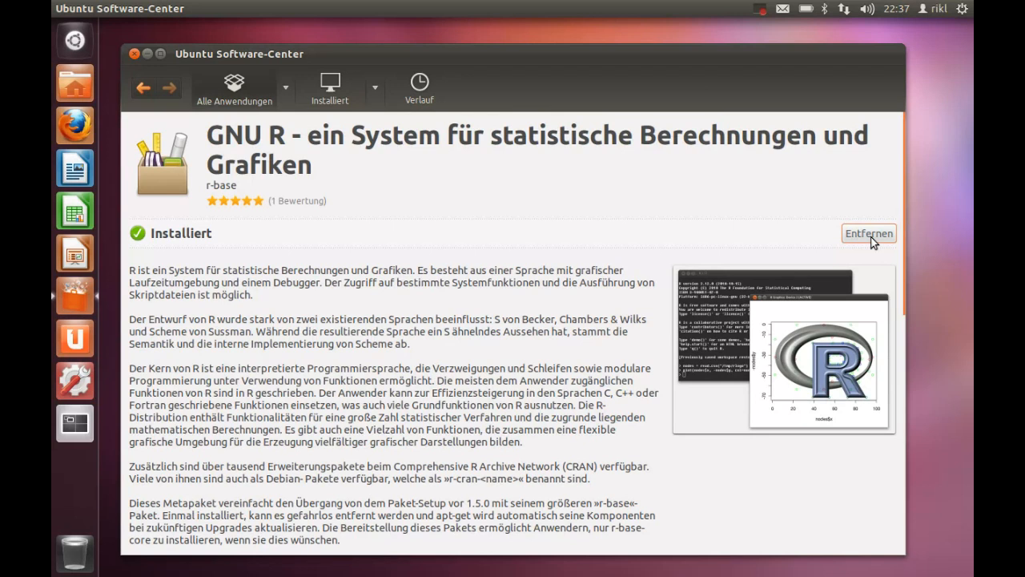
pyautogui.moveTo(493, 137)
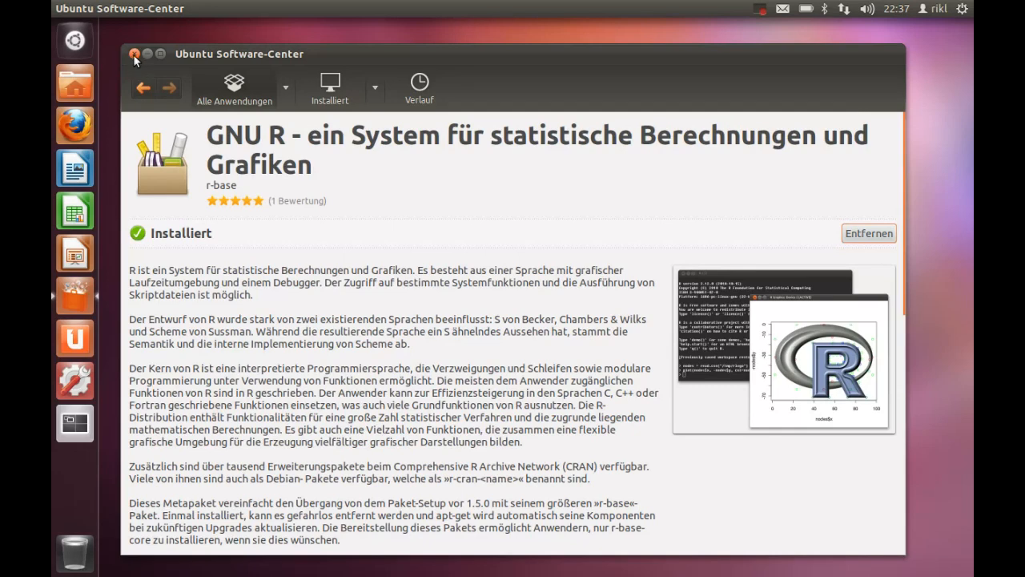
# Step: Close the software store and start the R 2.13.1 console by entering R in Terminal
pyautogui.click(130, 53)
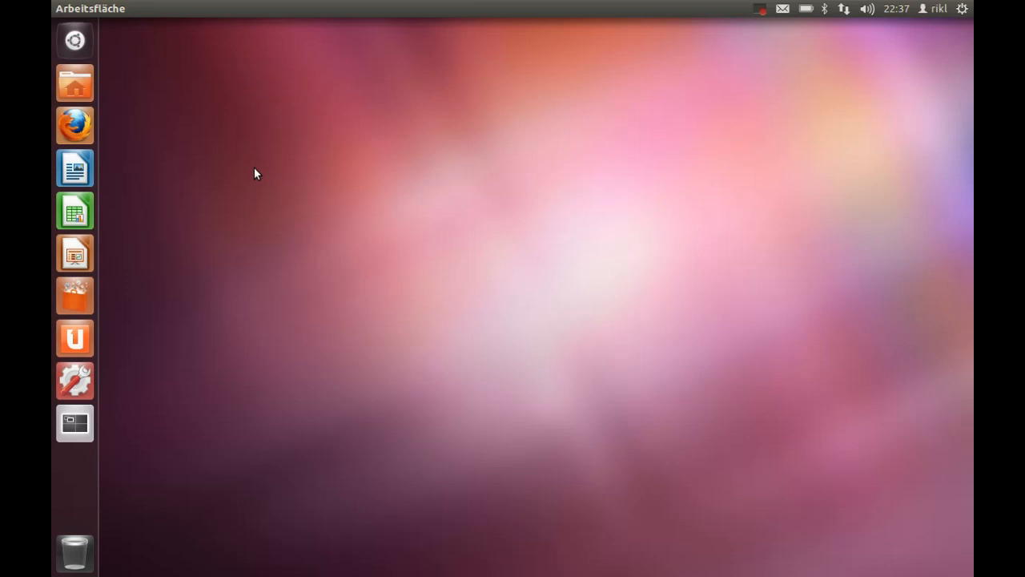
pyautogui.moveTo(156, 305)
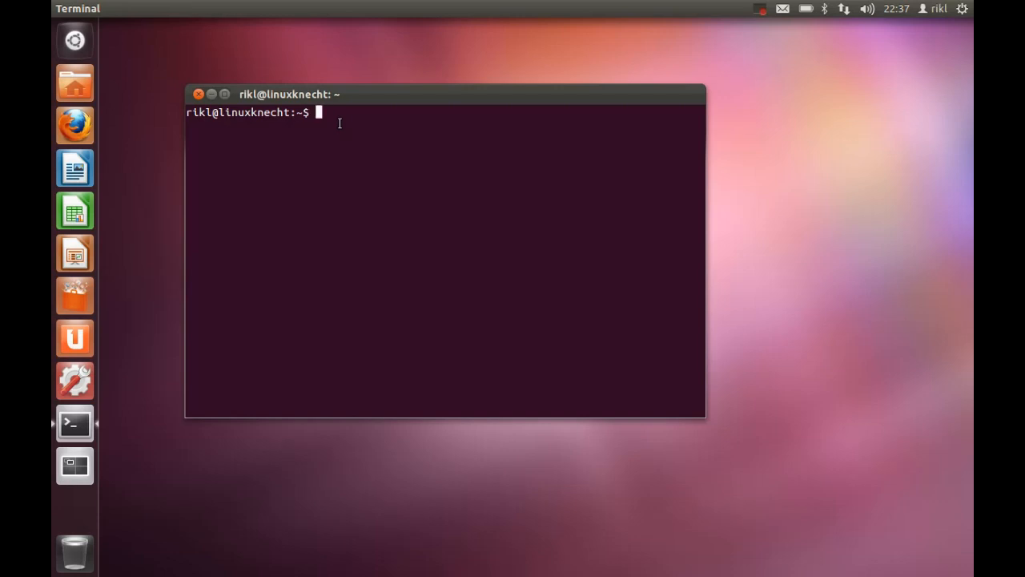
pyautogui.write('R')
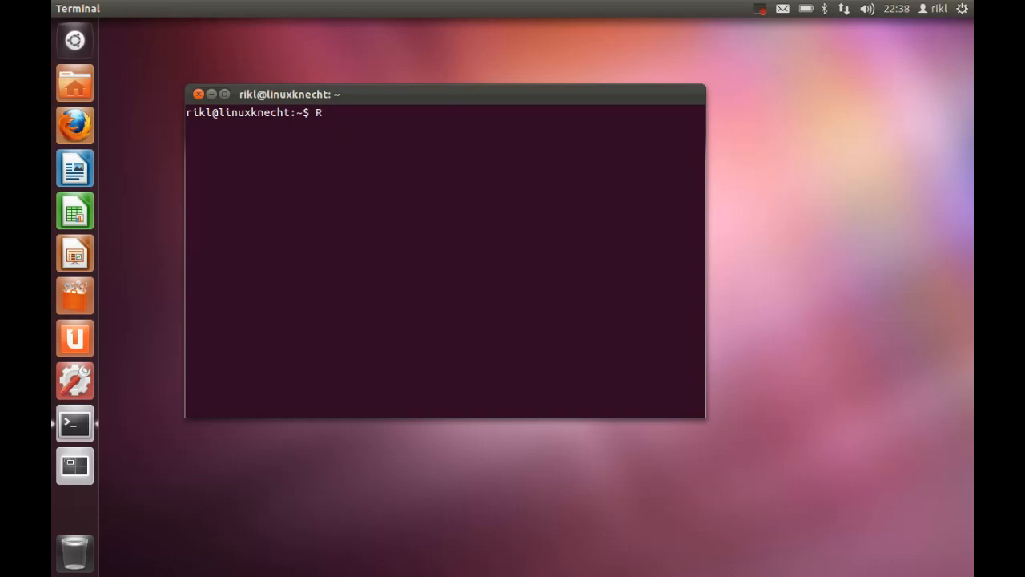
pyautogui.press('Return')
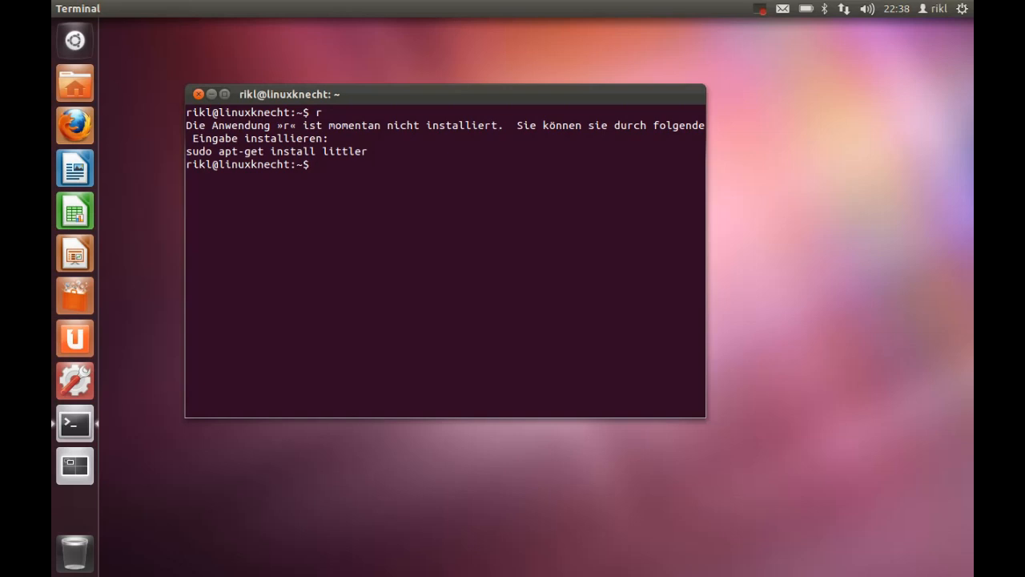
pyautogui.write('R')
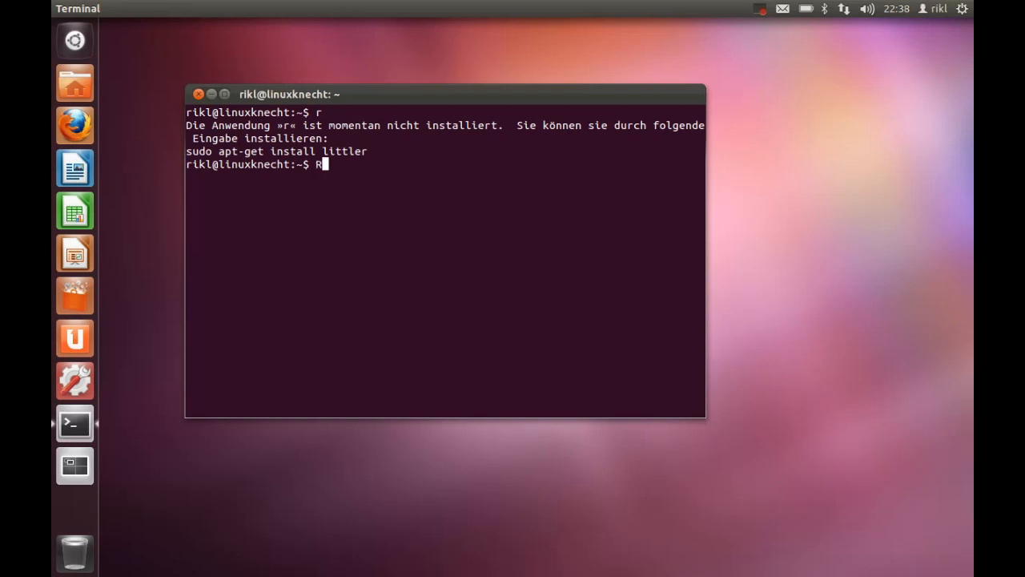
pyautogui.press('Return')
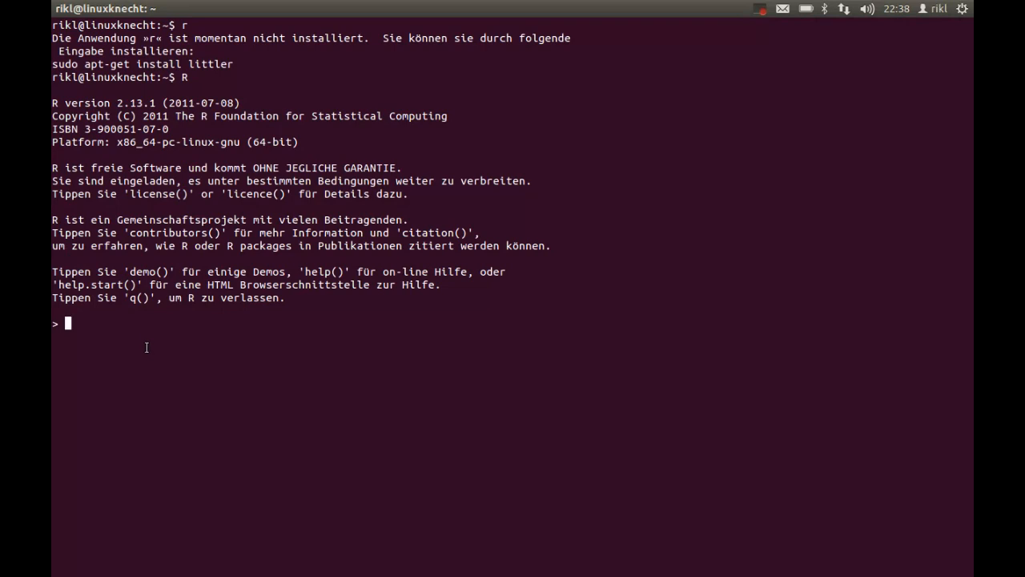
# Step: Assign x = 2 and plot seq(1,1000,2.3) at the R prompt
pyautogui.write('x = 2')
pyautogui.write('y = as.DataFrame(x')
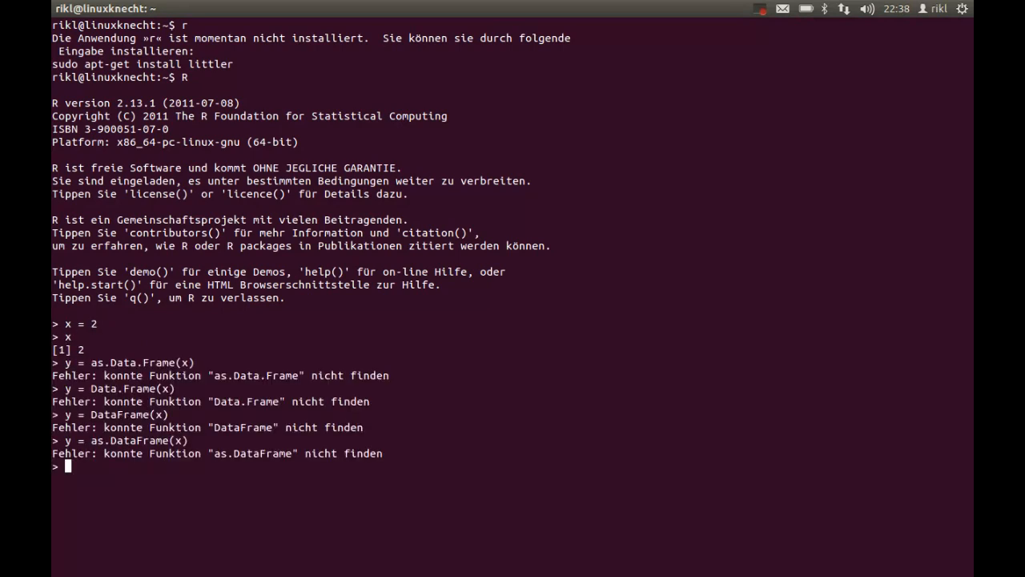
pyautogui.write('y')
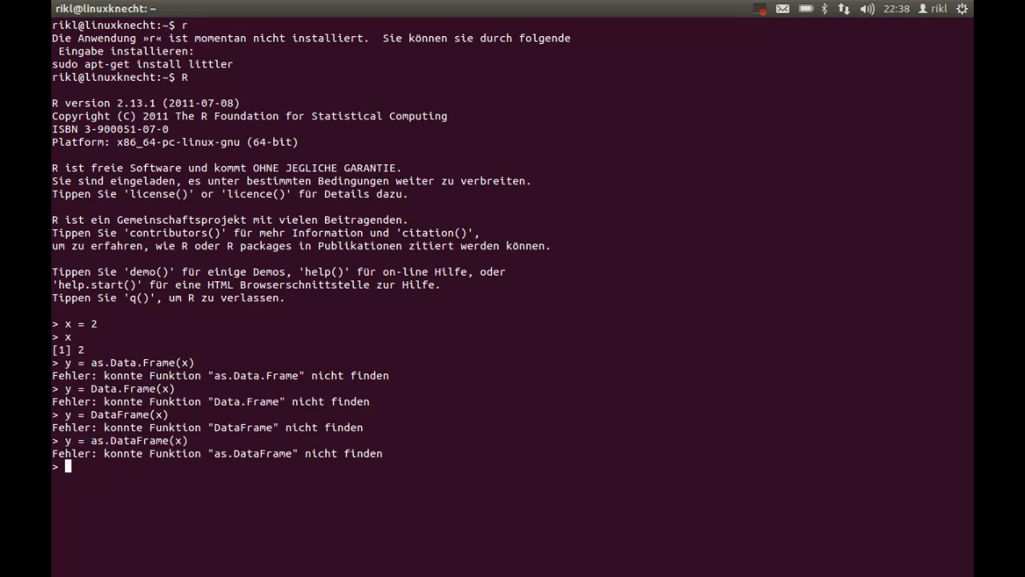
pyautogui.write('plot')
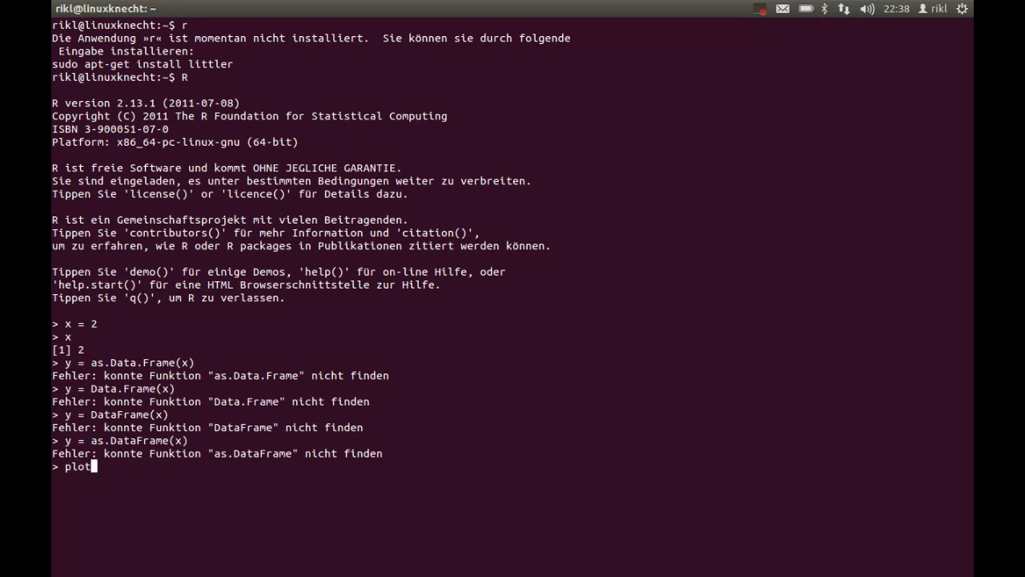
pyautogui.write('(')
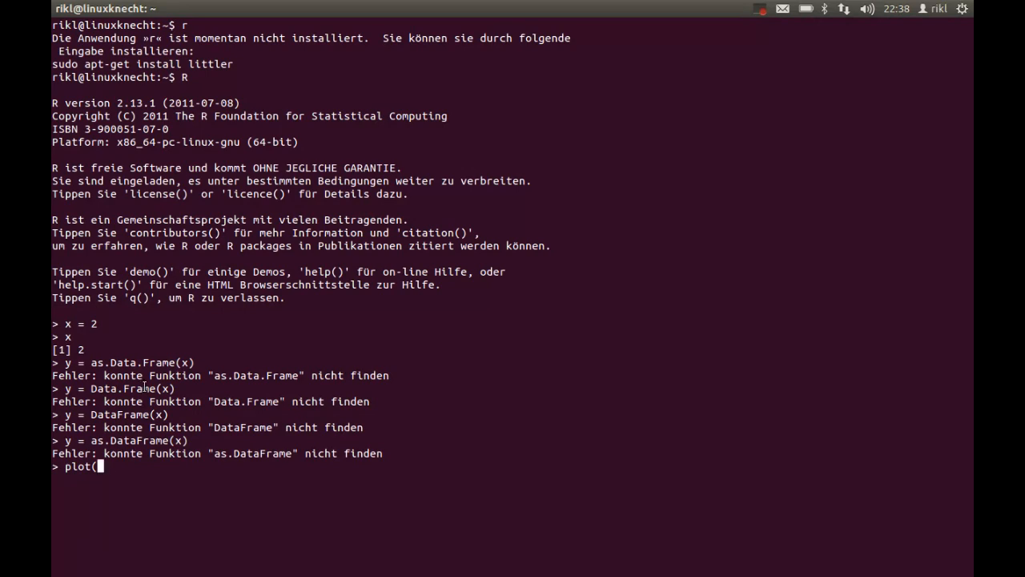
pyautogui.write('see')
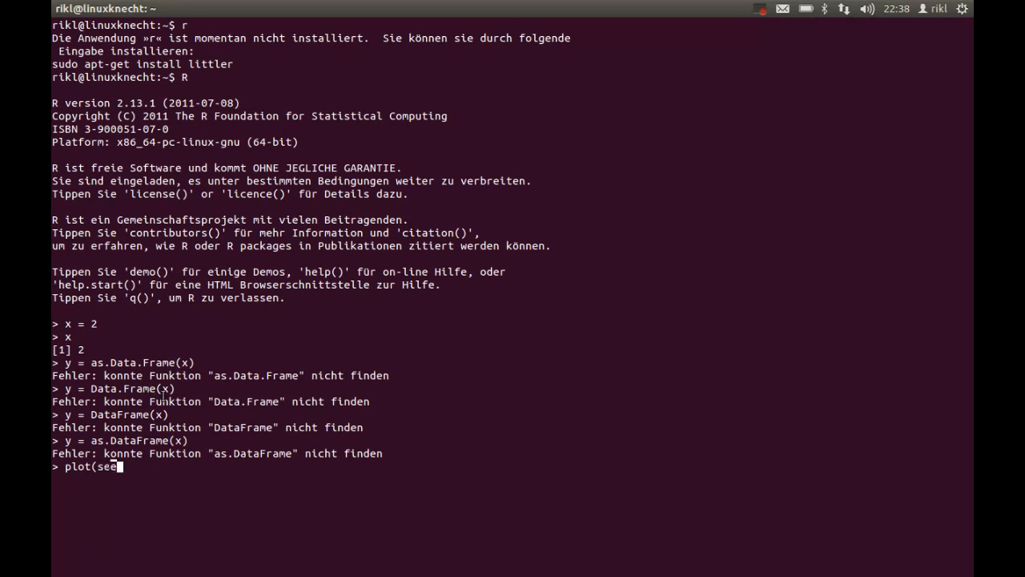
pyautogui.write('q(1')
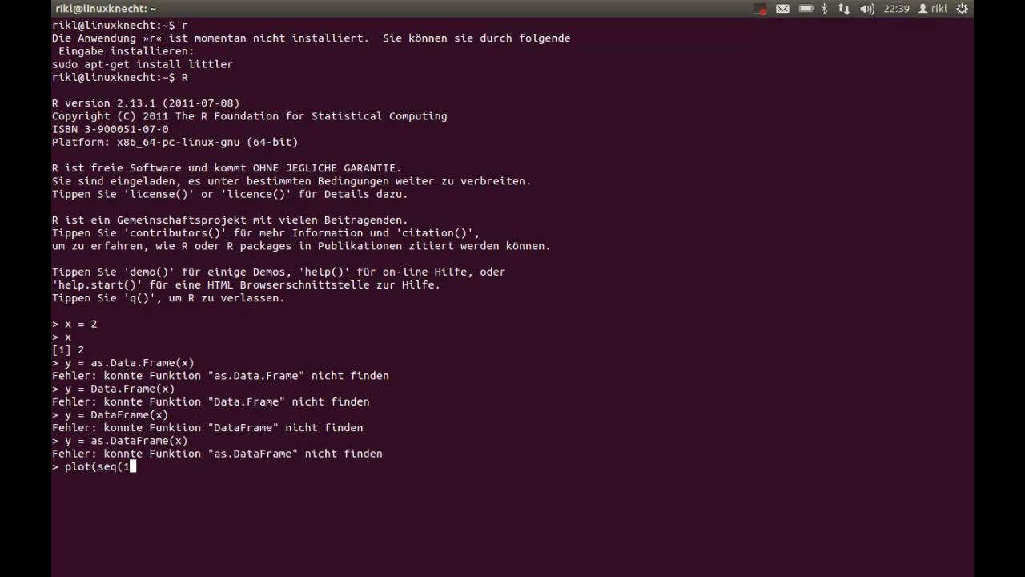
pyautogui.write(',1000,')
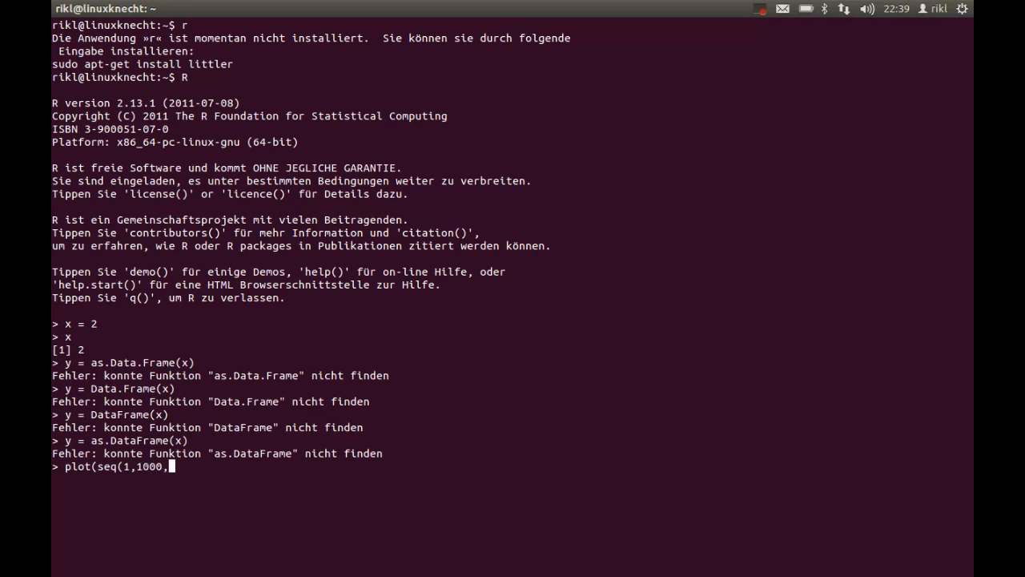
pyautogui.write('2.3)')
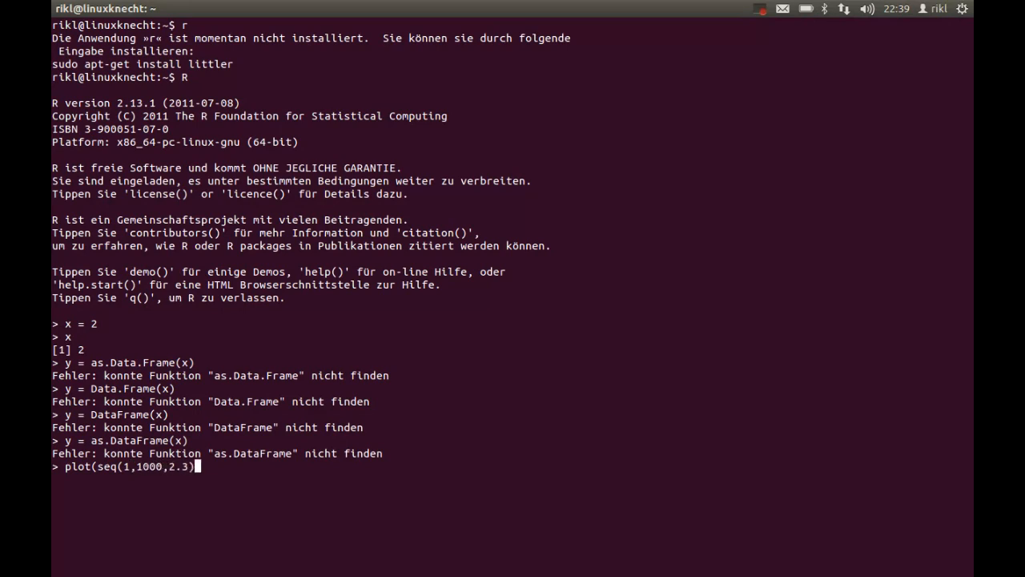
pyautogui.press('Return')
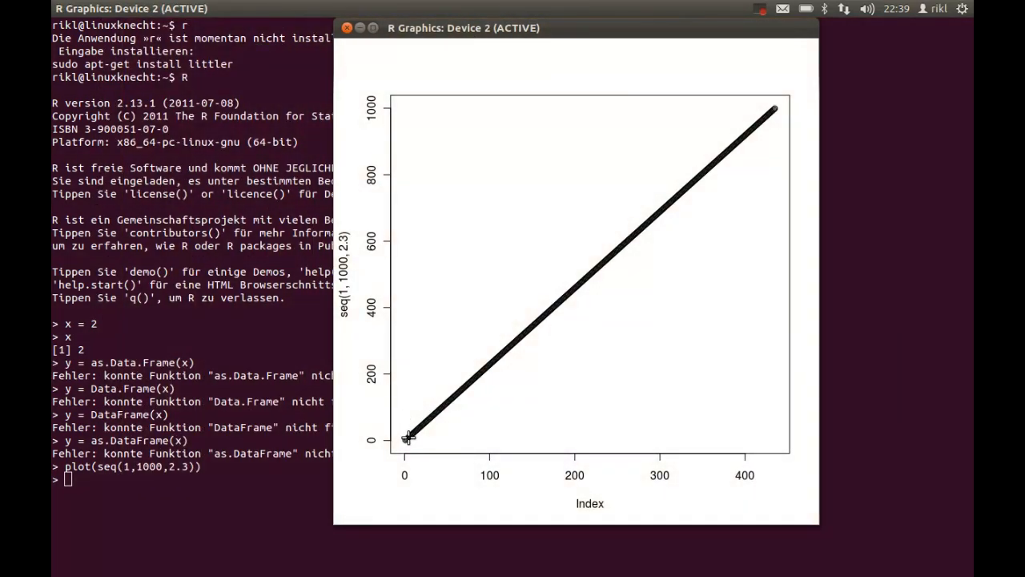
pyautogui.moveTo(595, 98)
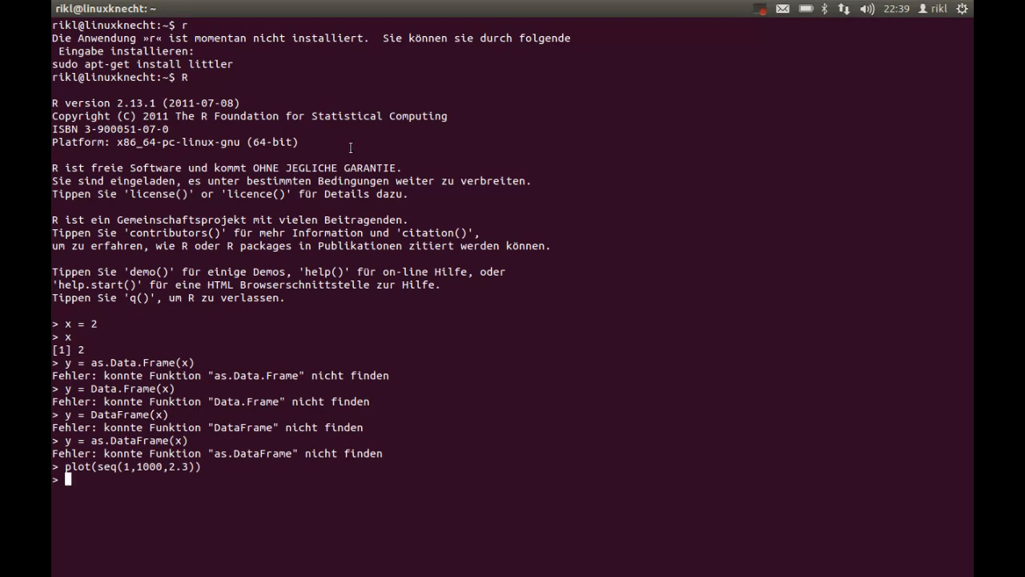
# Step: Run quit() without saving the workspace, then exit the terminal
pyautogui.write('qu')
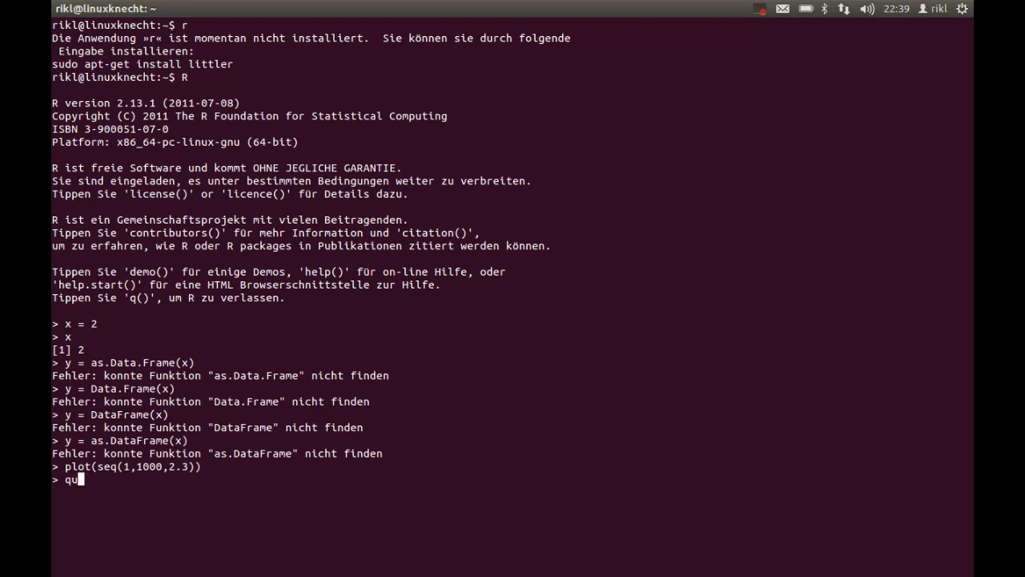
pyautogui.write('it()')
pyautogui.write('n')
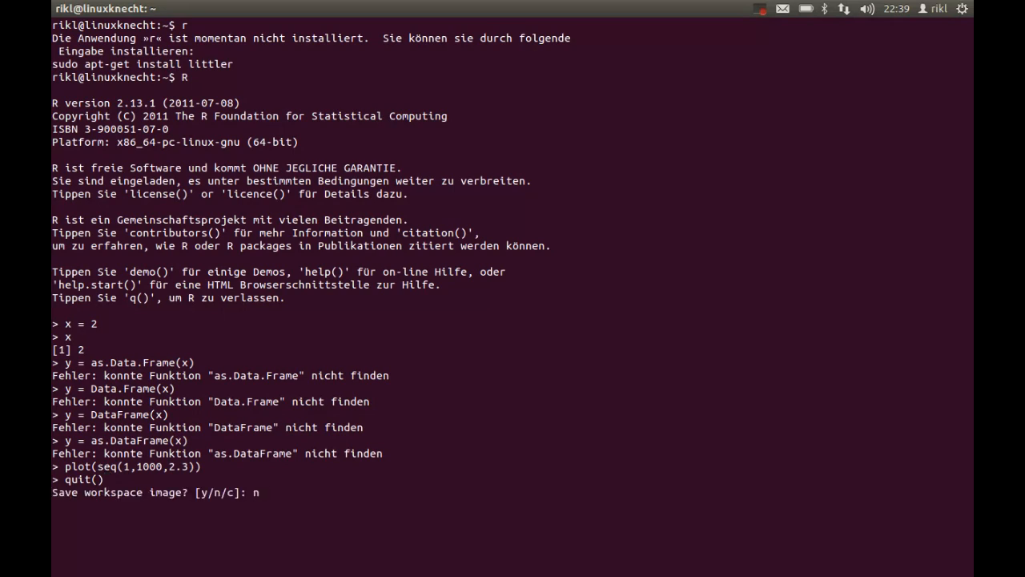
pyautogui.press('Return')
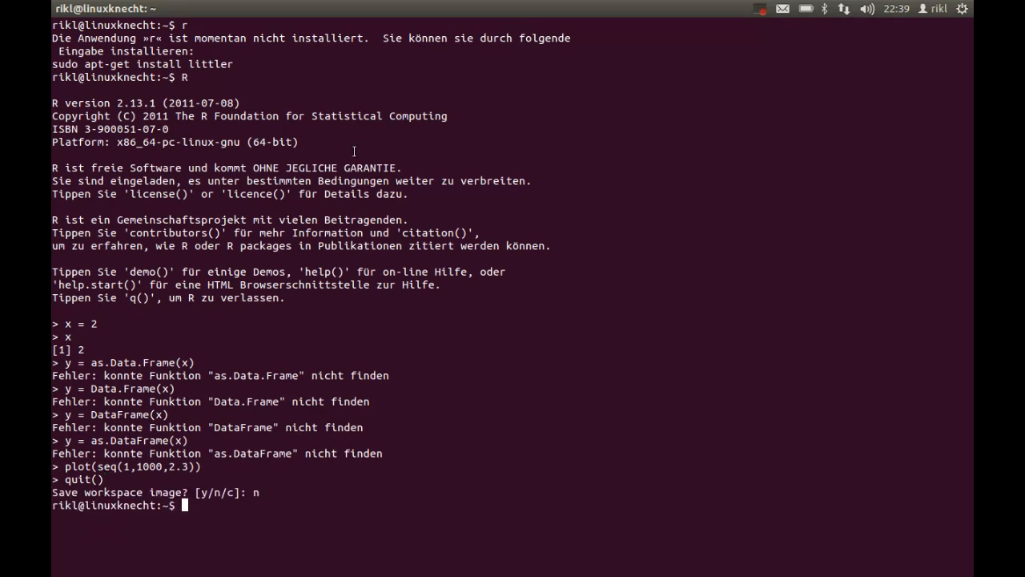
pyautogui.write('exit')
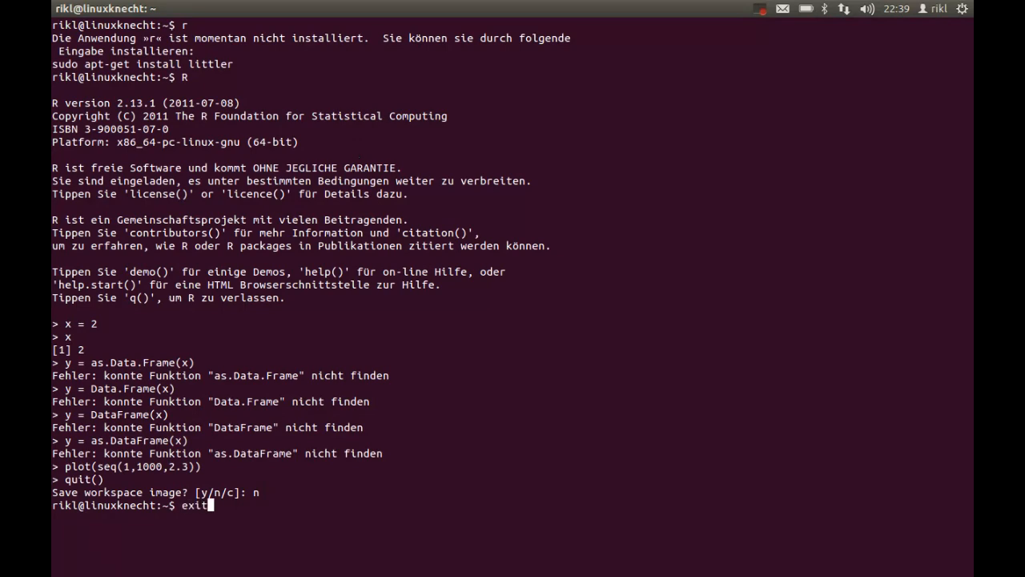
pyautogui.press('Return')
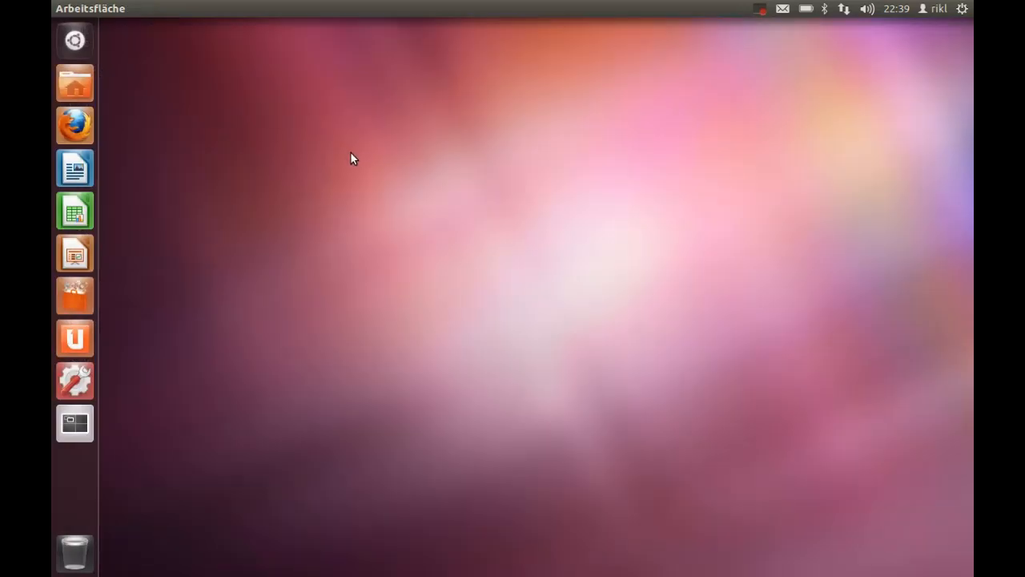
pyautogui.moveTo(247, 164)
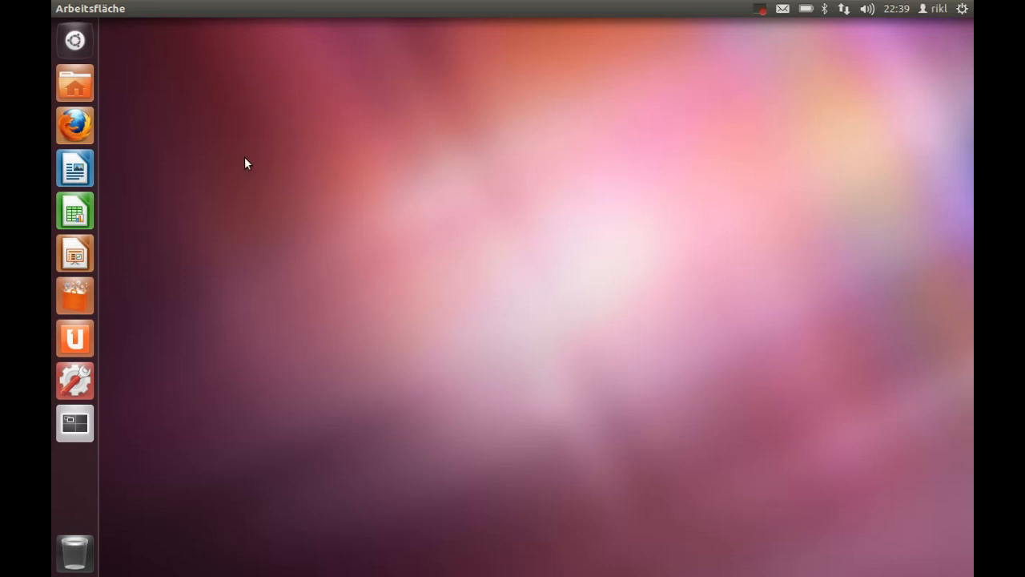
pyautogui.moveTo(75, 125)
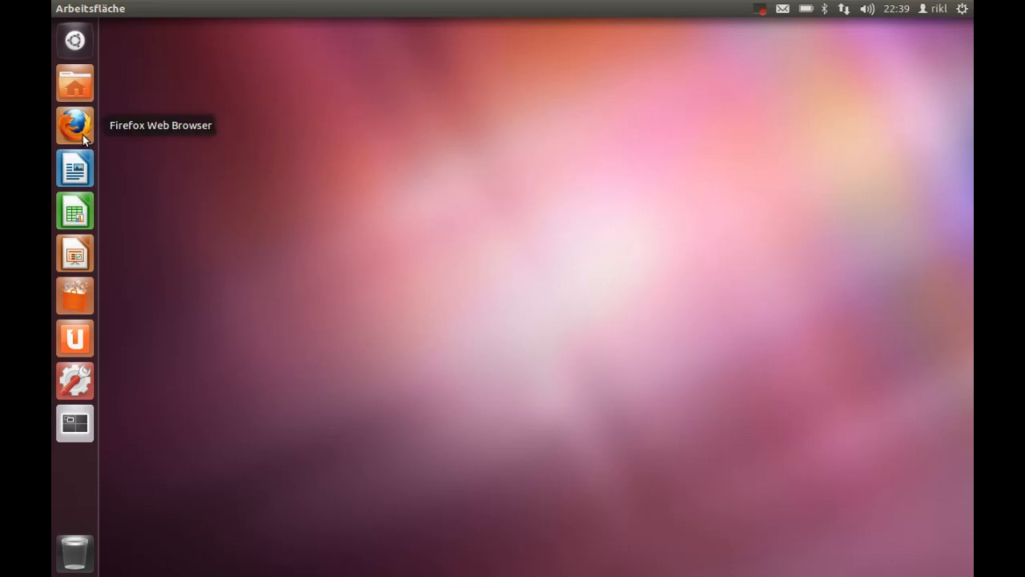
# Step: Google 'rstudio' in Firefox and reach the RStudio Desktop download page on rstudio.org
pyautogui.click(73, 125)
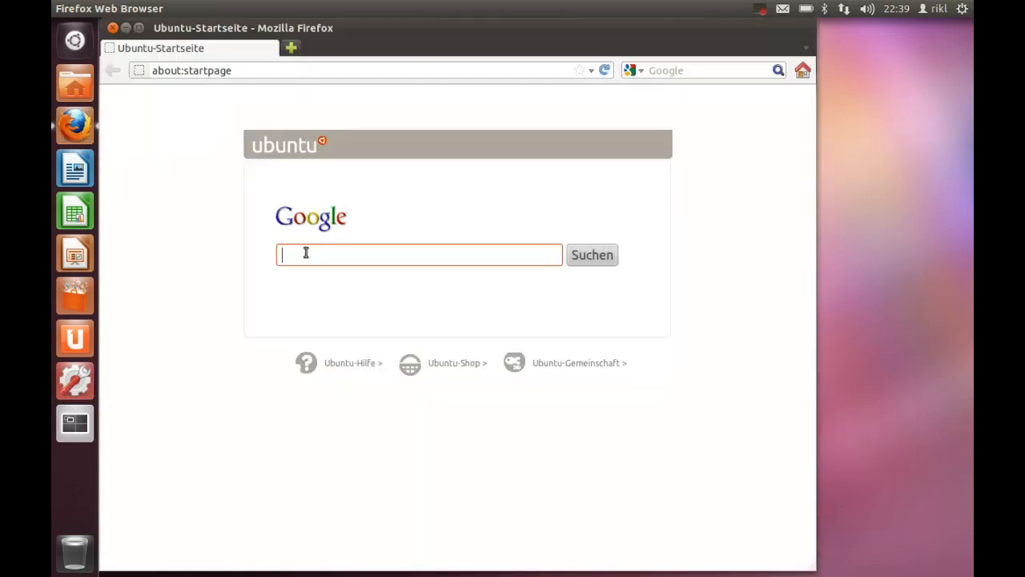
pyautogui.write('rstudio')
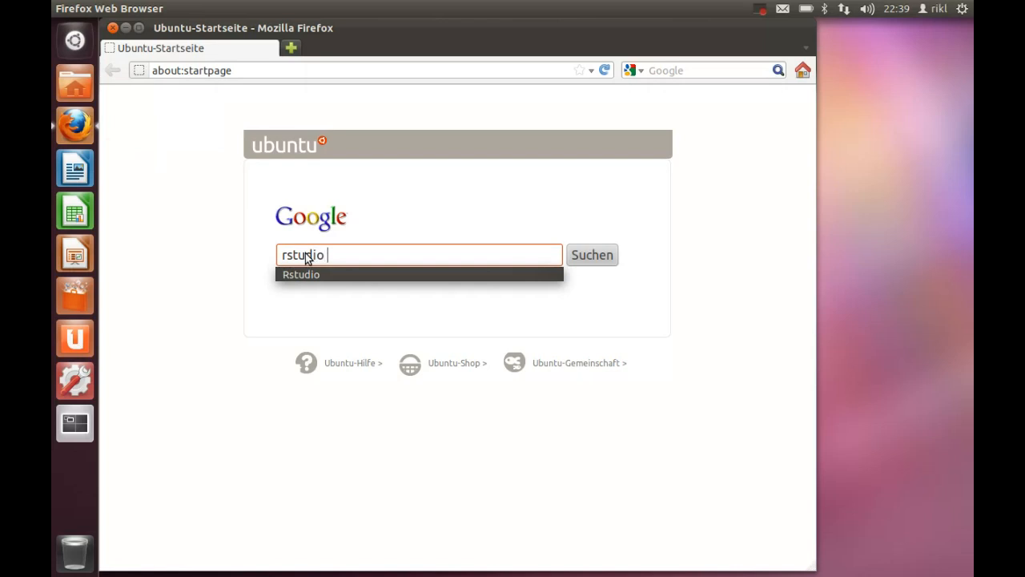
pyautogui.click(592, 255)
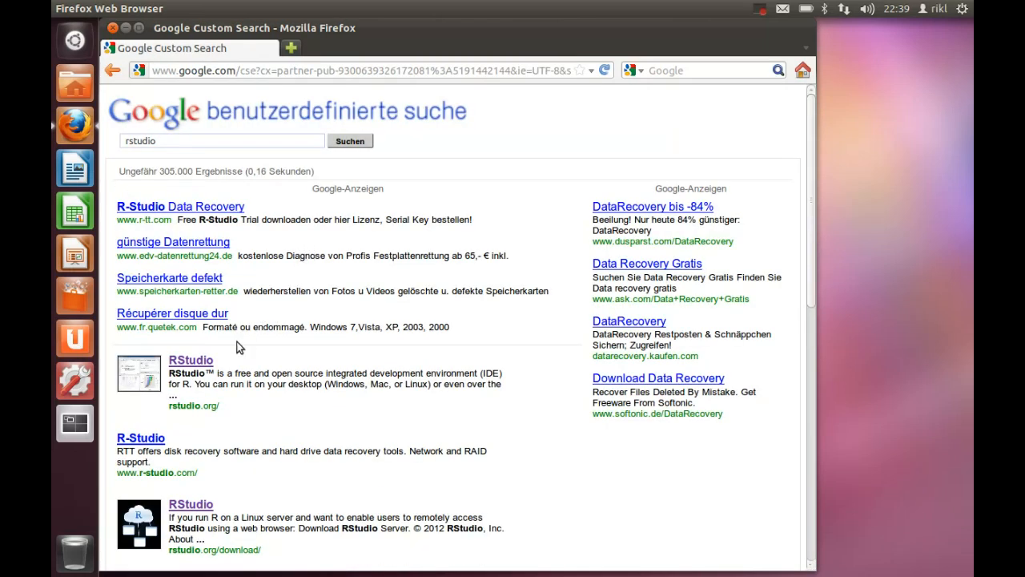
pyautogui.click(190, 360)
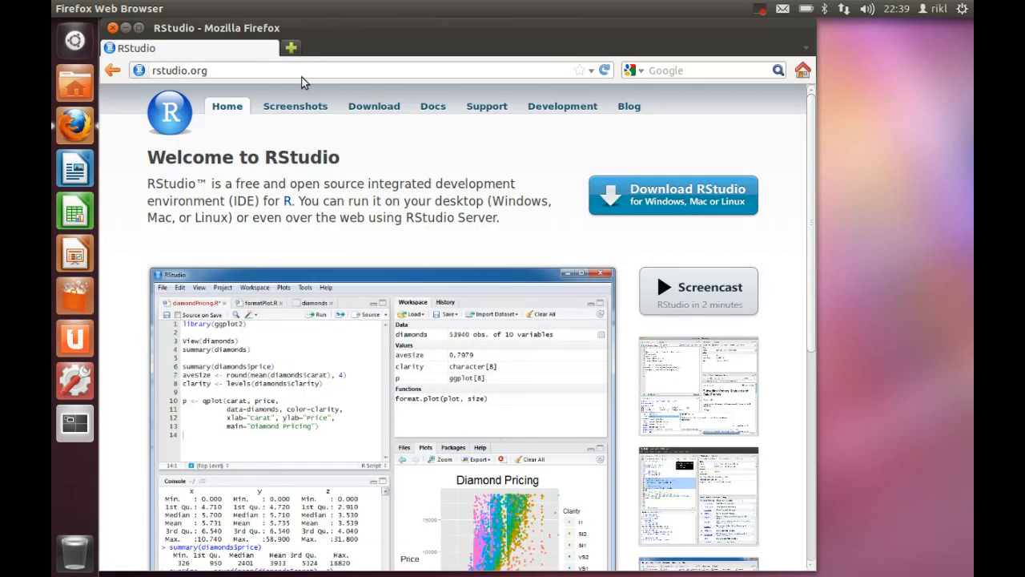
pyautogui.moveTo(302, 77)
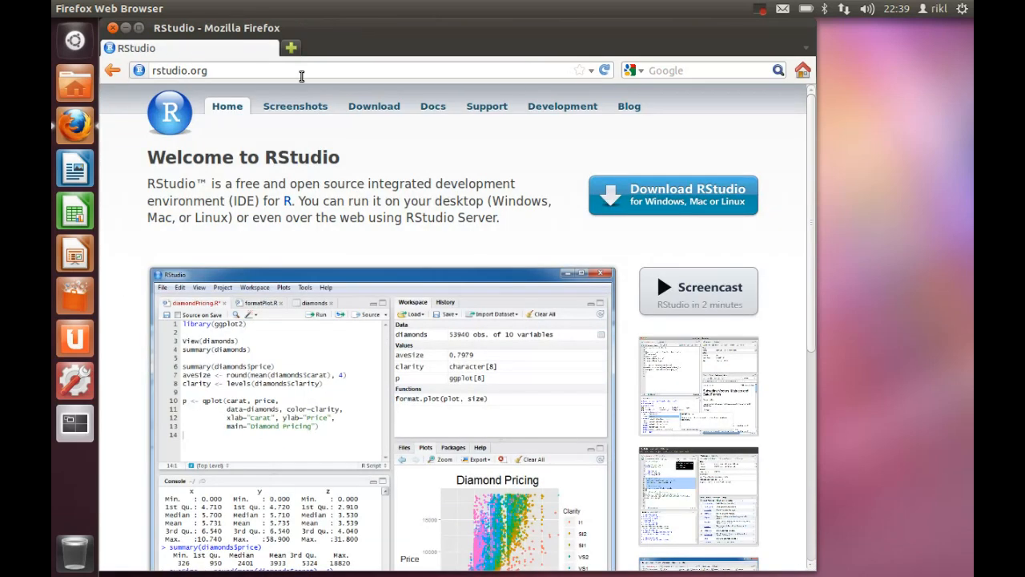
pyautogui.moveTo(351, 213)
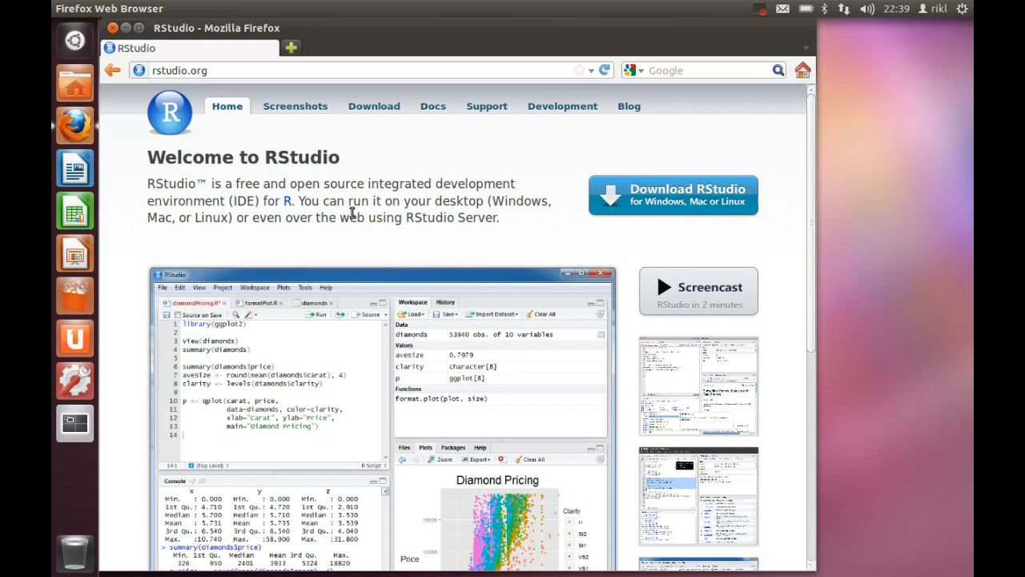
pyautogui.moveTo(703, 193)
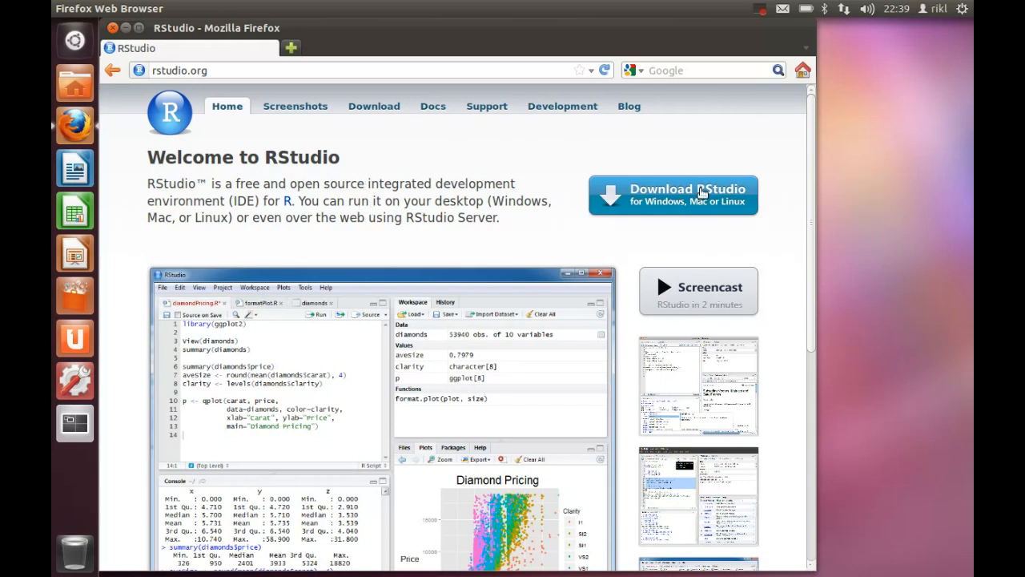
pyautogui.click(672, 195)
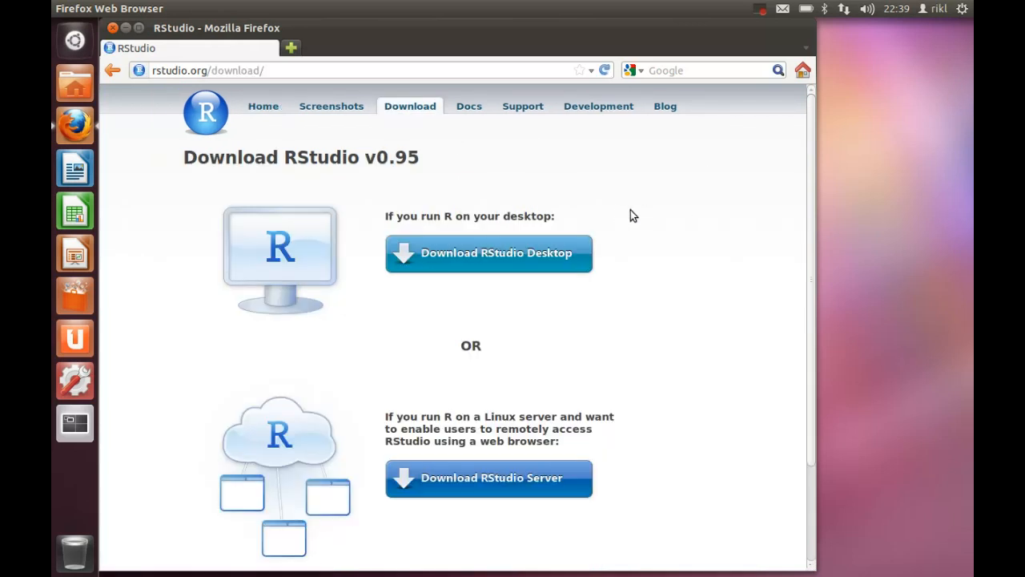
pyautogui.moveTo(468, 249)
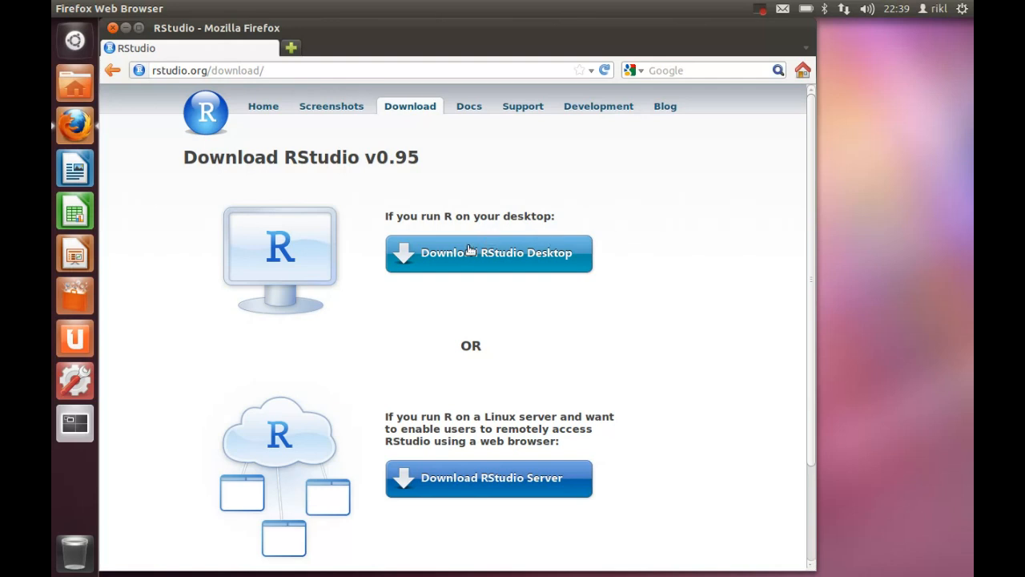
pyautogui.click(489, 252)
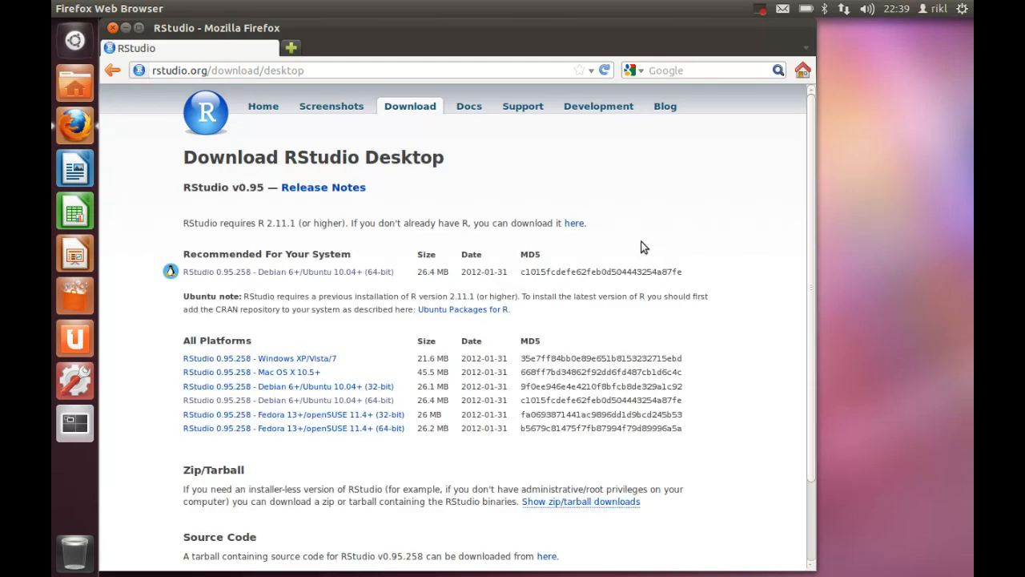
pyautogui.moveTo(492, 312)
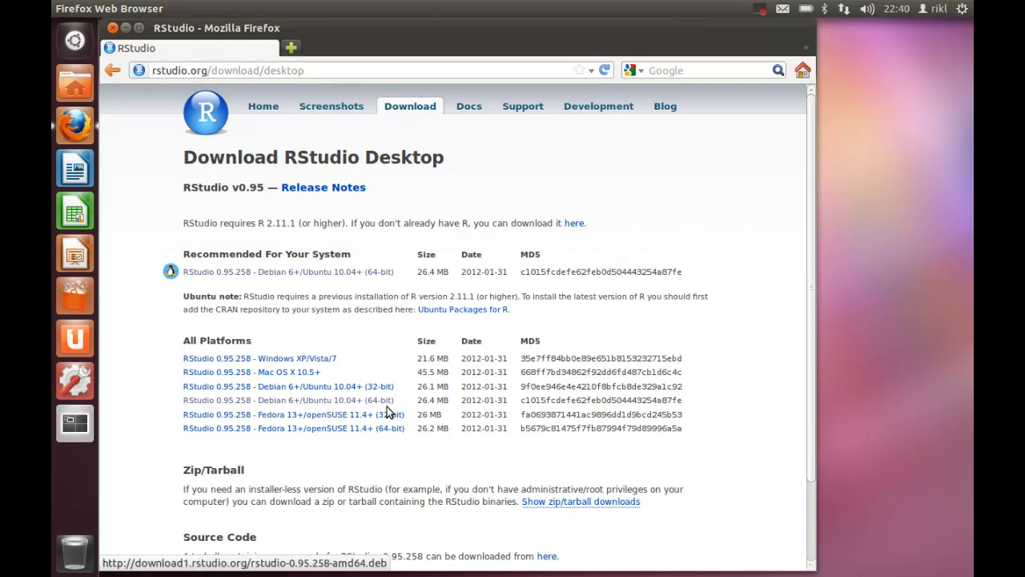
pyautogui.moveTo(336, 412)
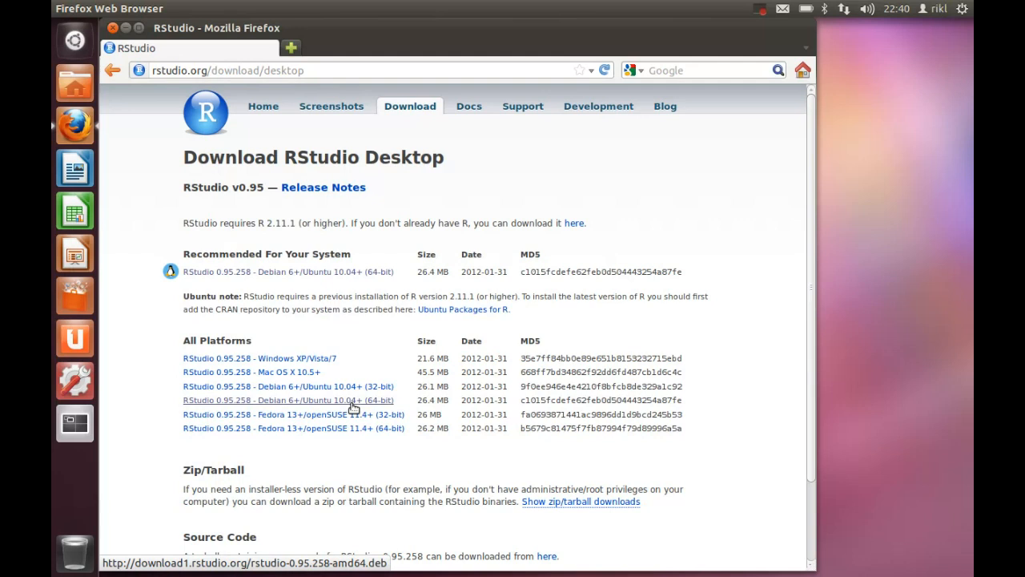
pyautogui.moveTo(354, 411)
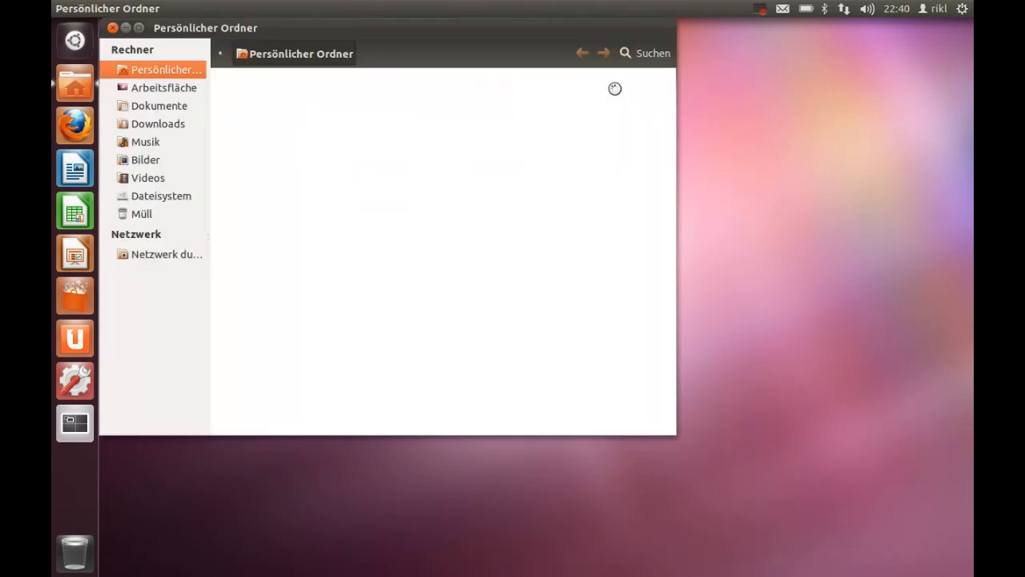
# Step: Open Downloads in Nautilus and bring up actions for rstudio-0.95.258-amd64.deb
pyautogui.click(158, 124)
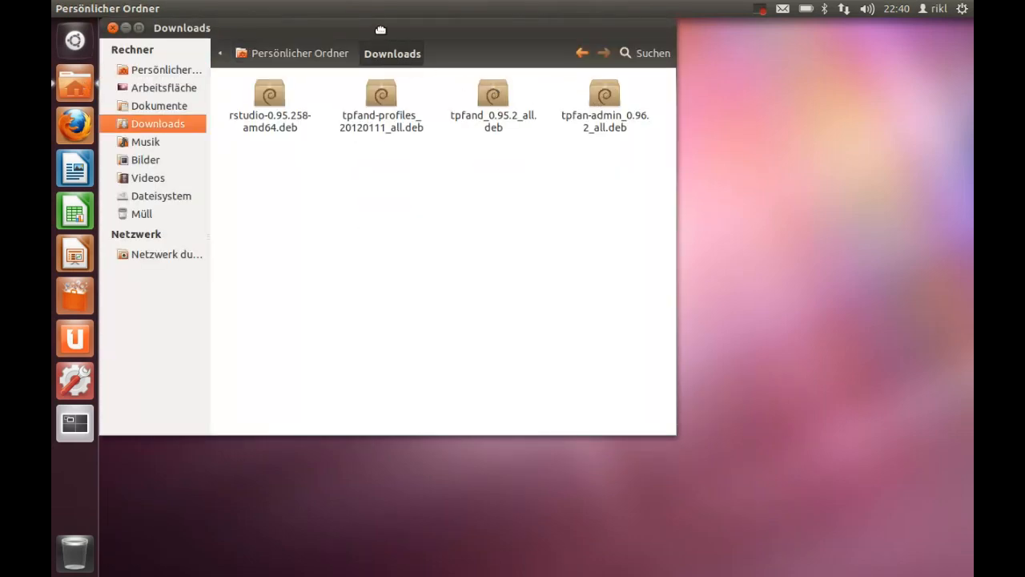
pyautogui.moveTo(381, 28); pyautogui.dragTo(567, 103)
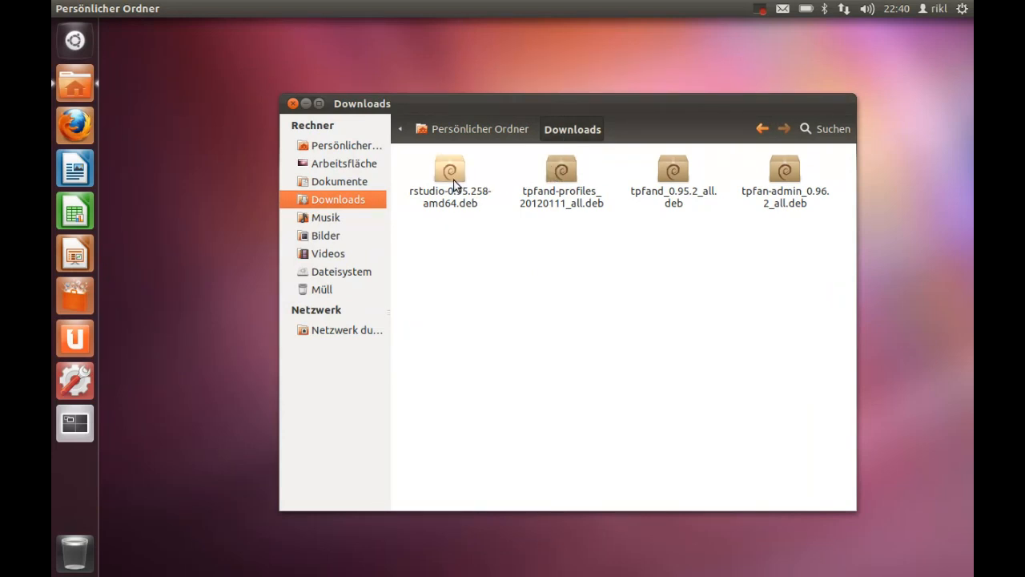
pyautogui.rightClick(451, 176)
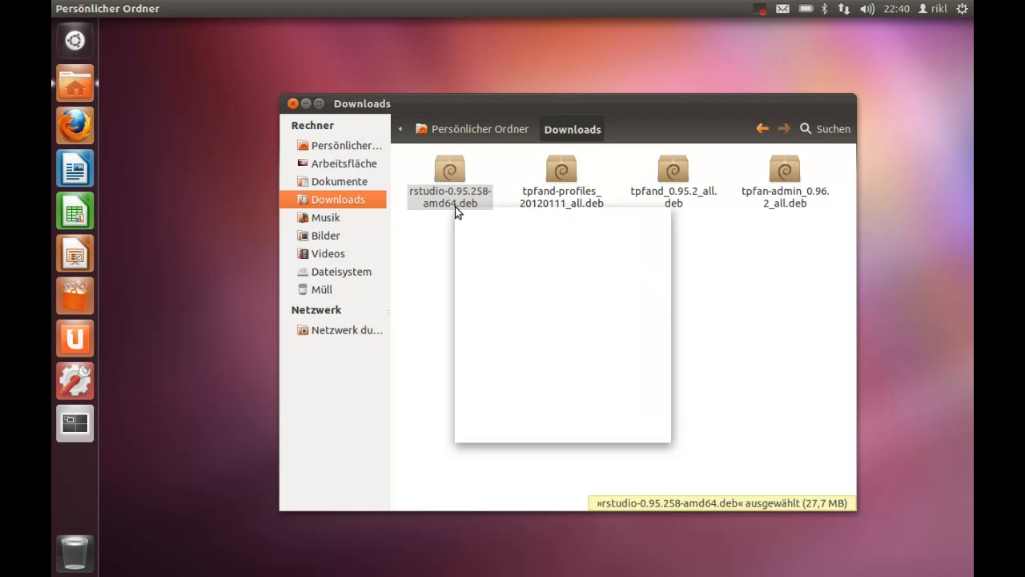
# Step: Open rstudio-0.95.258-amd64.deb in Ubuntu Software Center to install it
pyautogui.doubleClick(450, 168)
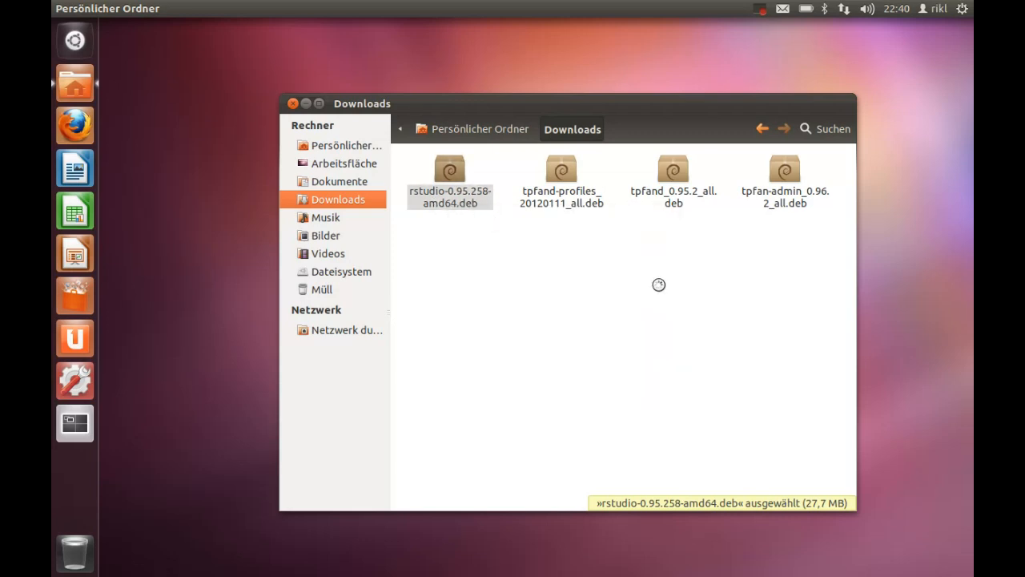
pyautogui.doubleClick(450, 168)
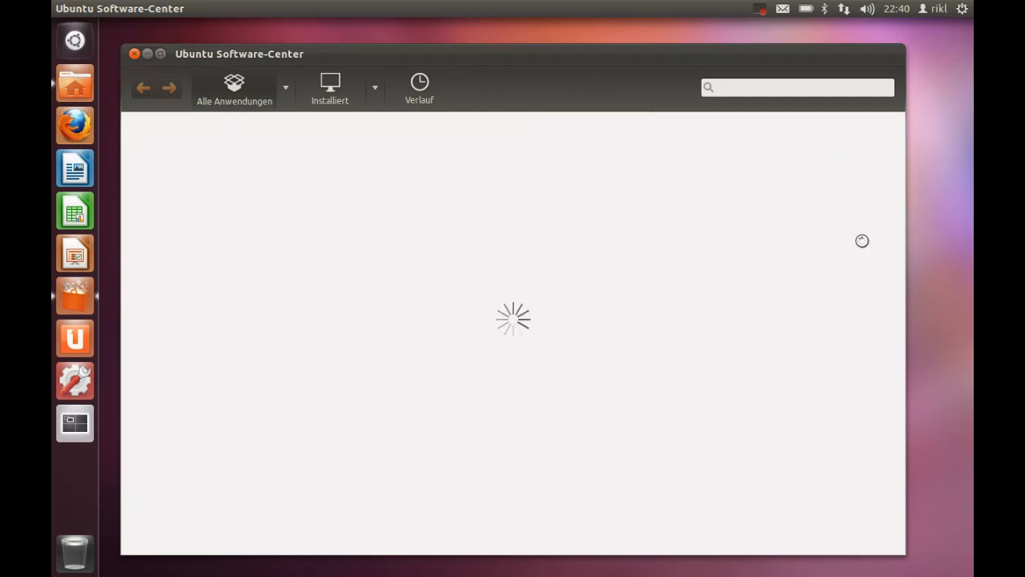
pyautogui.moveTo(293, 224)
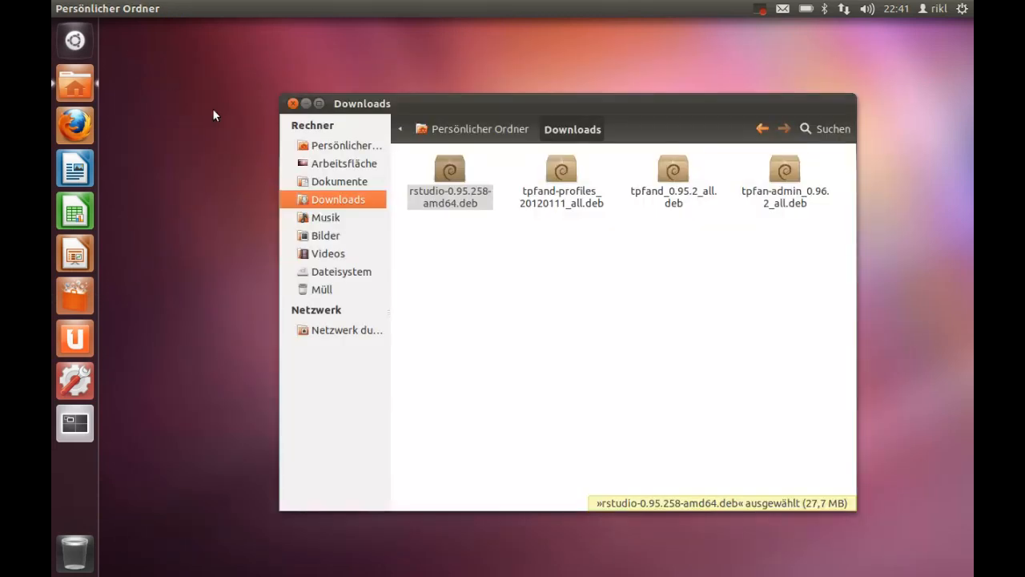
pyautogui.click(443, 237)
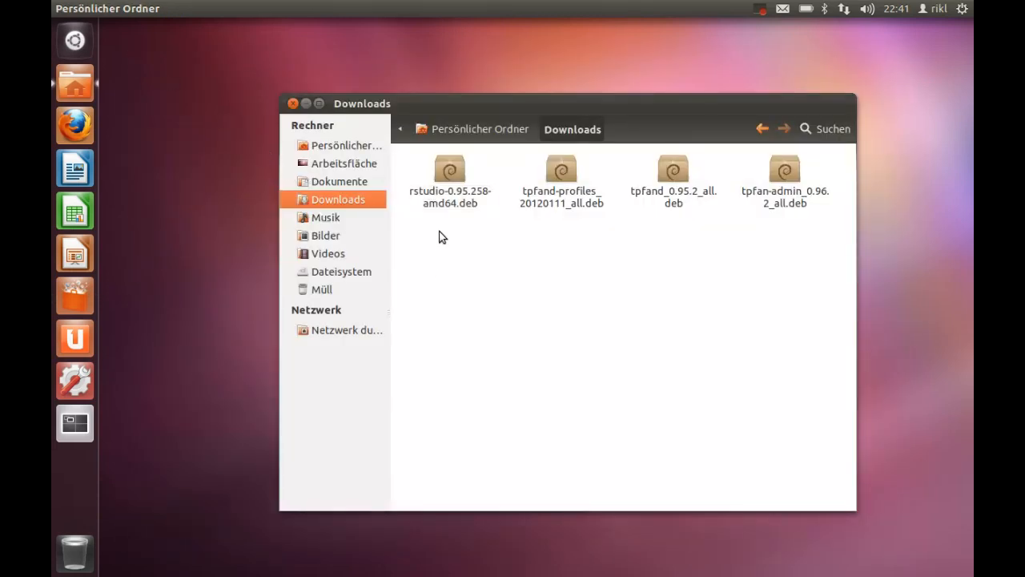
pyautogui.moveTo(445, 240)
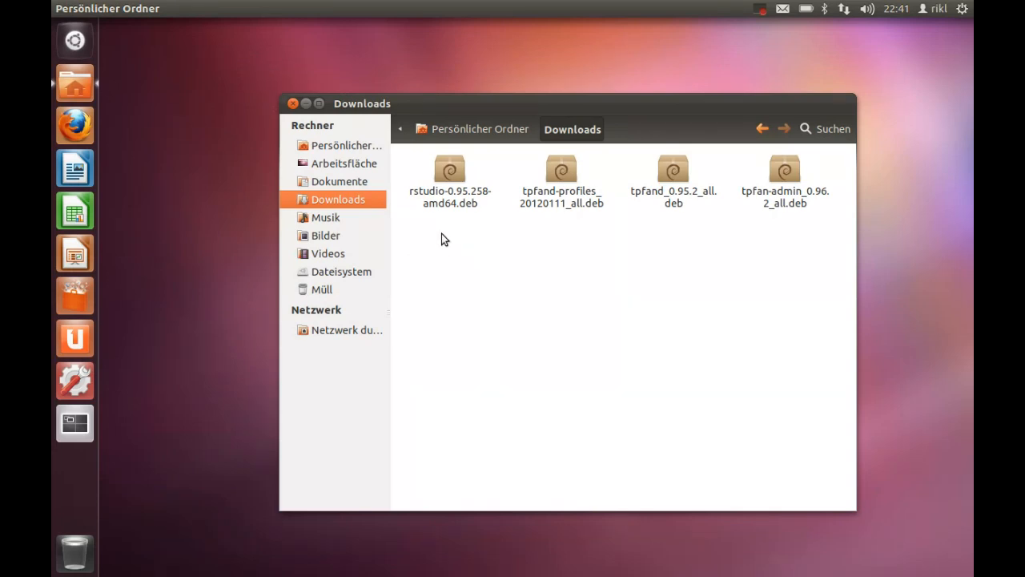
pyautogui.moveTo(448, 244)
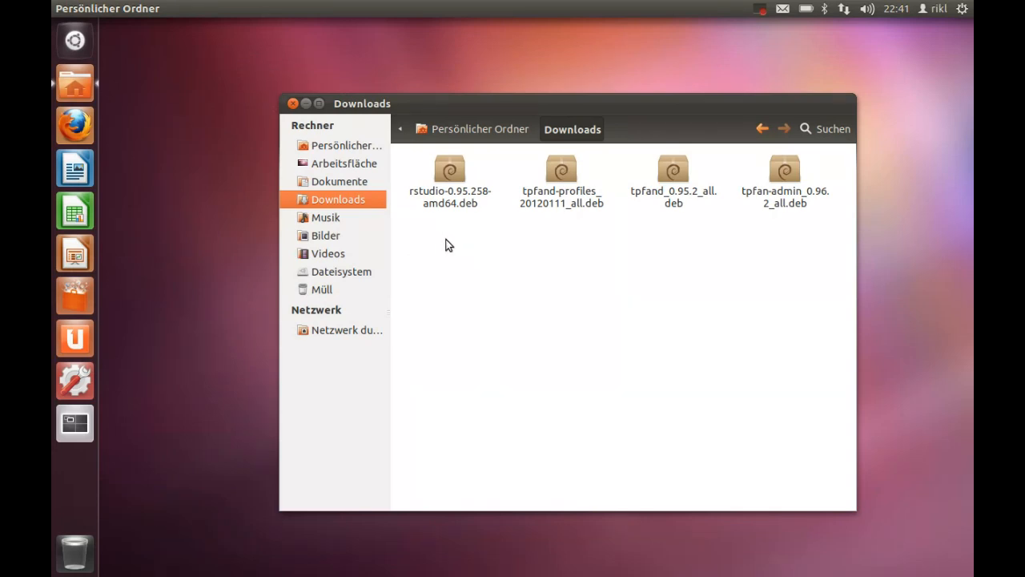
pyautogui.moveTo(454, 253)
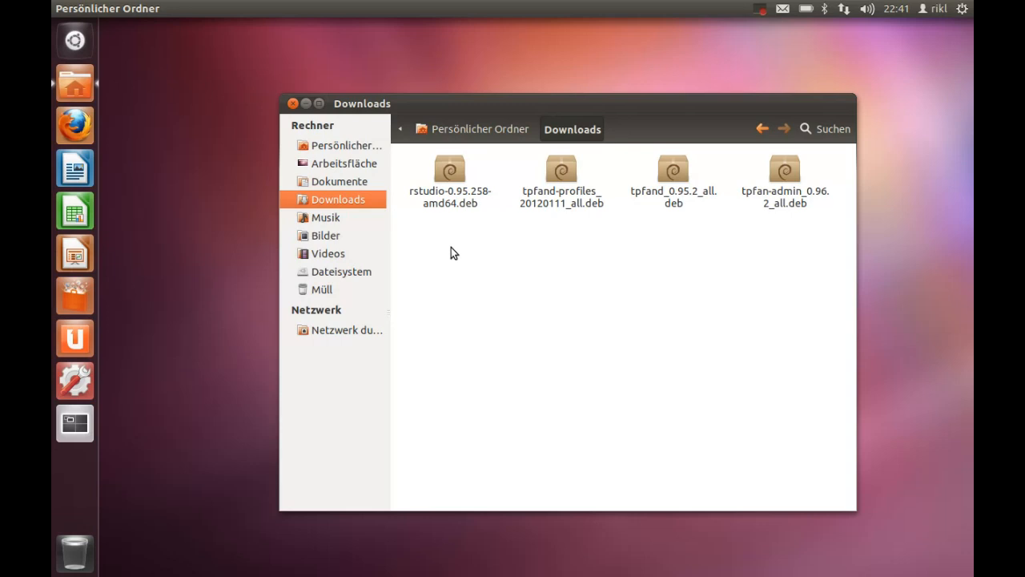
pyautogui.moveTo(459, 260)
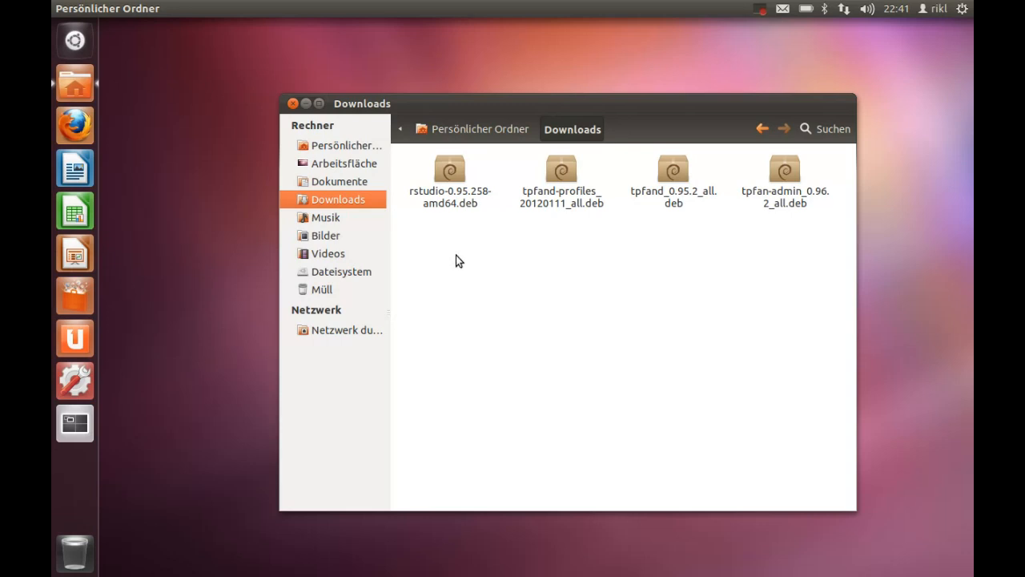
pyautogui.moveTo(463, 269)
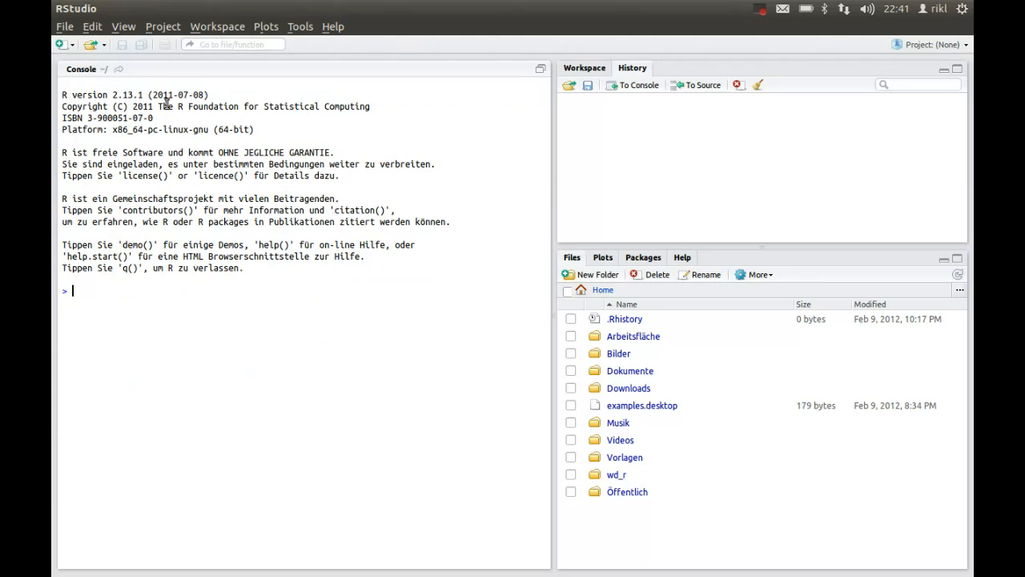
pyautogui.moveTo(191, 333)
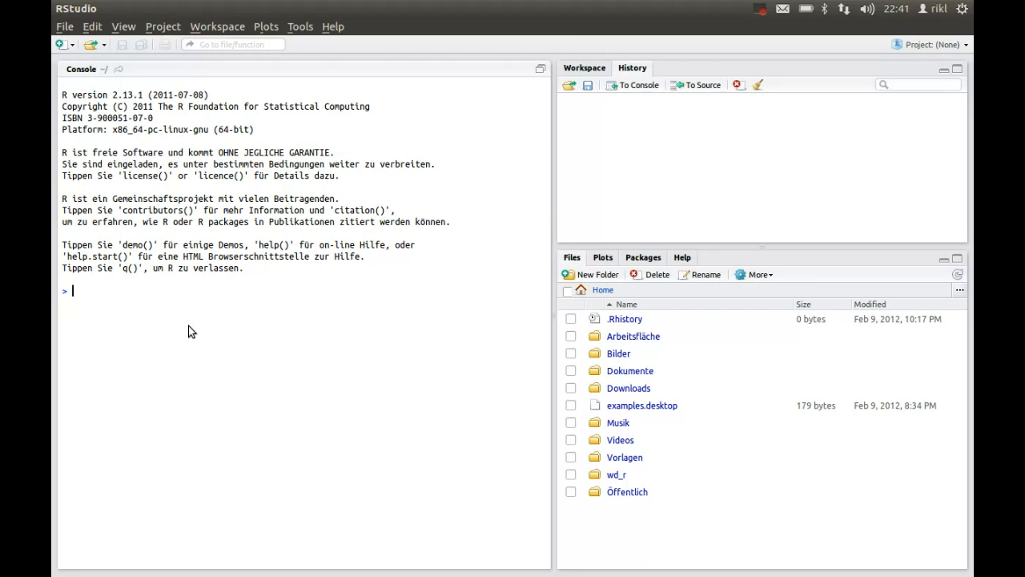
pyautogui.moveTo(524, 236)
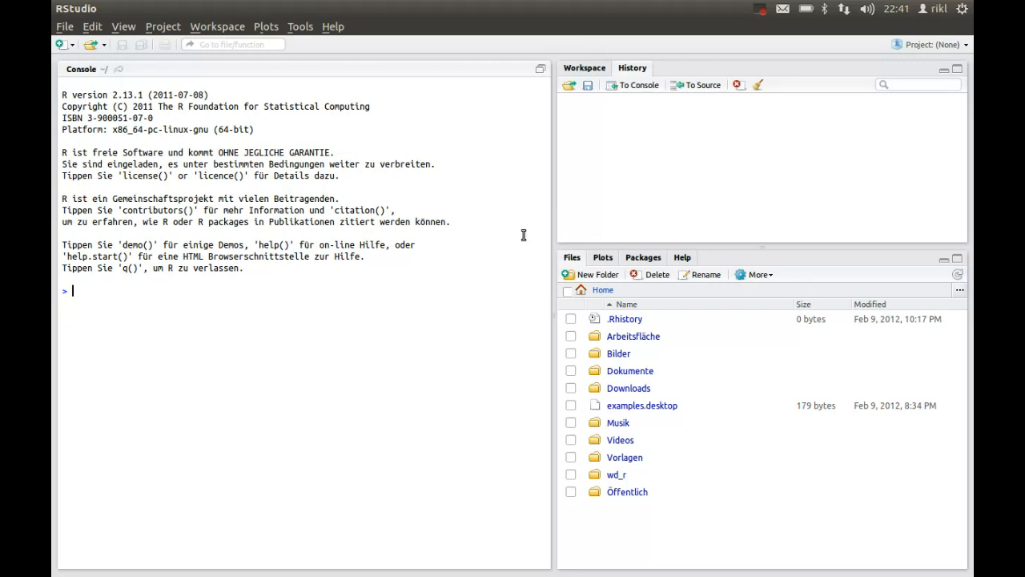
pyautogui.moveTo(462, 257)
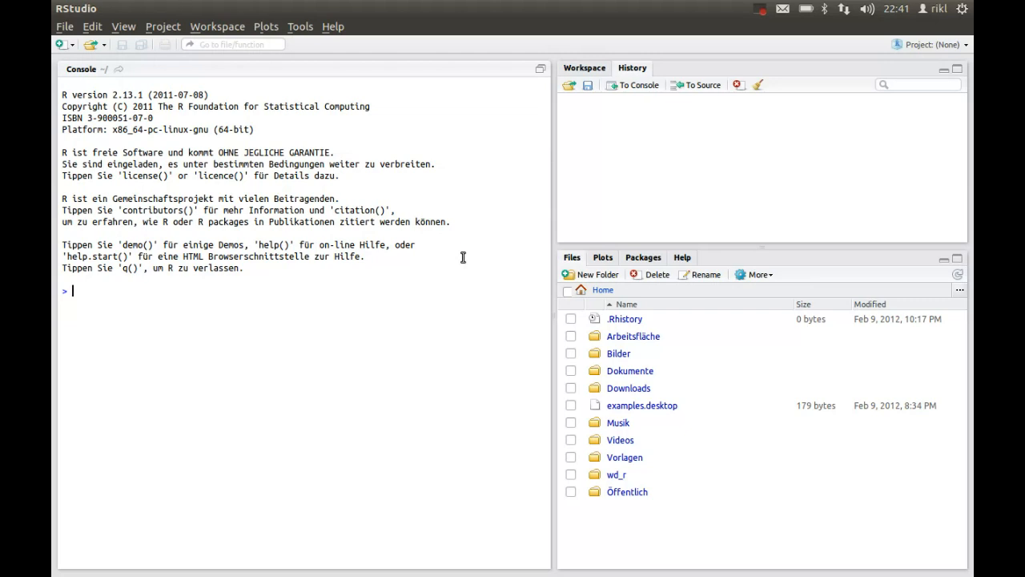
pyautogui.moveTo(742, 151)
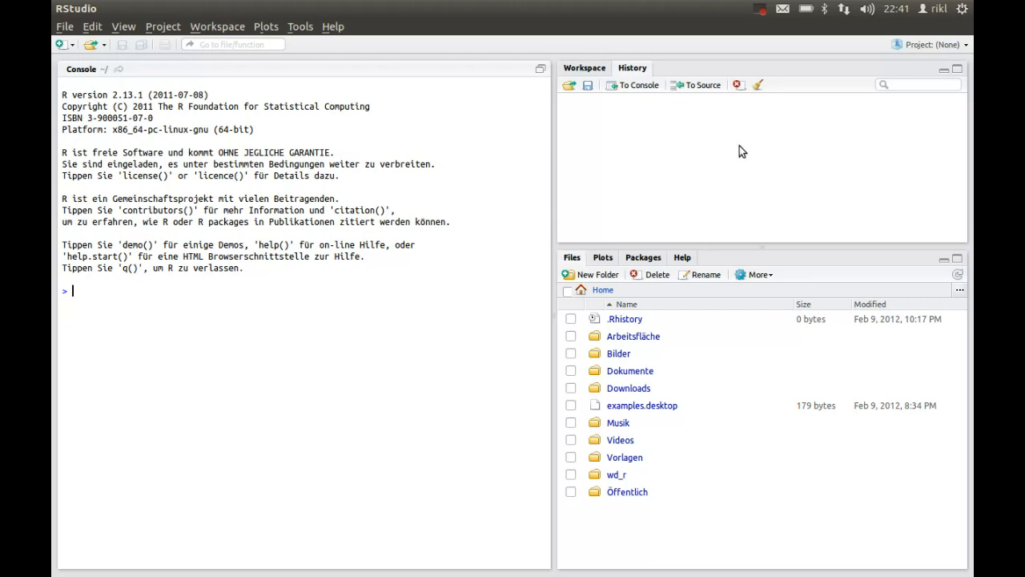
# Step: Show the Workspace tab and run x = 2 and Y = seq(1,1000,2.4) in the console
pyautogui.click(584, 67)
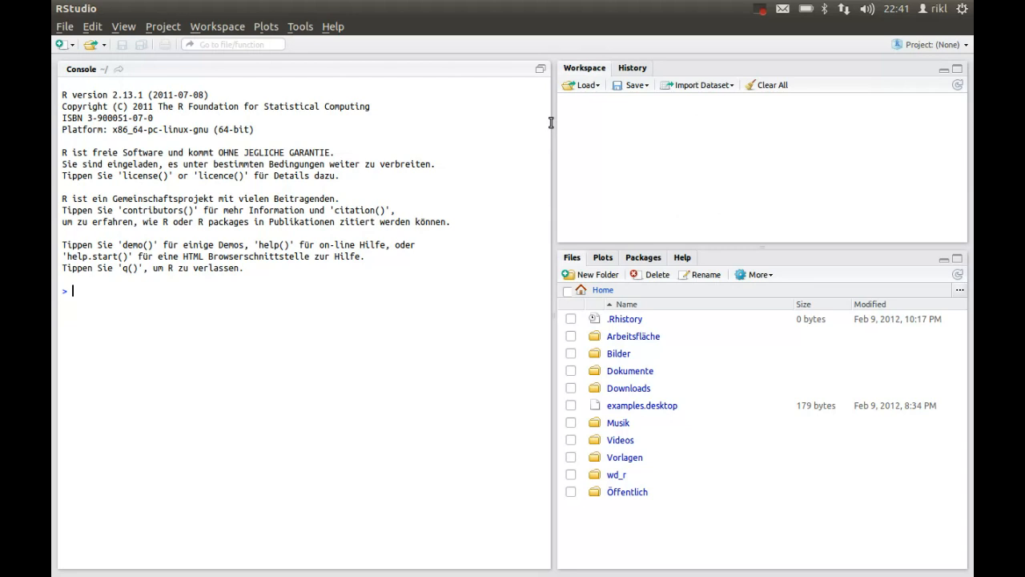
pyautogui.moveTo(523, 280)
pyautogui.write('x = 2')
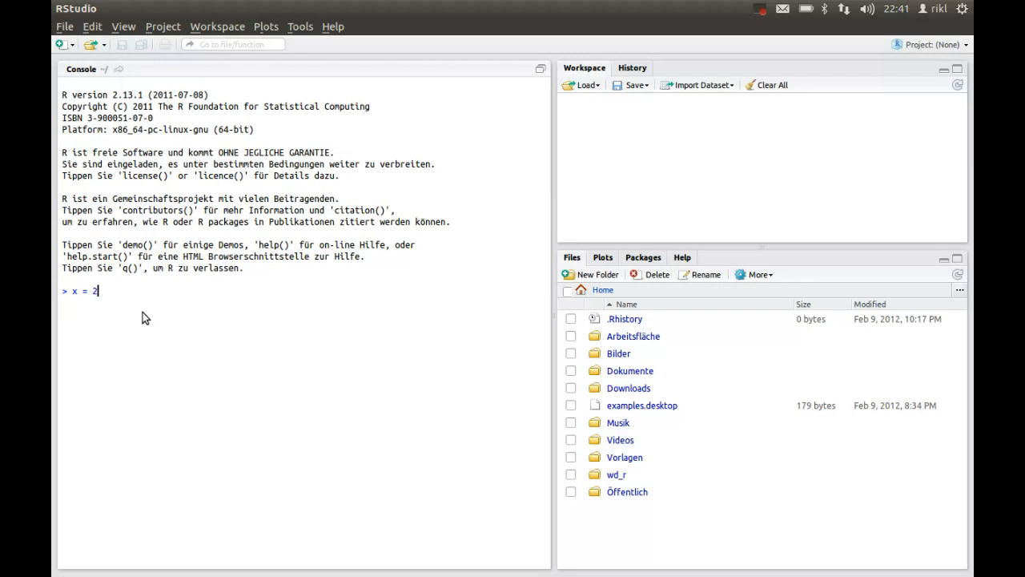
pyautogui.press('Return')
pyautogui.write('Y = 5')
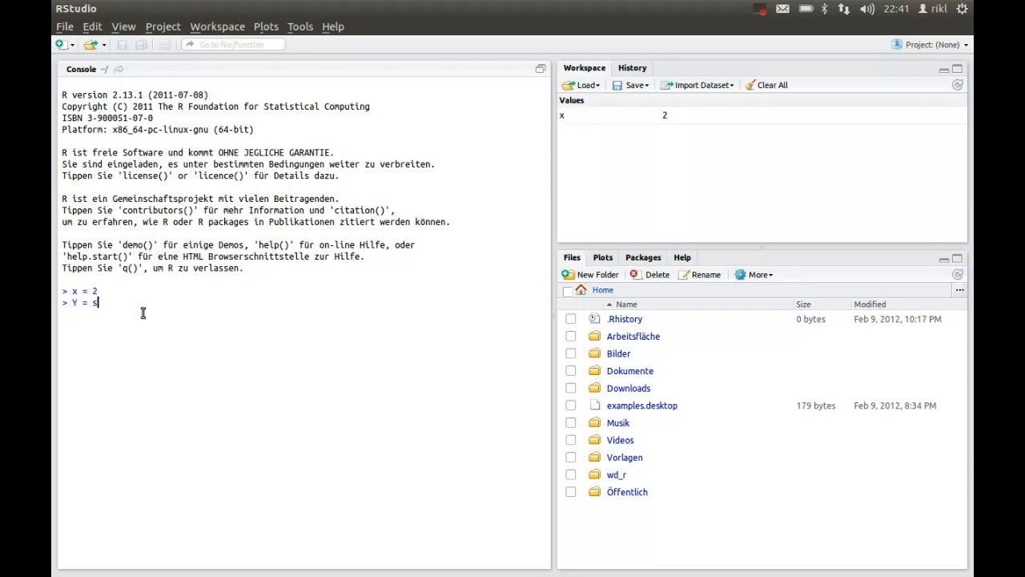
pyautogui.write('eq(1,')
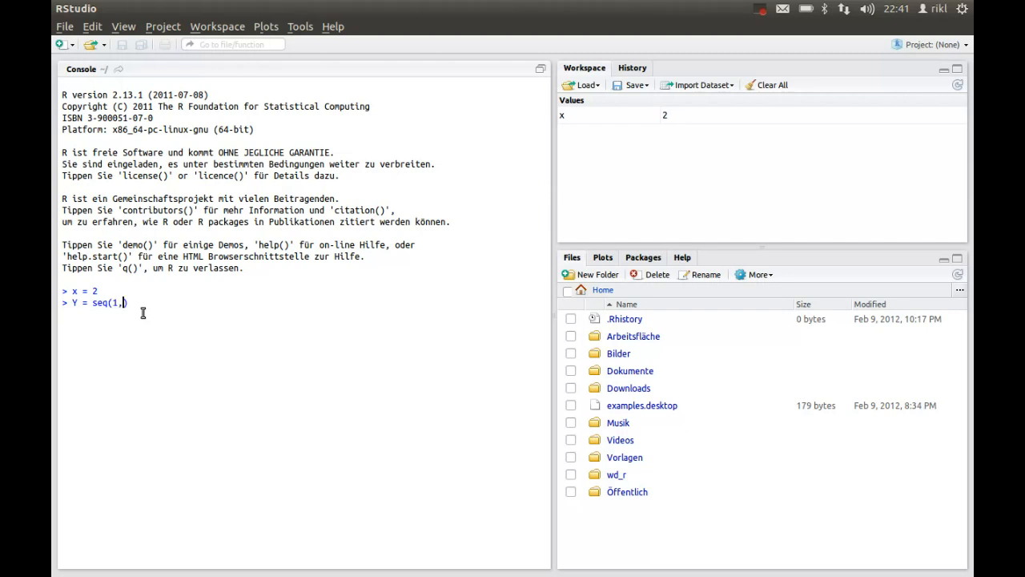
pyautogui.write('000,2.')
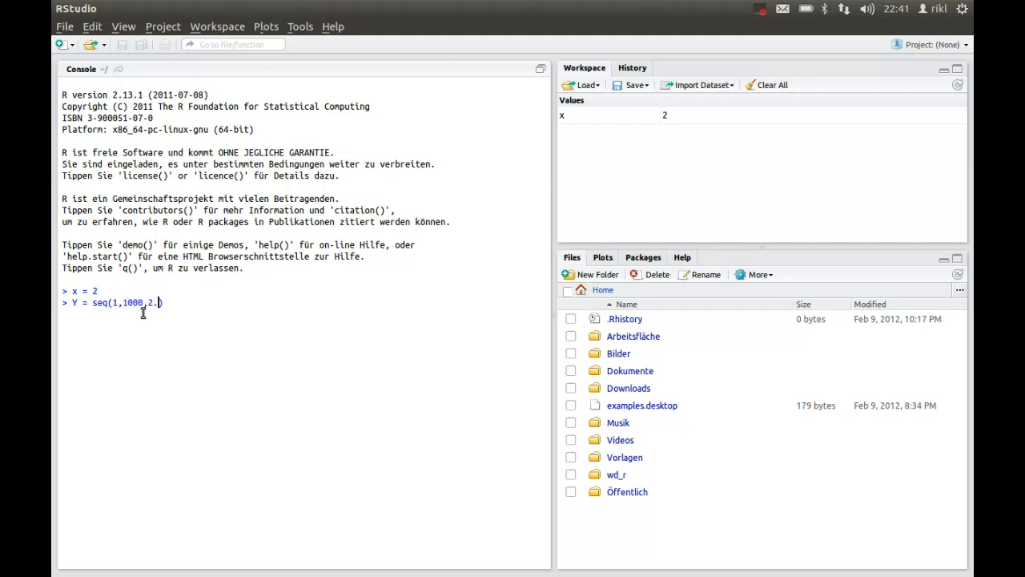
pyautogui.write('4')
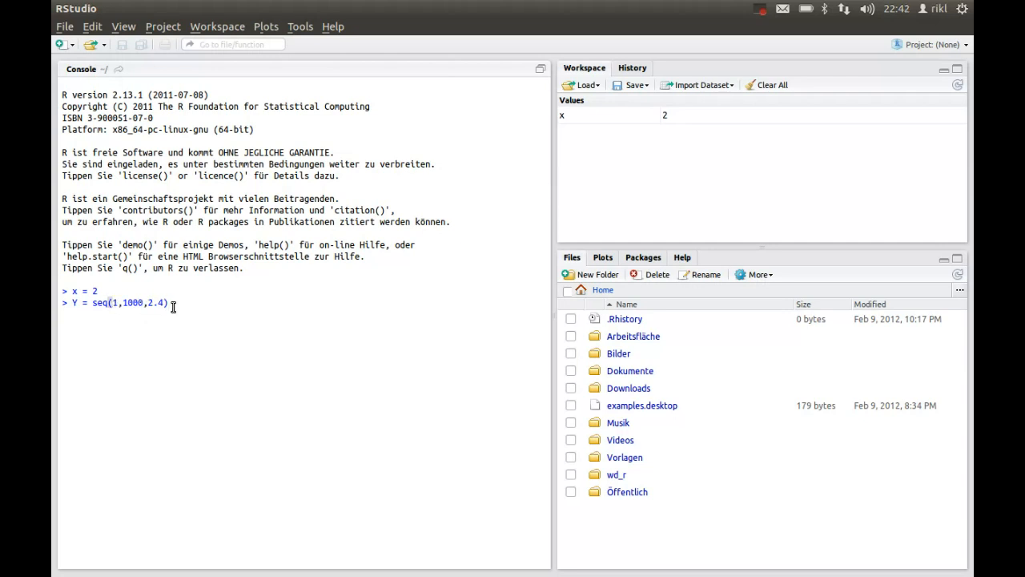
pyautogui.press('Return')
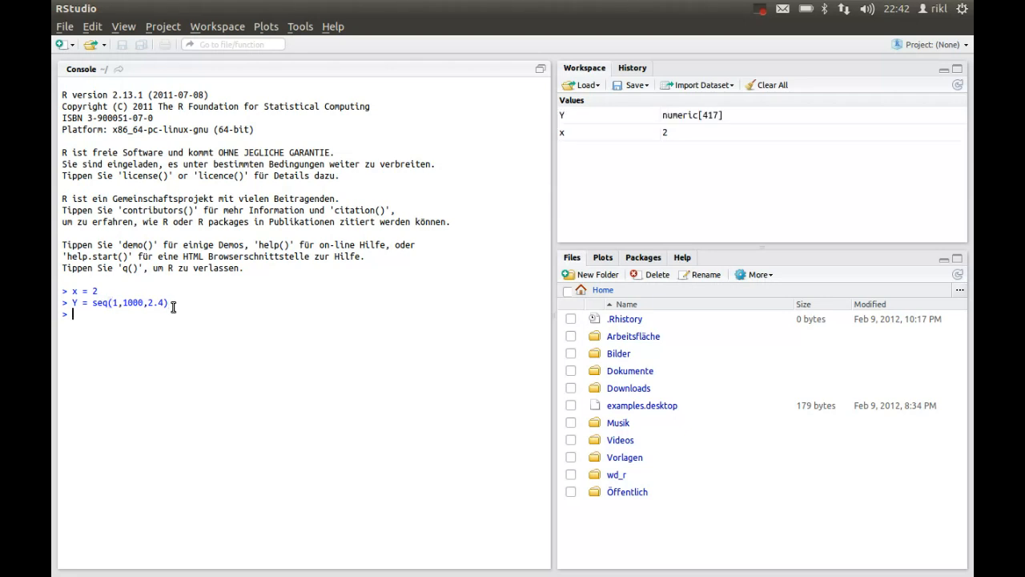
pyautogui.moveTo(571, 118)
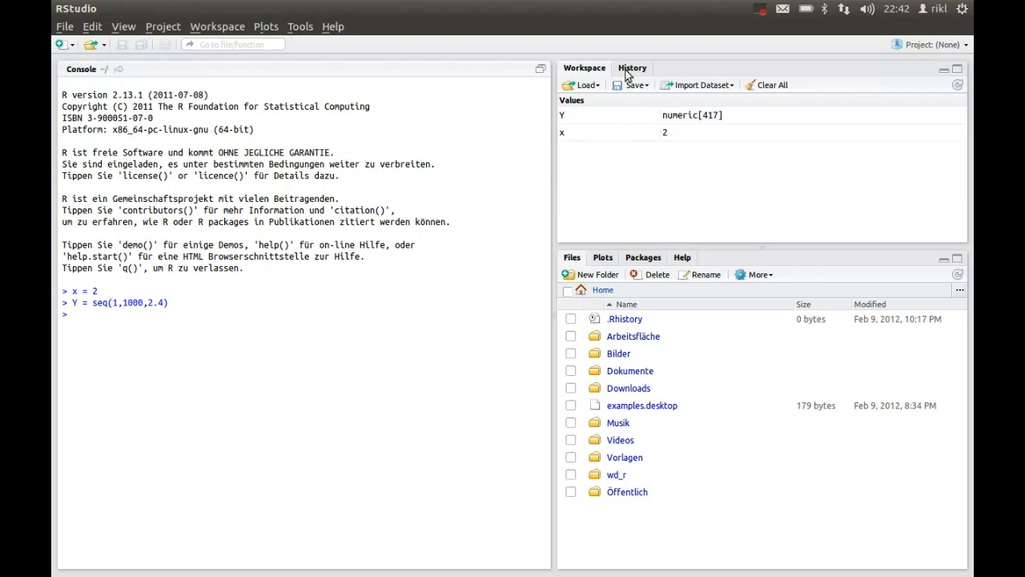
# Step: Select both x = 2 and Y = seq(1,1000,2.4) in History and send them To Source
pyautogui.click(632, 67)
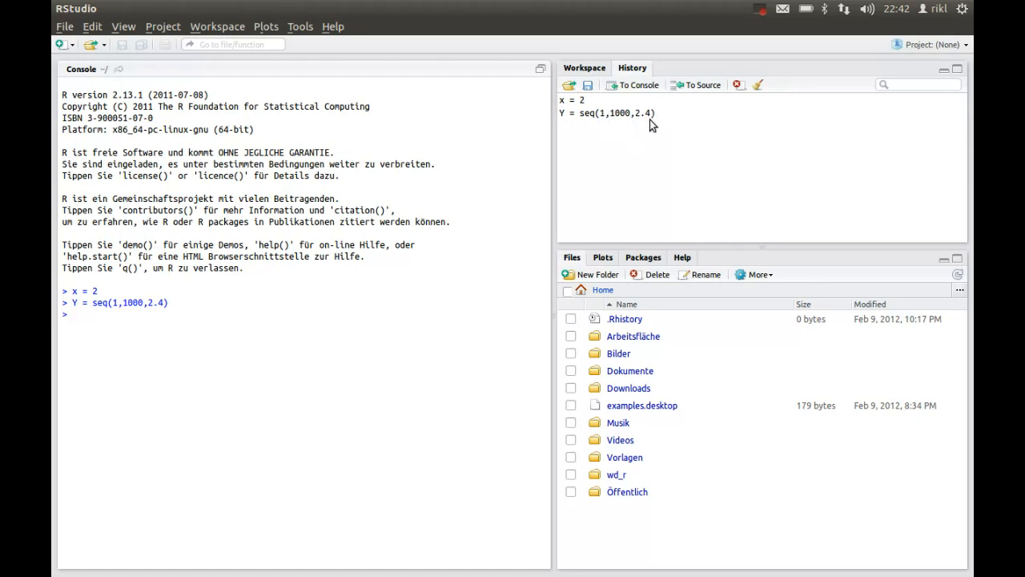
pyautogui.click(607, 113)
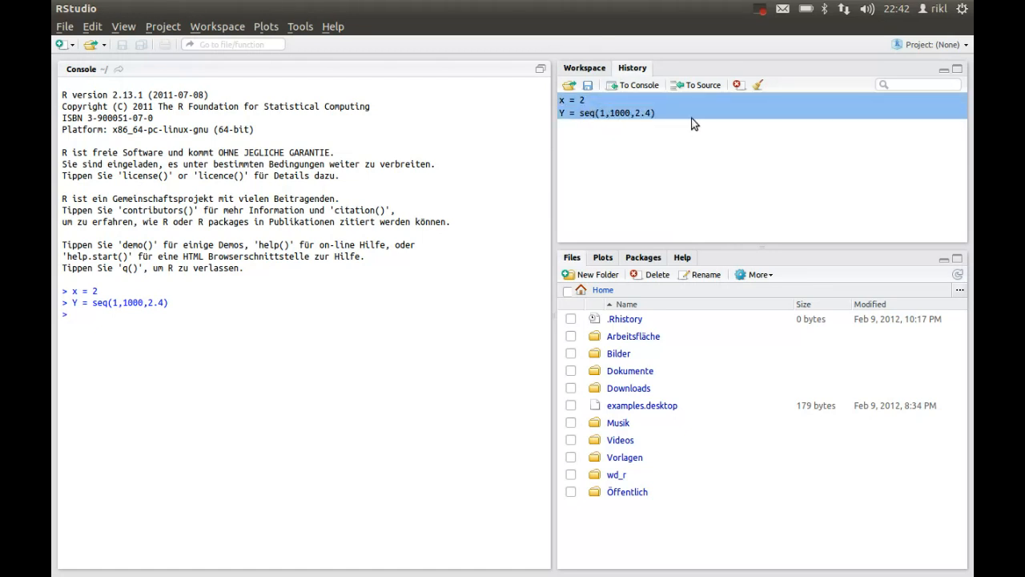
pyautogui.moveTo(621, 102)
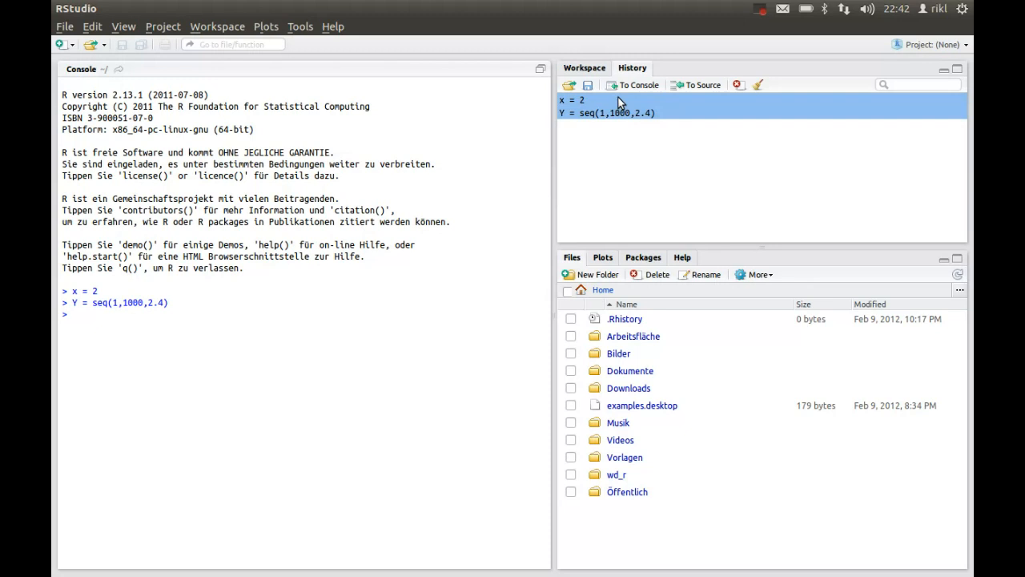
pyautogui.moveTo(632, 128)
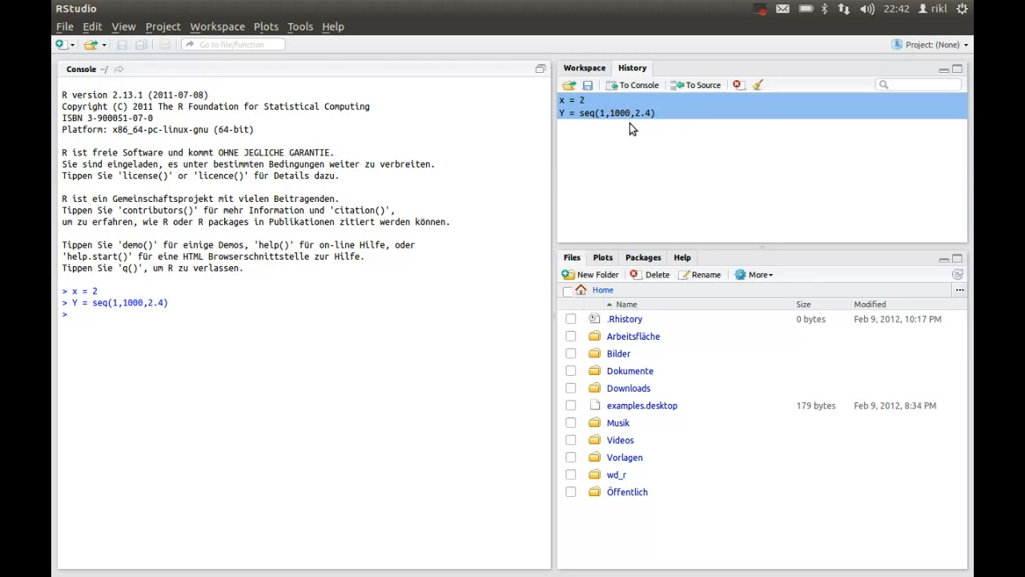
pyautogui.moveTo(639, 134)
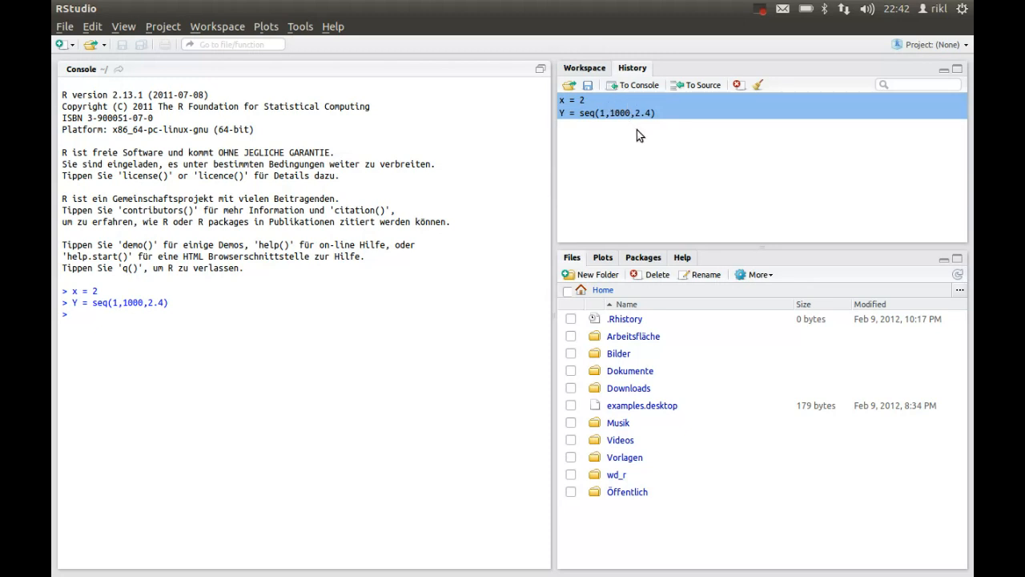
pyautogui.moveTo(653, 144)
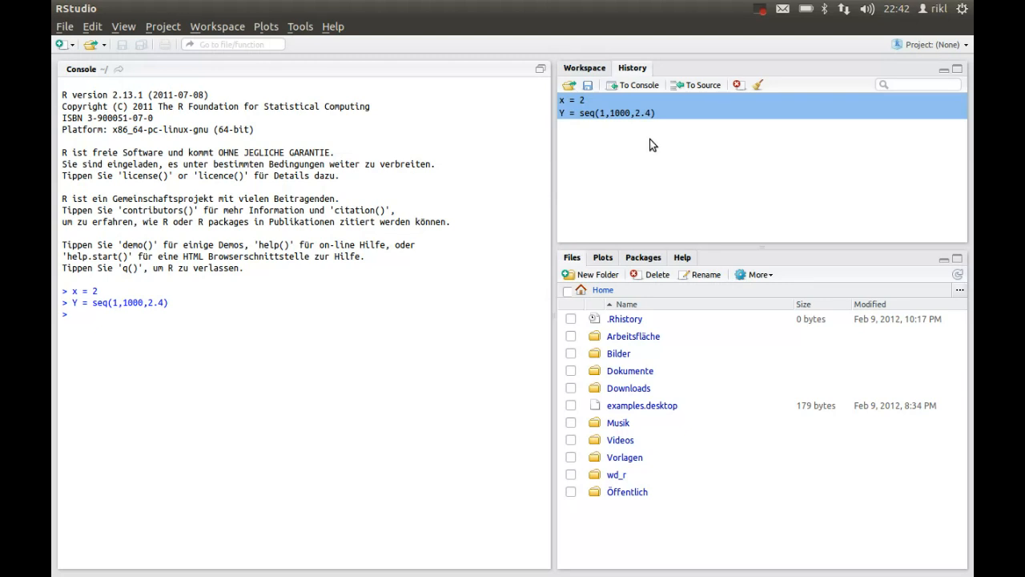
pyautogui.moveTo(652, 138)
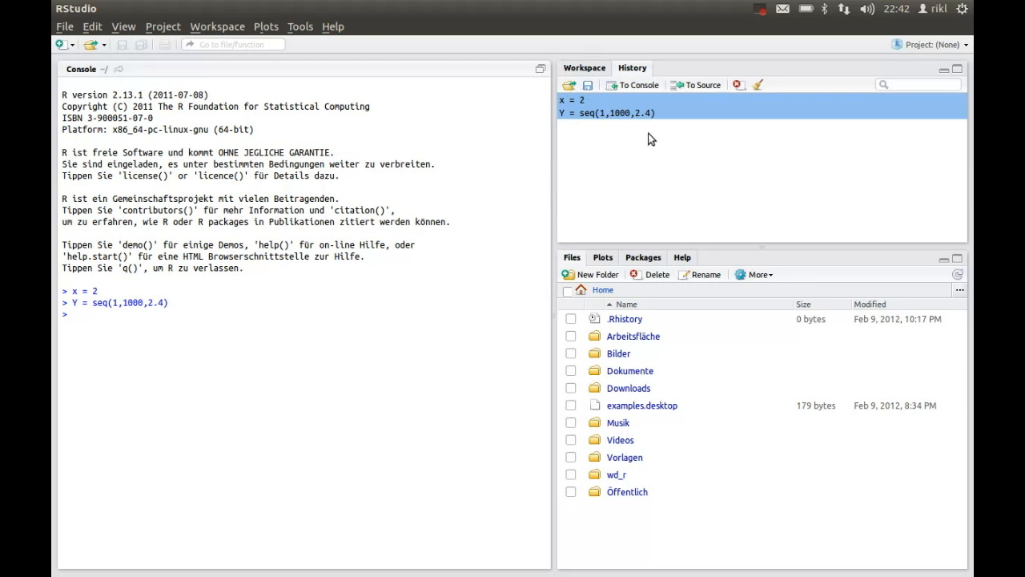
pyautogui.moveTo(655, 144)
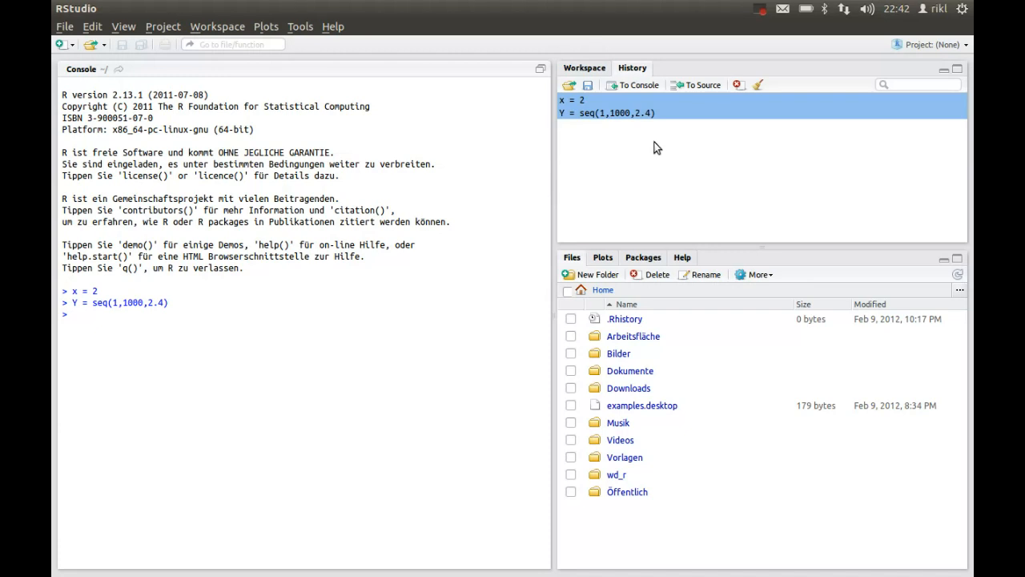
pyautogui.moveTo(695, 85)
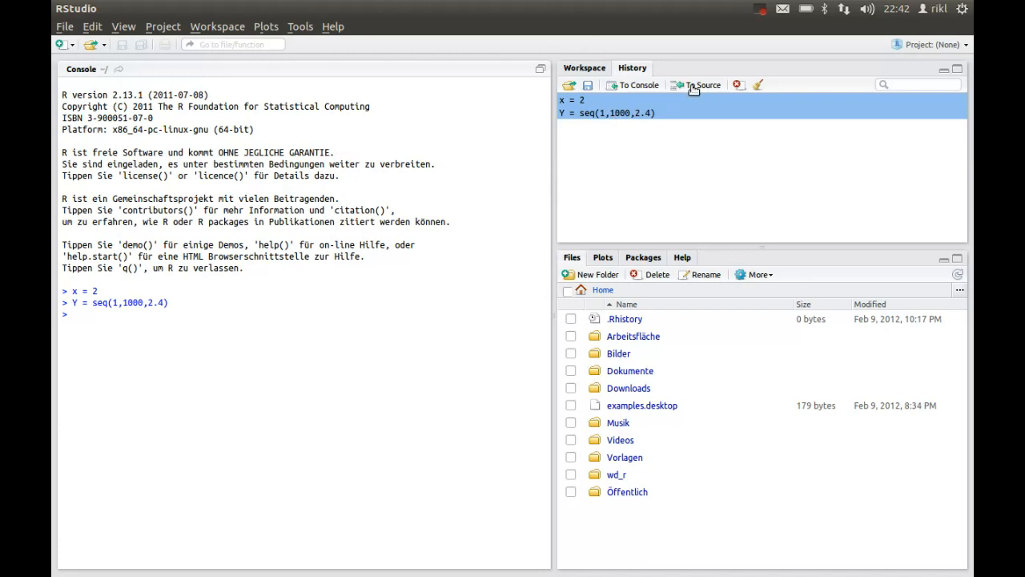
pyautogui.click(701, 85)
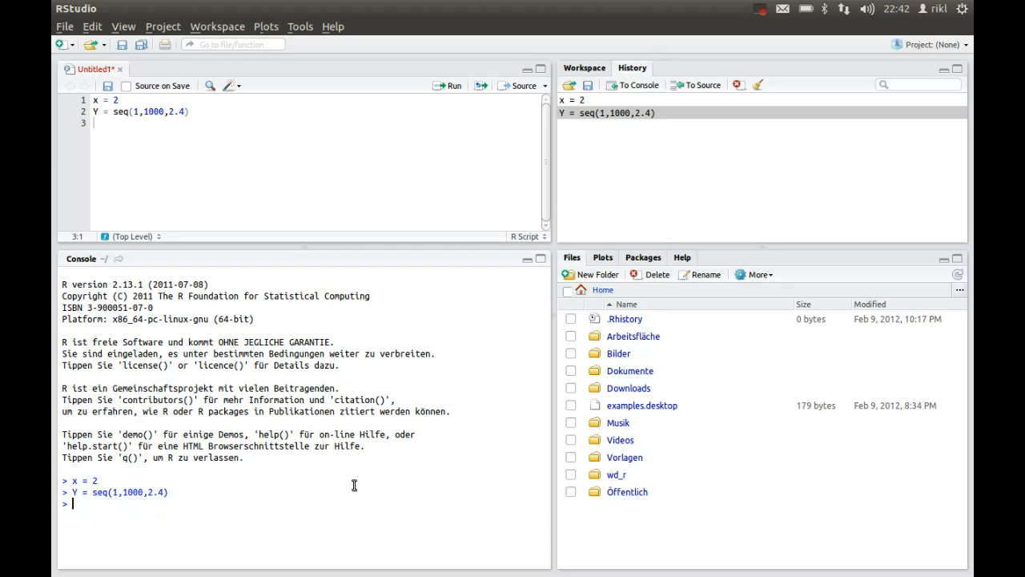
pyautogui.moveTo(680, 281)
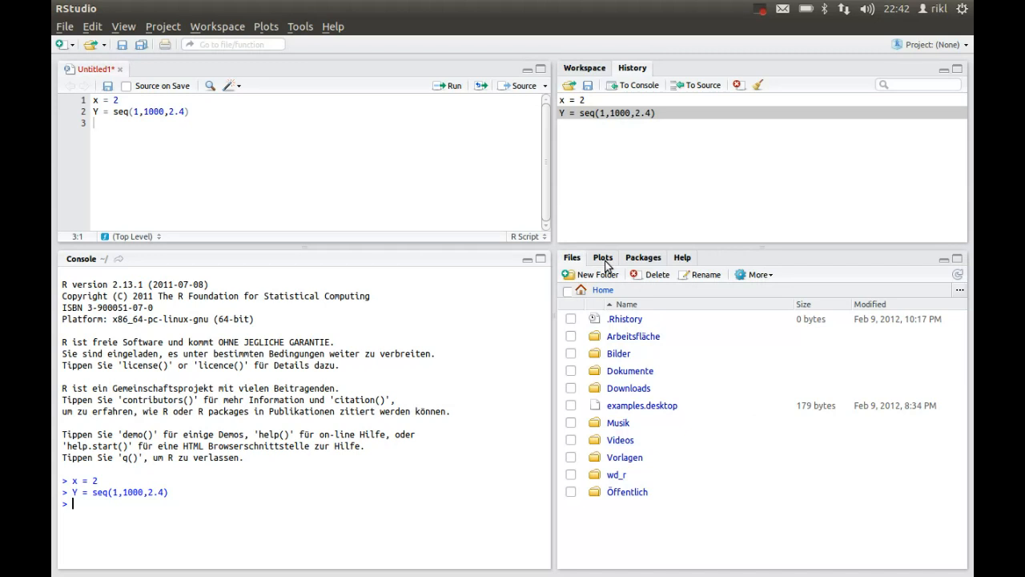
pyautogui.moveTo(625, 334)
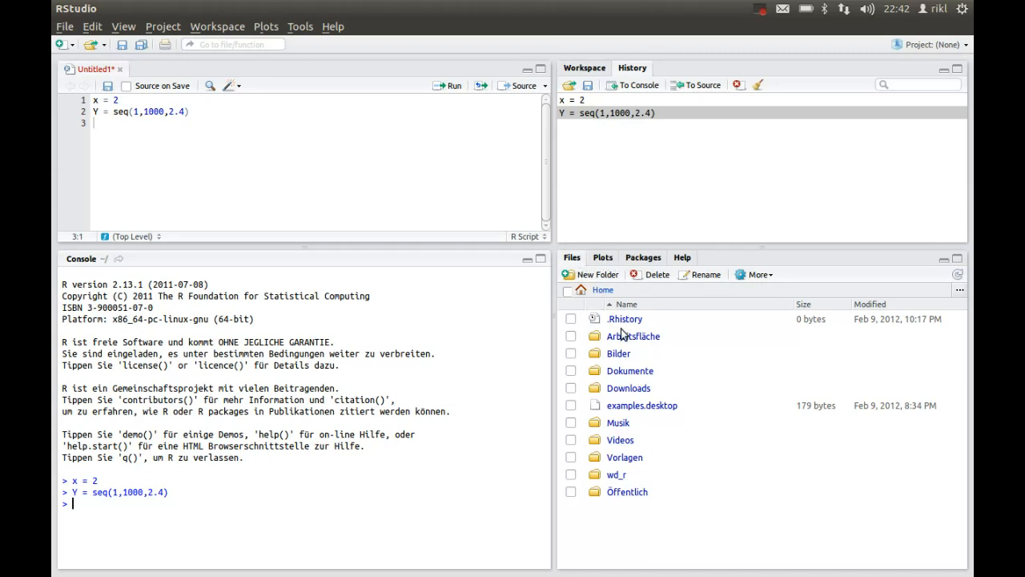
pyautogui.moveTo(237, 569)
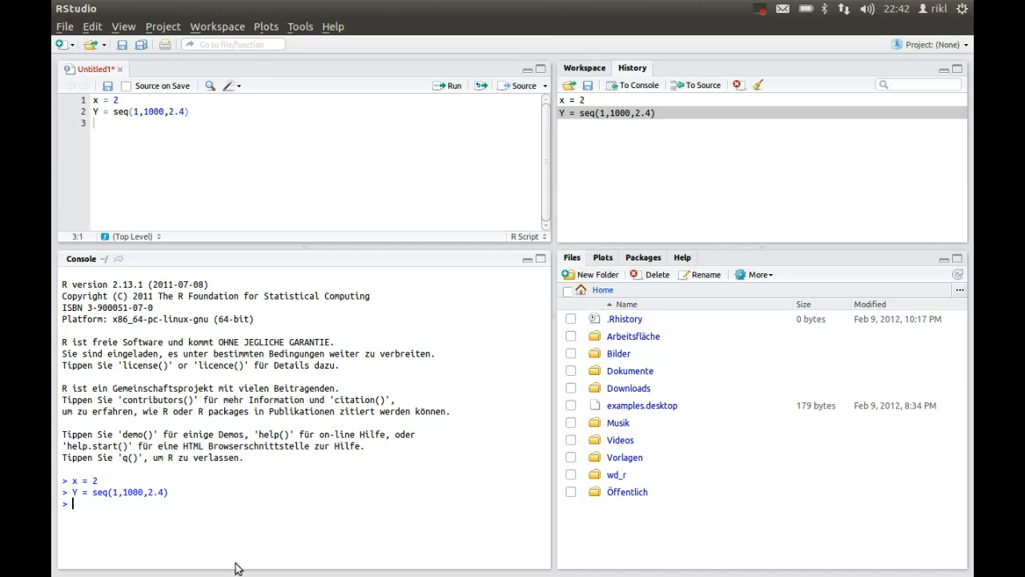
# Step: Run getwd() in the console, which reports the home folder as the working directory
pyautogui.write('s')
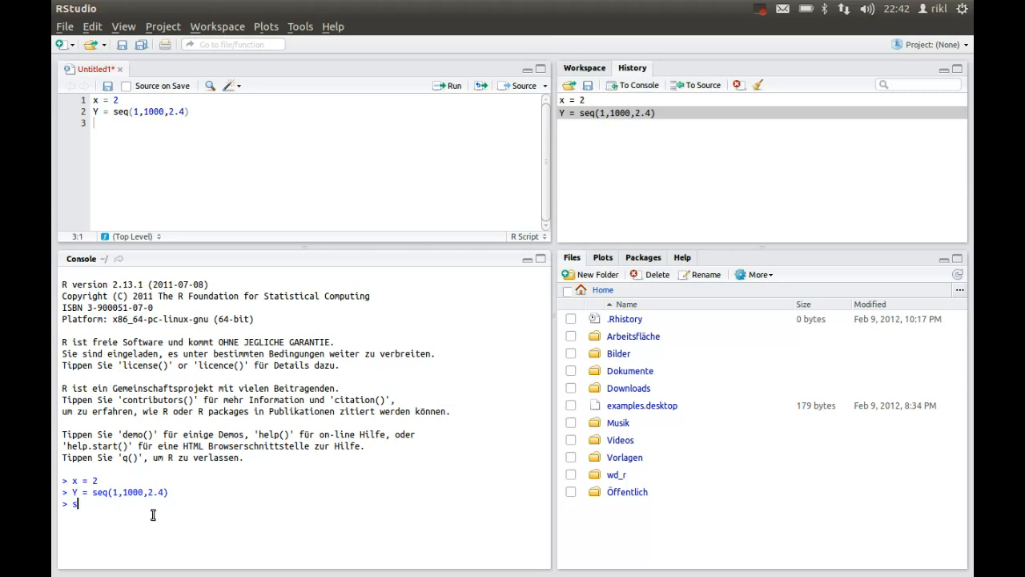
pyautogui.press('BackSpace')
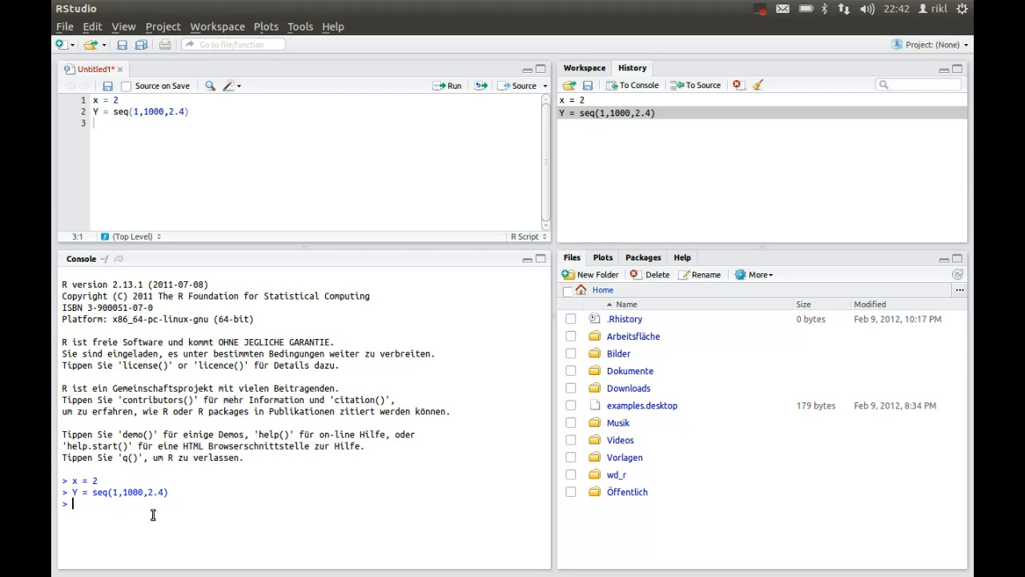
pyautogui.write('se')
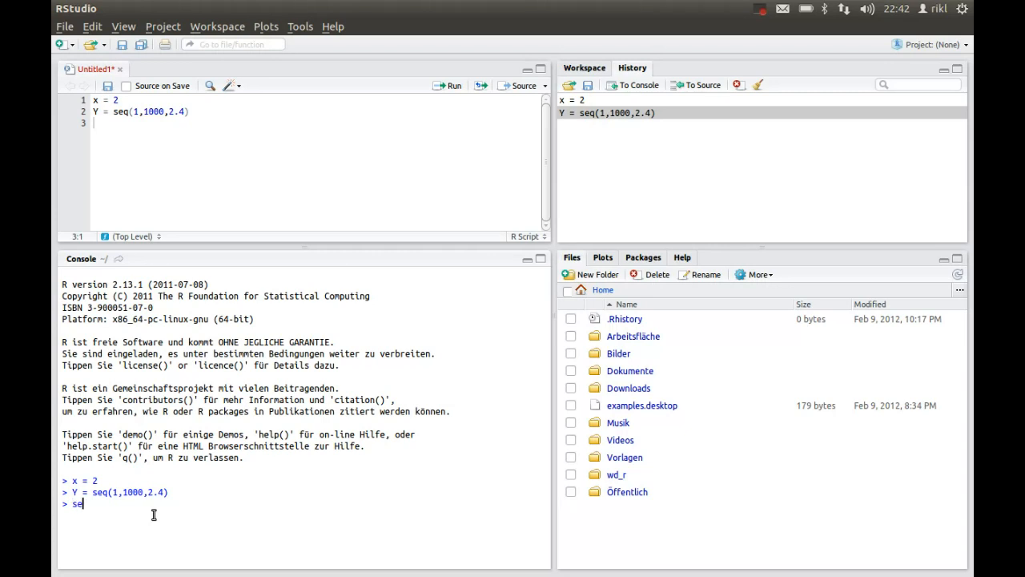
pyautogui.press('BackSpace')
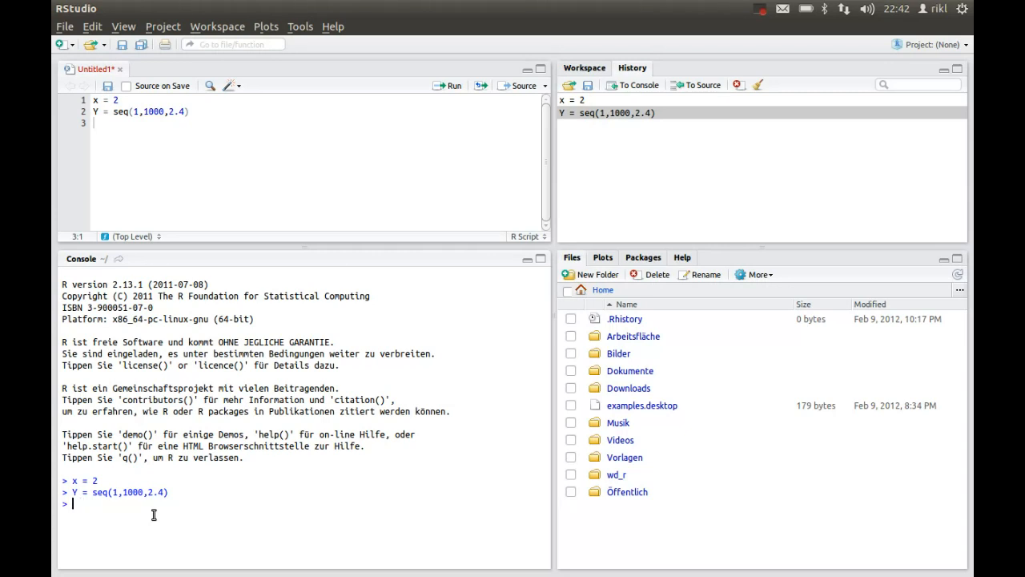
pyautogui.write('getwd')
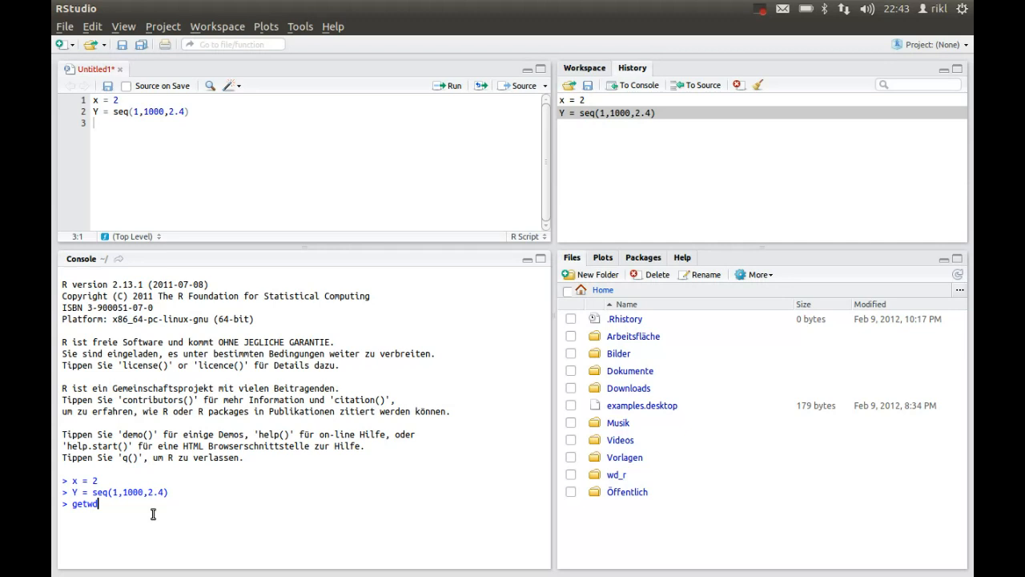
pyautogui.write('()')
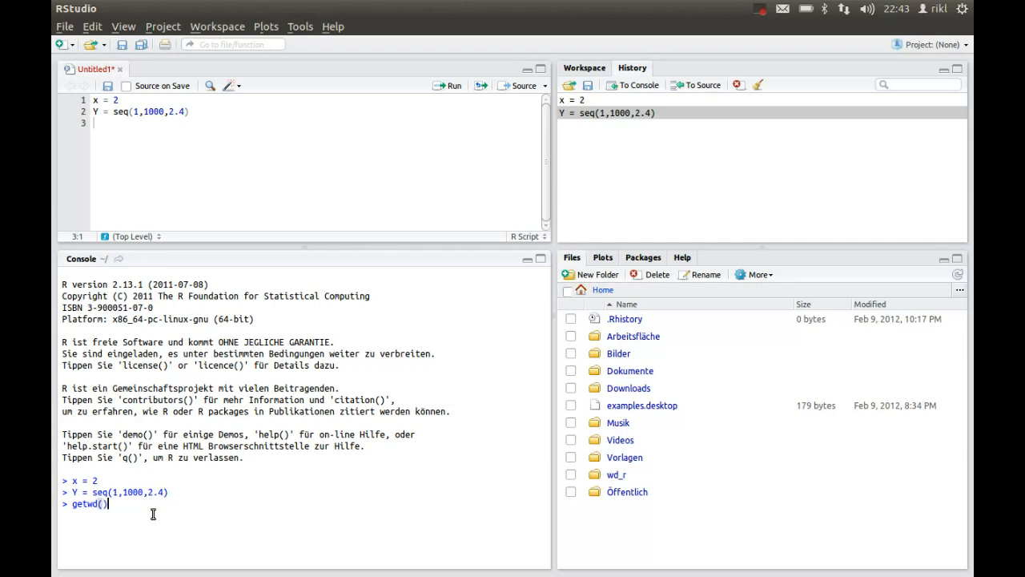
pyautogui.press('Return')
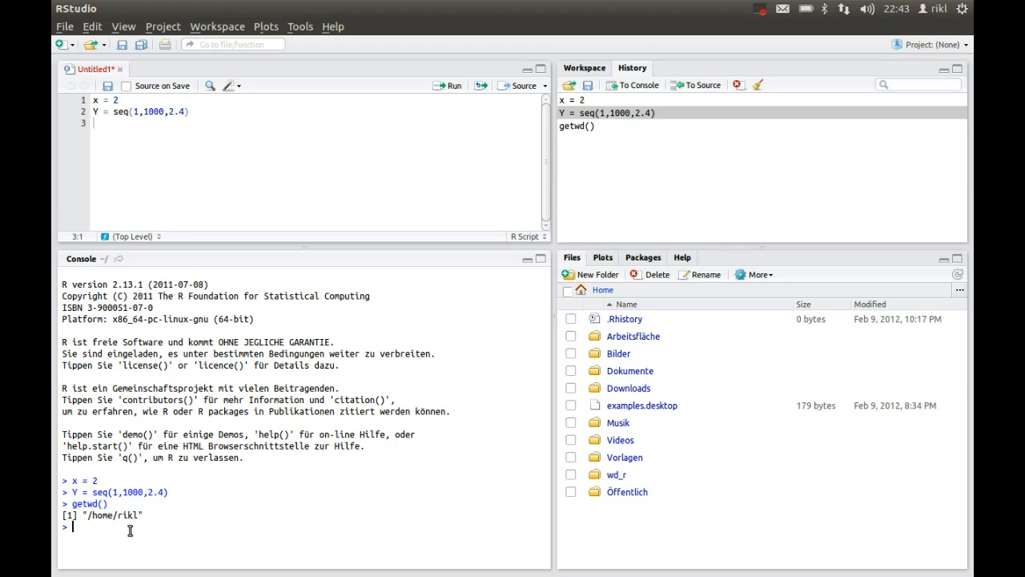
pyautogui.moveTo(134, 536)
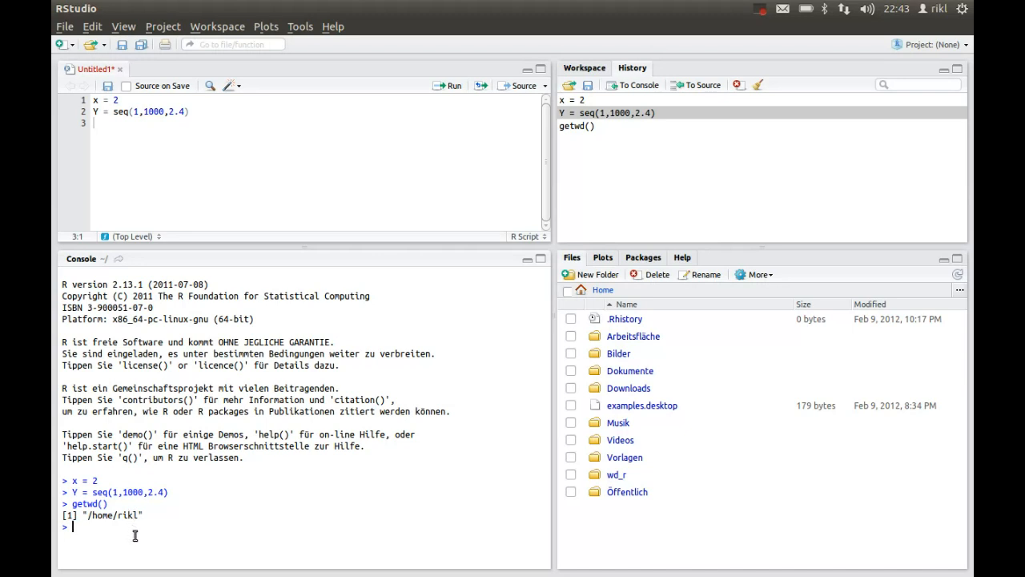
pyautogui.moveTo(630, 412)
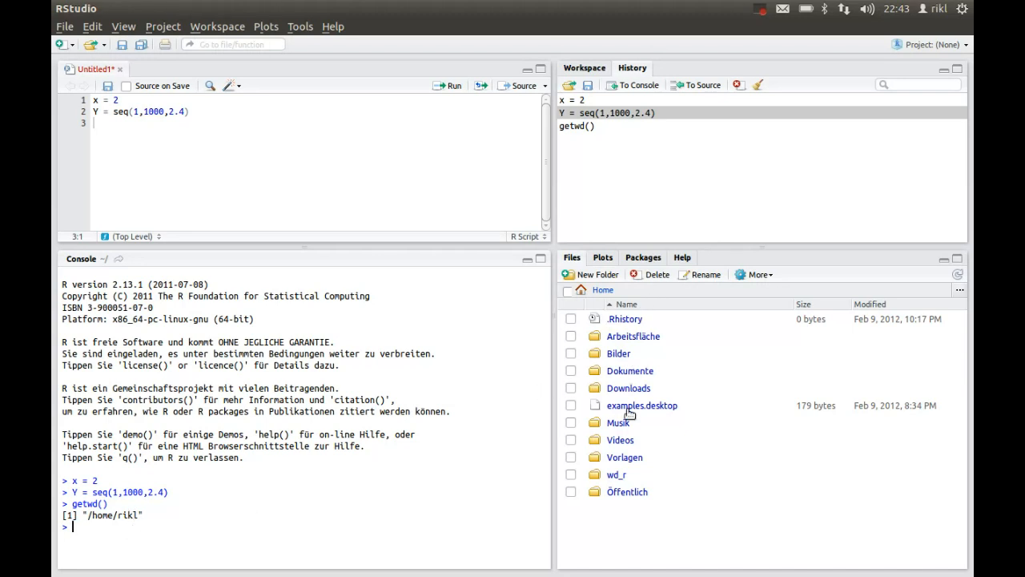
pyautogui.moveTo(617, 474)
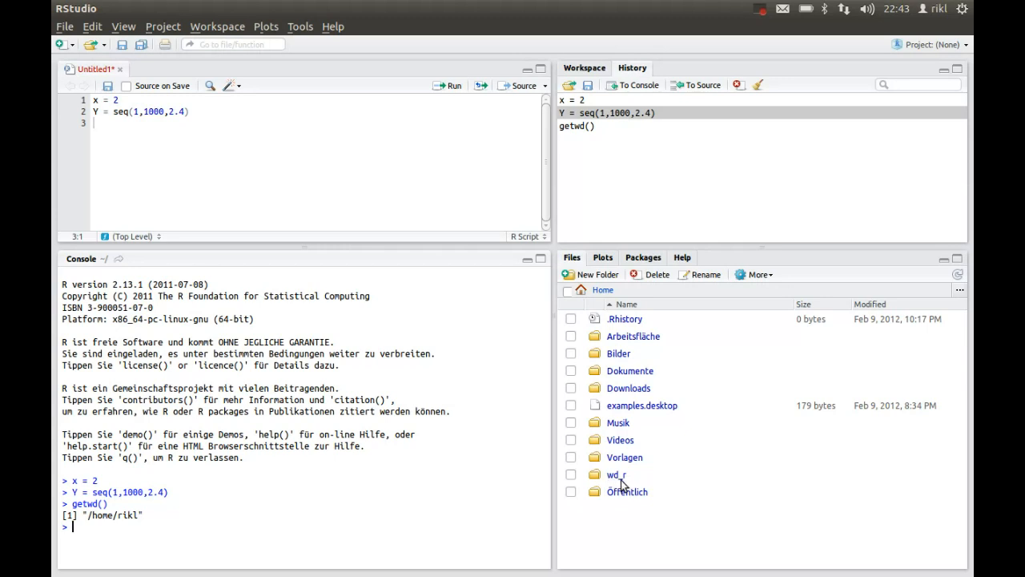
pyautogui.moveTo(617, 474)
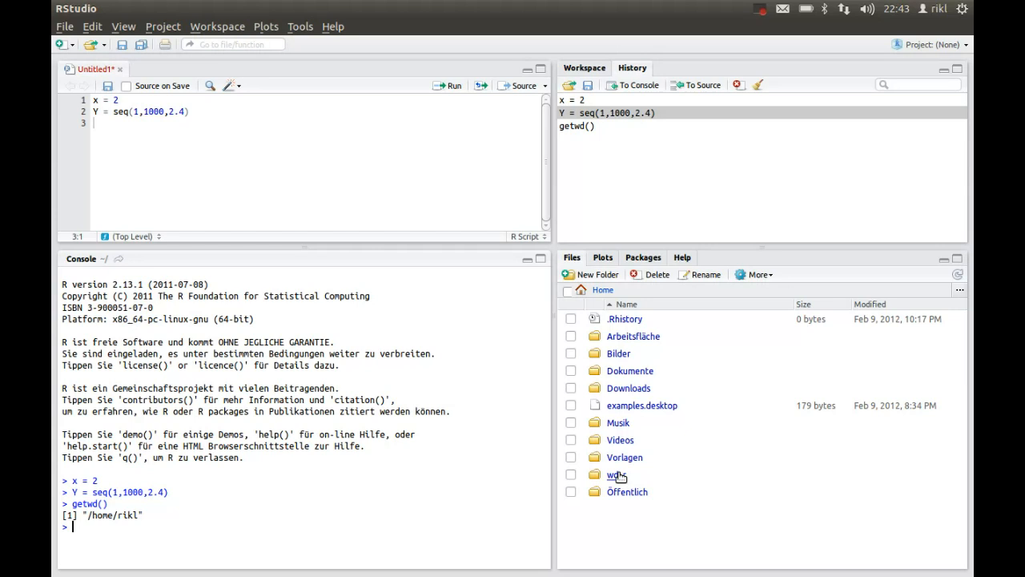
pyautogui.moveTo(617, 474)
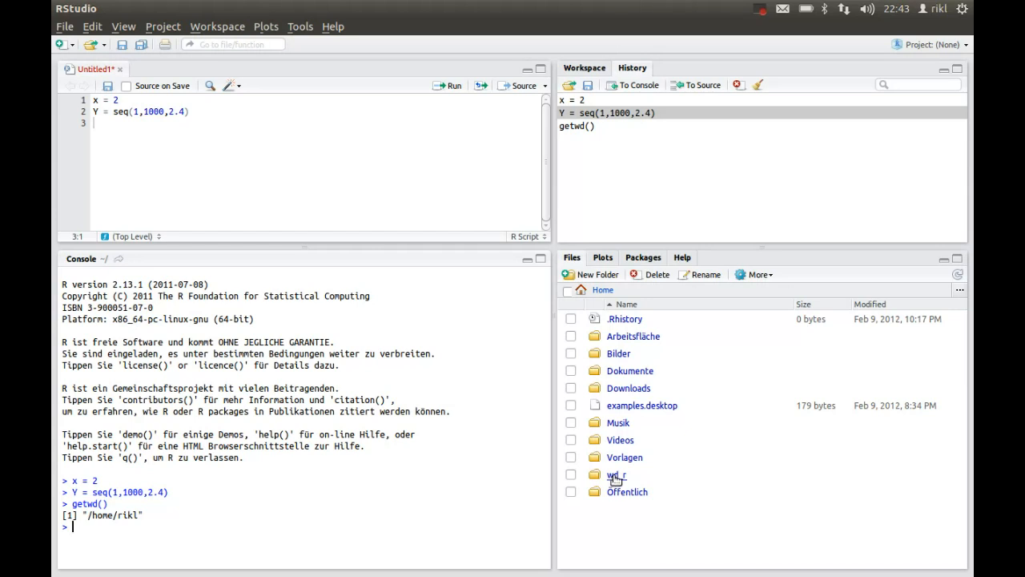
# Step: Open the wd_r folder in the Files pane and set it as the working directory
pyautogui.doubleClick(617, 474)
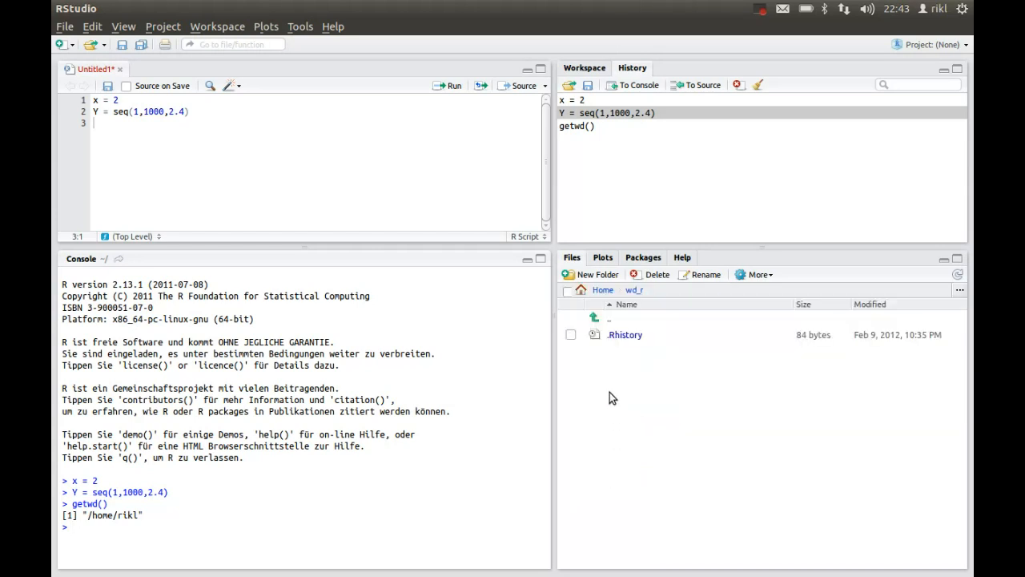
pyautogui.moveTo(653, 339)
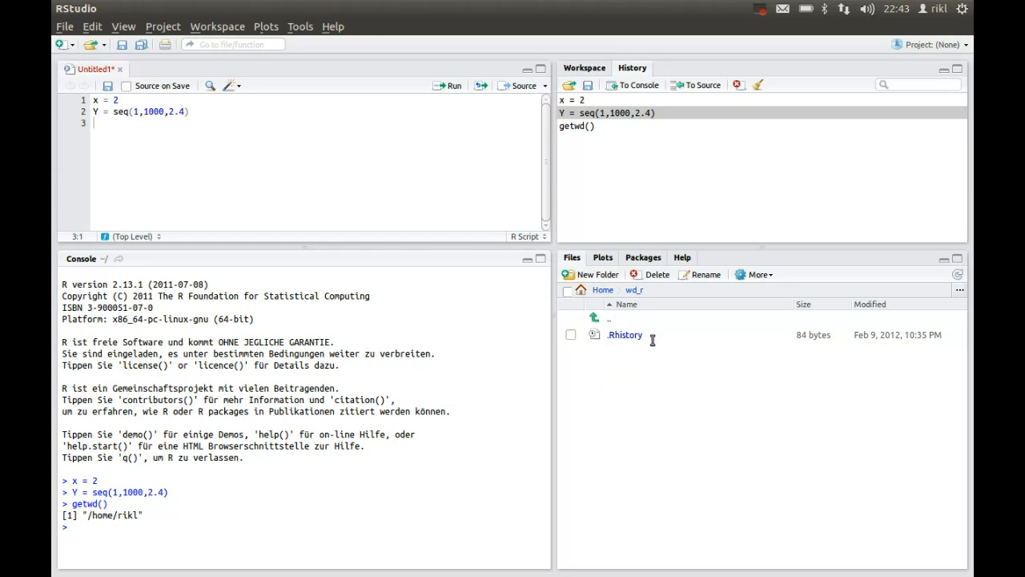
pyautogui.moveTo(731, 266)
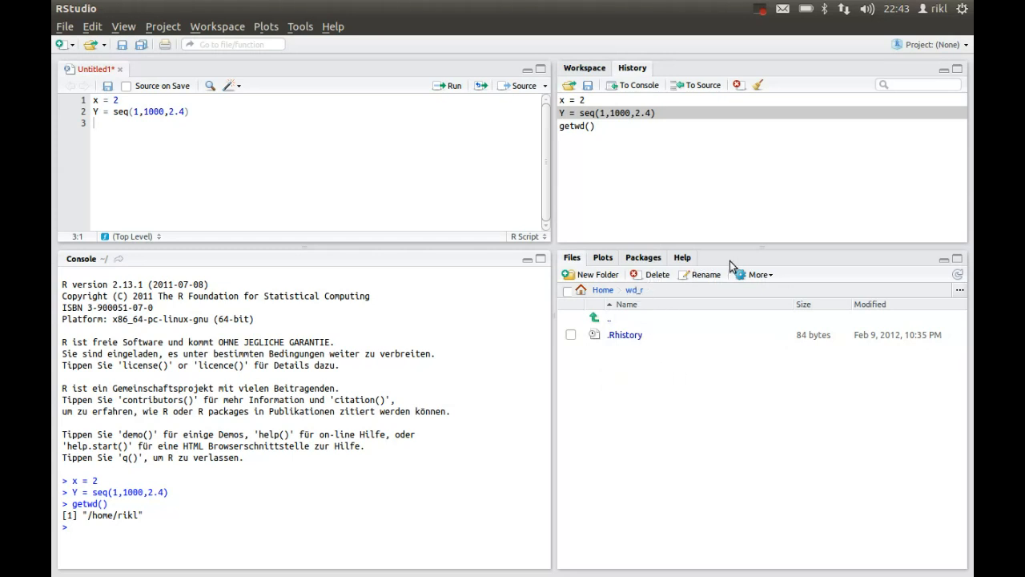
pyautogui.click(757, 274)
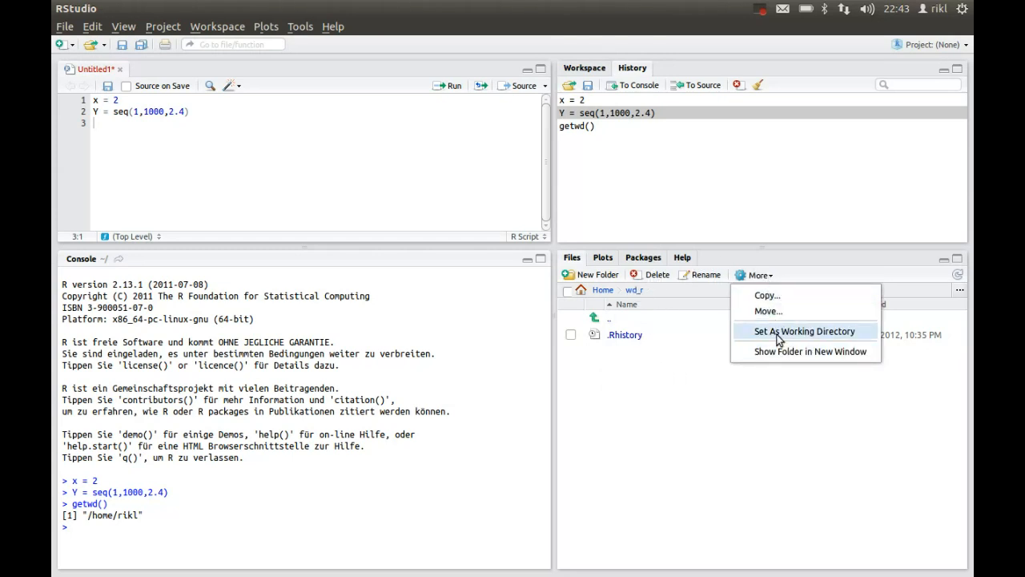
pyautogui.click(805, 331)
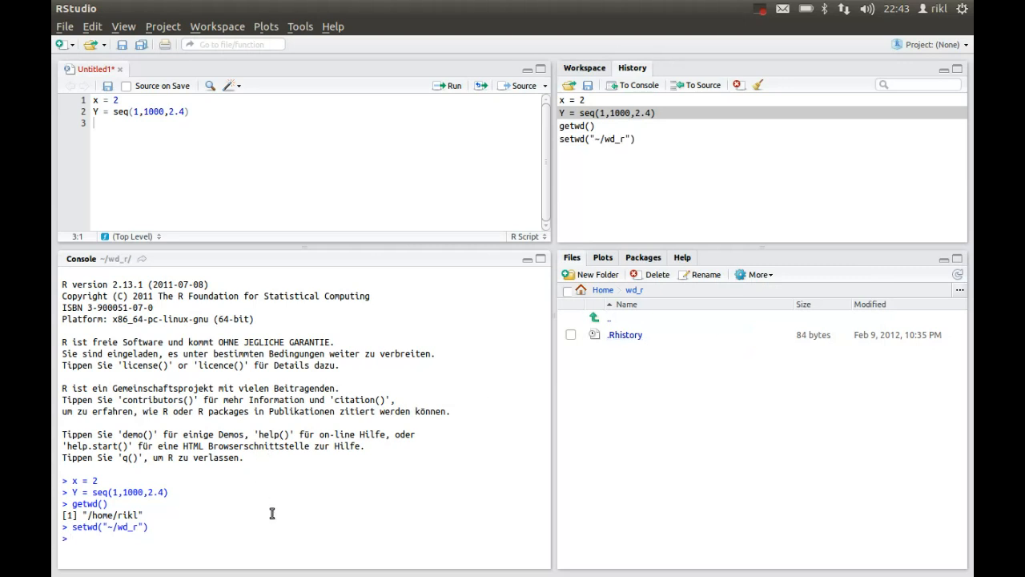
pyautogui.moveTo(361, 481)
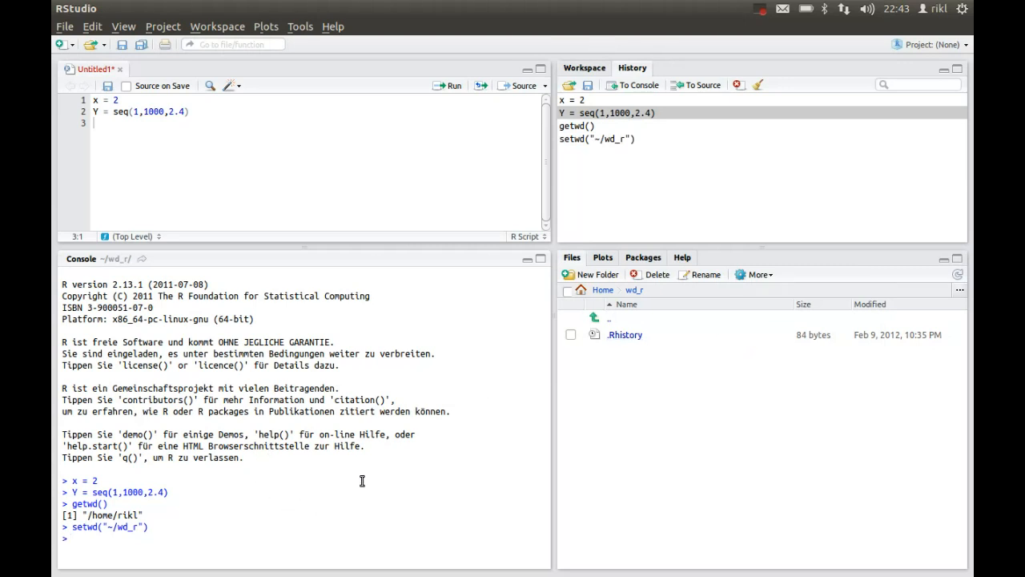
pyautogui.moveTo(644, 289)
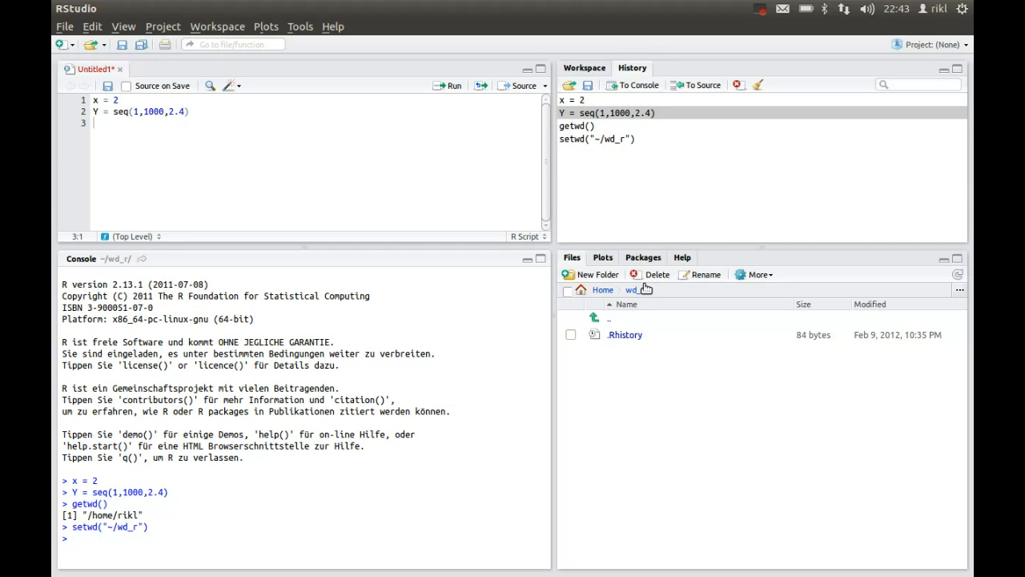
pyautogui.moveTo(637, 289)
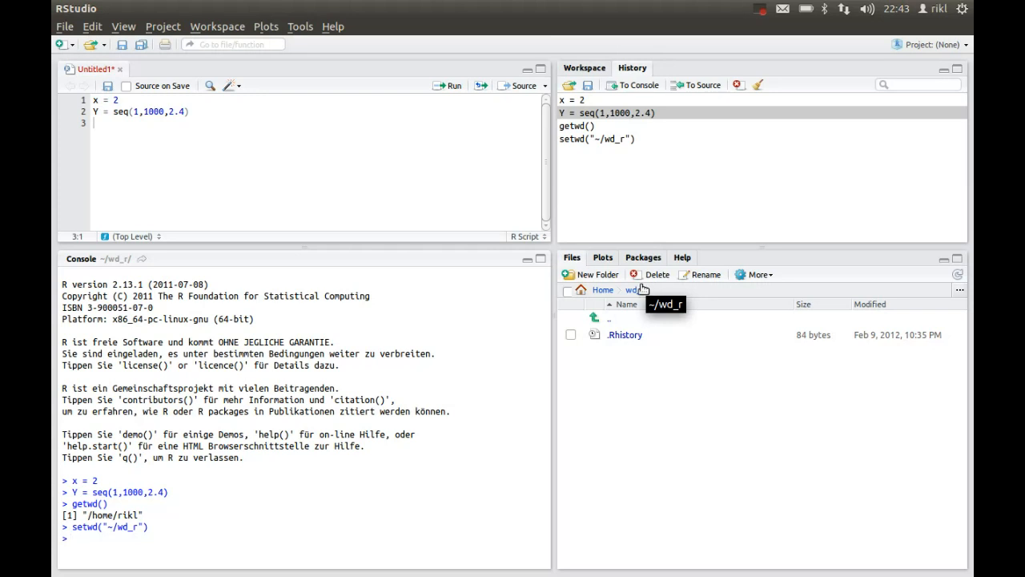
# Step: Draw the Y sequence with plot(y) in the Plots pane, then remove that plot
pyautogui.click(603, 257)
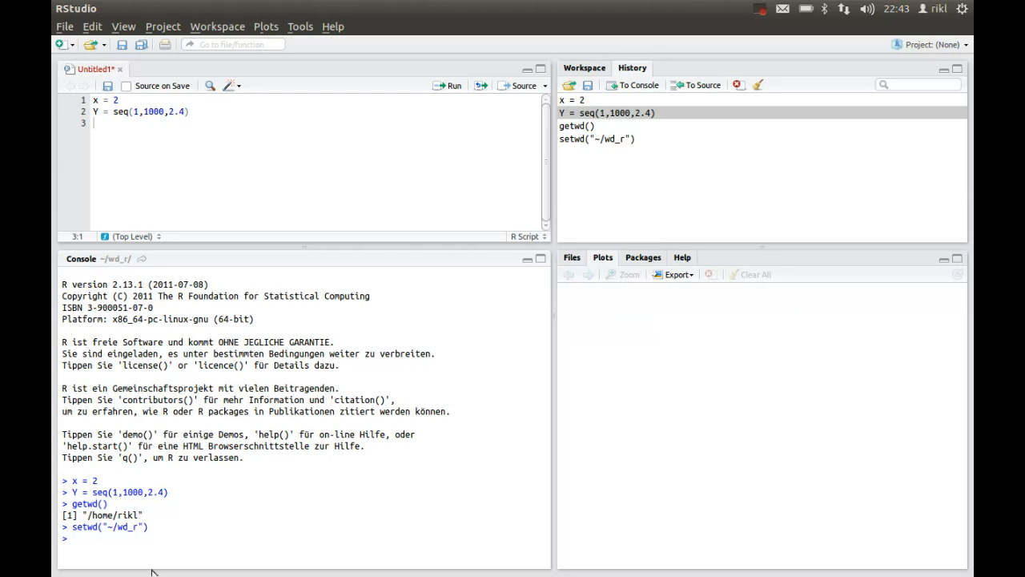
pyautogui.write('plo')
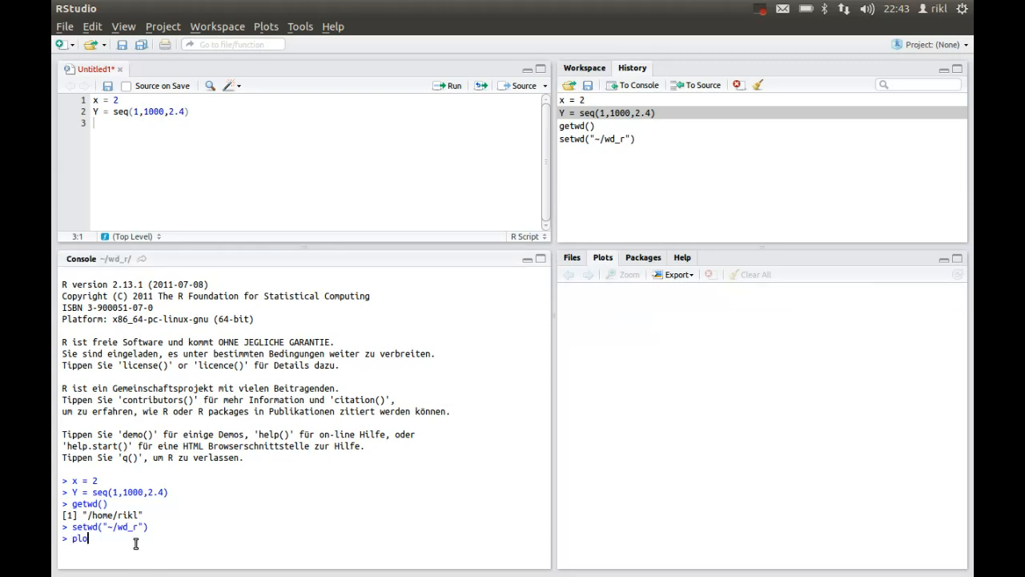
pyautogui.write('t(y)')
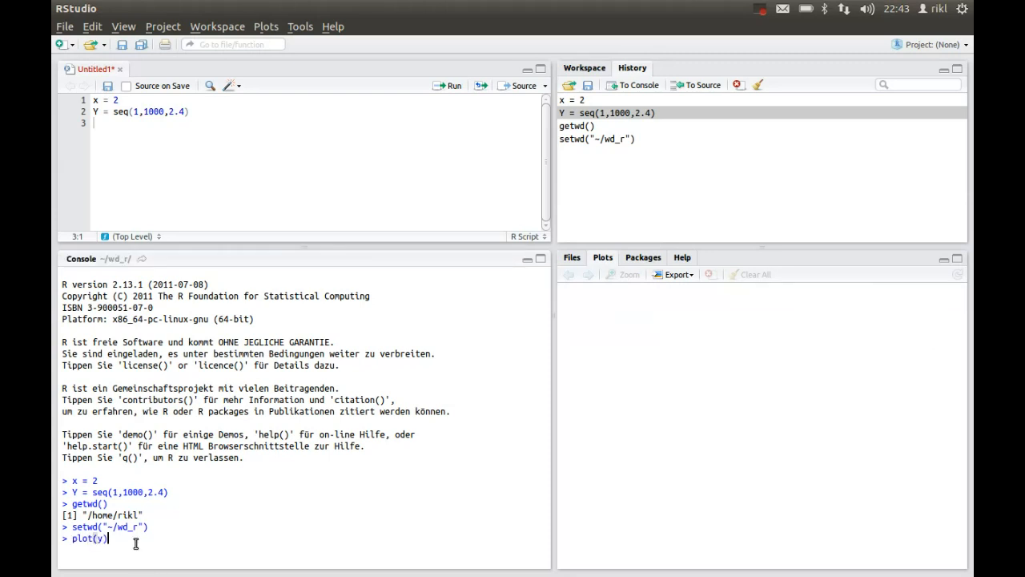
pyautogui.press('Return')
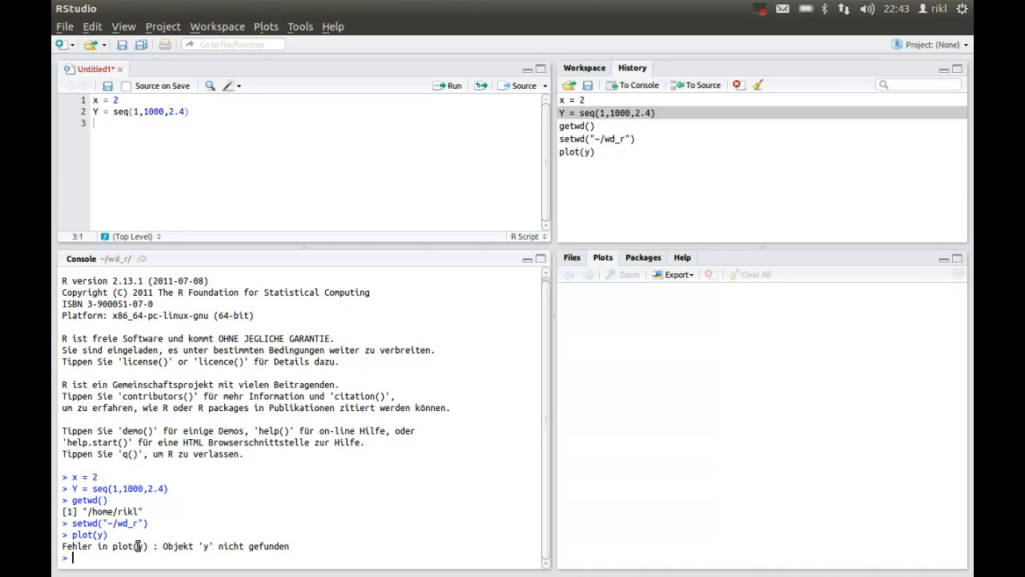
pyautogui.write('plot(y)')
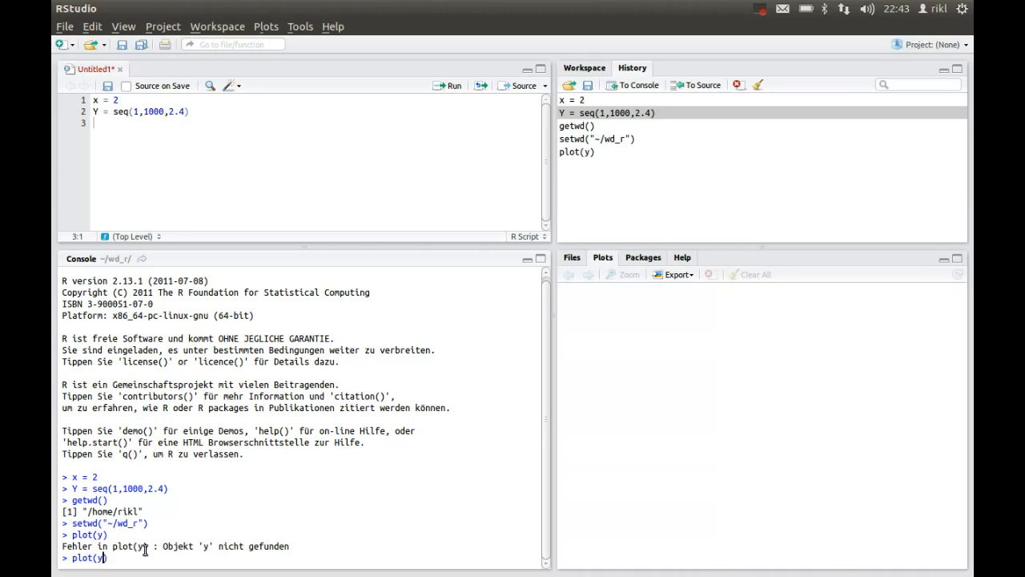
pyautogui.press('Return')
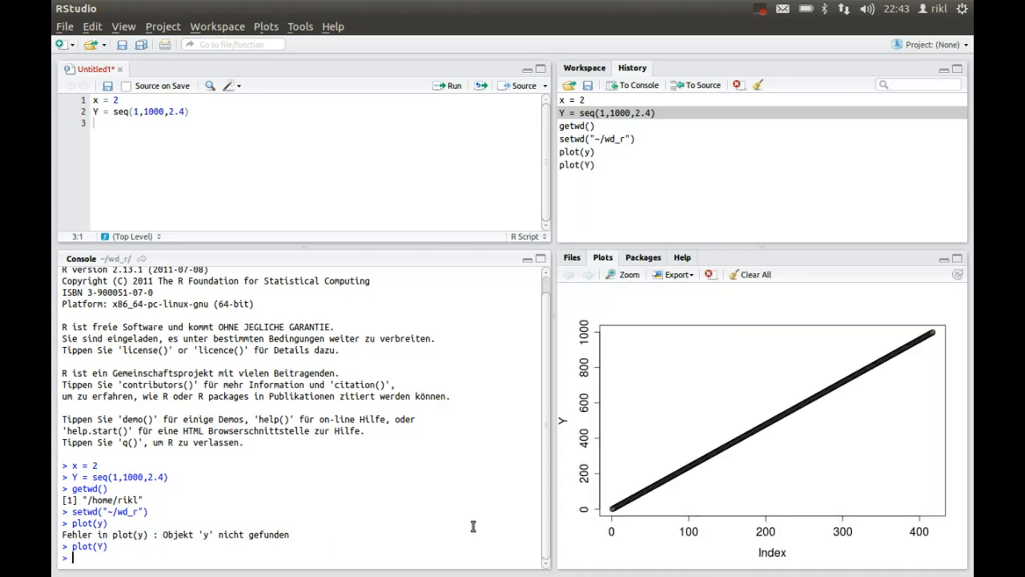
pyautogui.moveTo(708, 436)
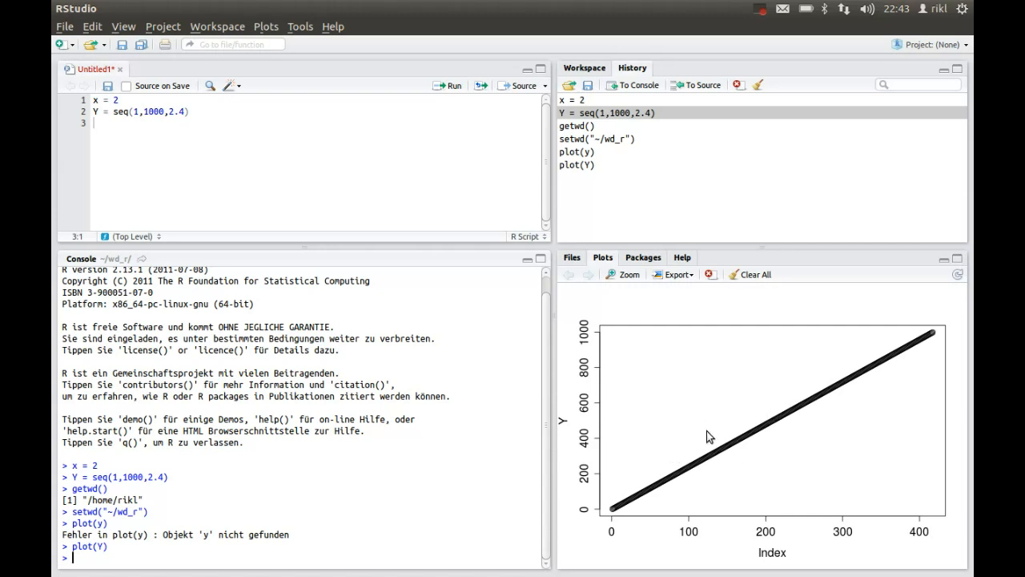
pyautogui.moveTo(677, 275)
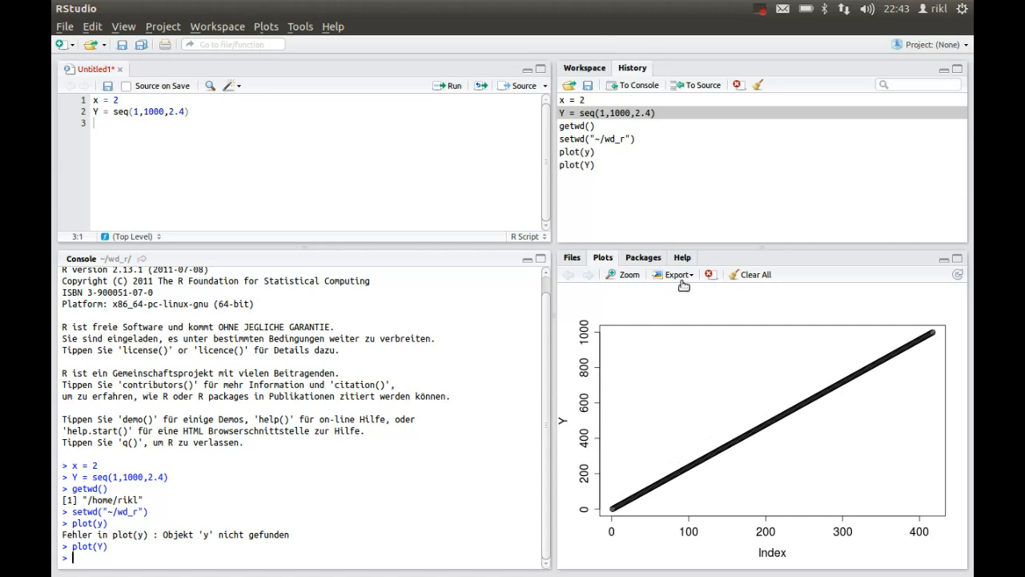
pyautogui.moveTo(714, 283)
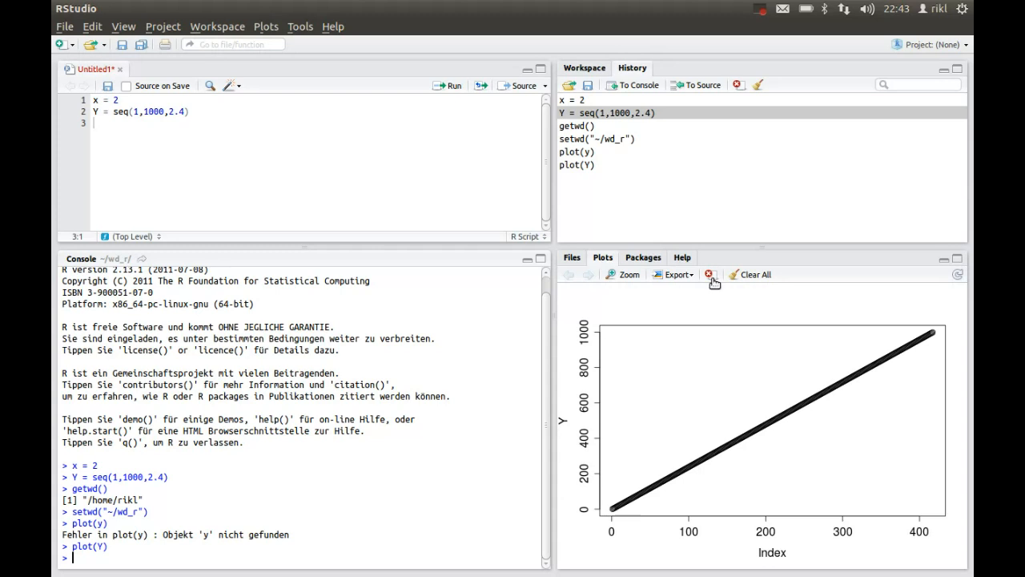
pyautogui.moveTo(715, 290)
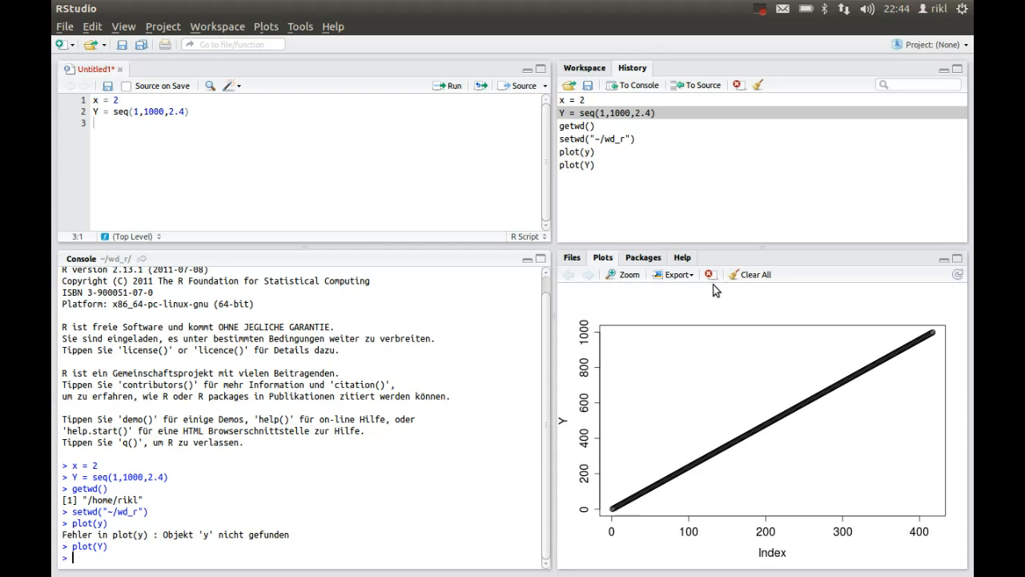
pyautogui.moveTo(709, 279)
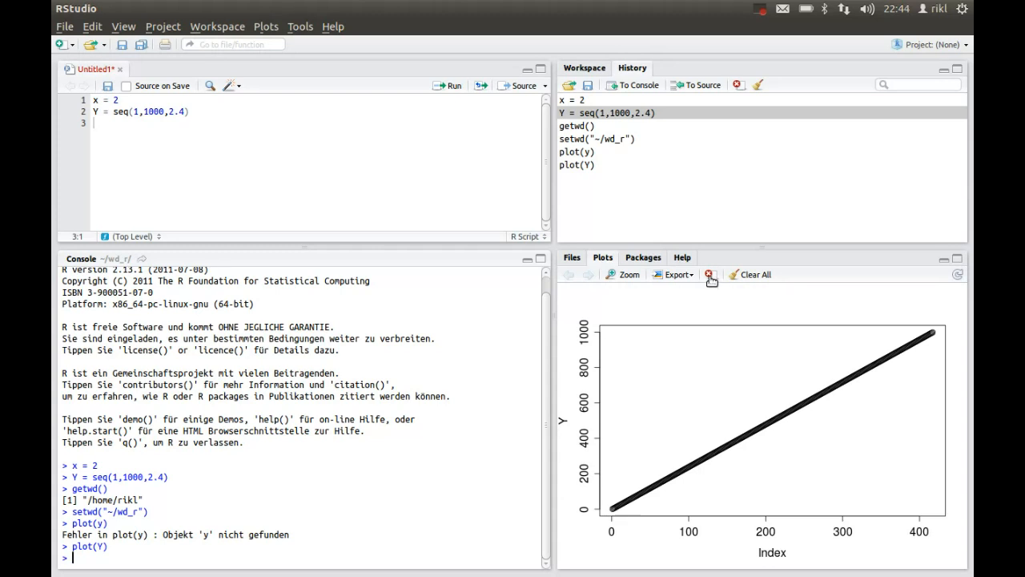
pyautogui.click(708, 274)
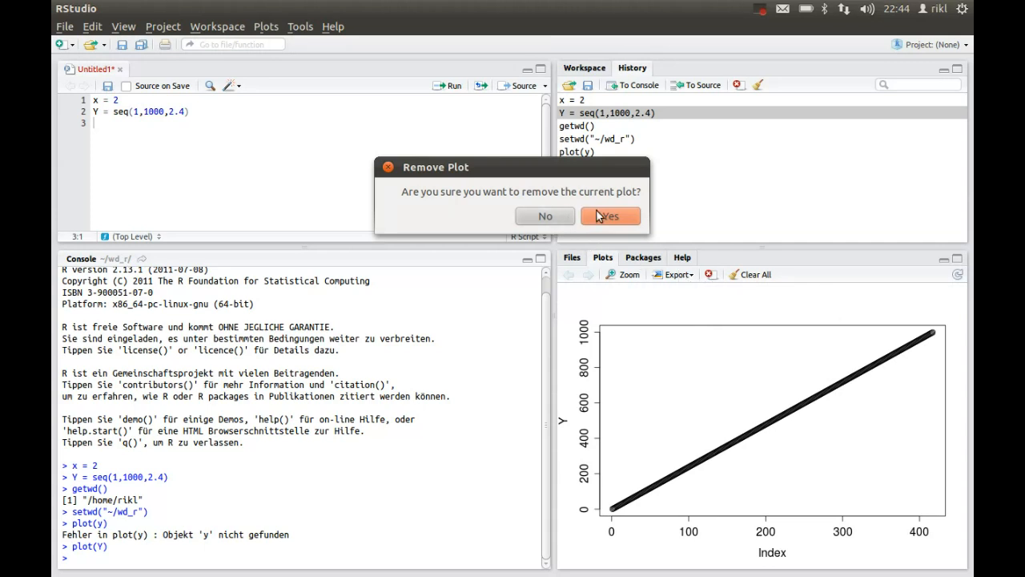
pyautogui.click(610, 215)
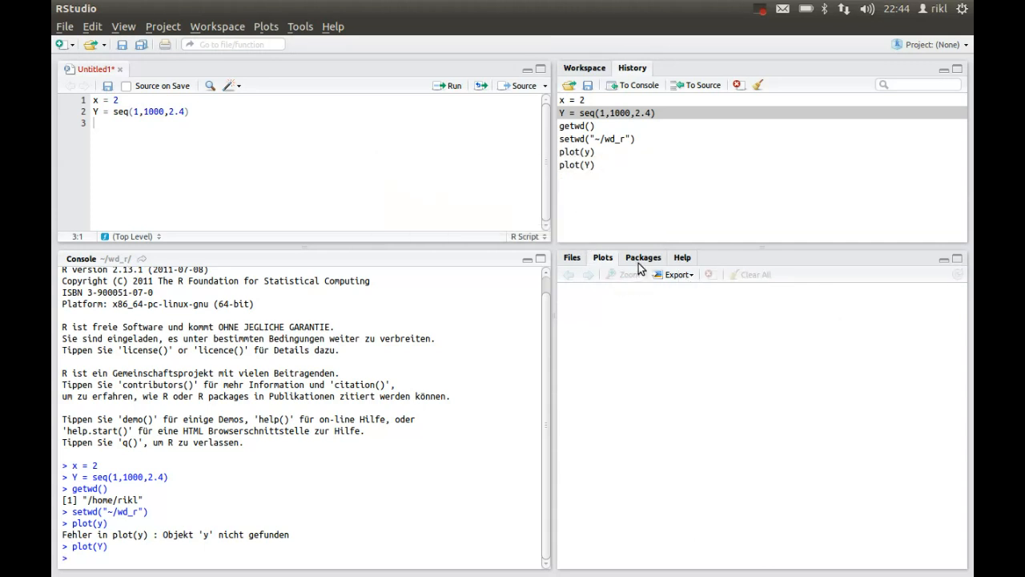
# Step: Show the installed packages list and tick MASS to load it
pyautogui.click(643, 257)
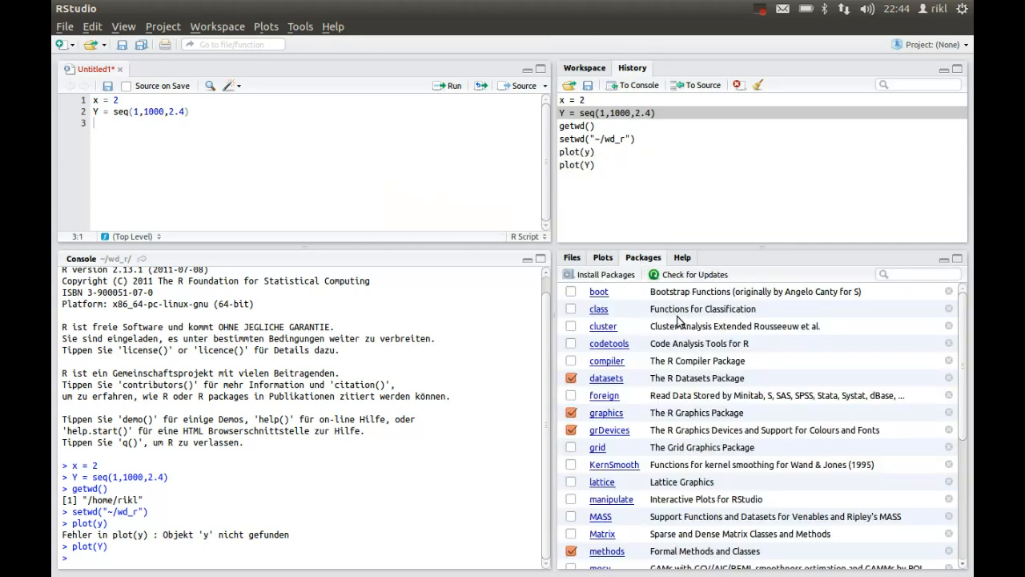
pyautogui.scroll(-3)
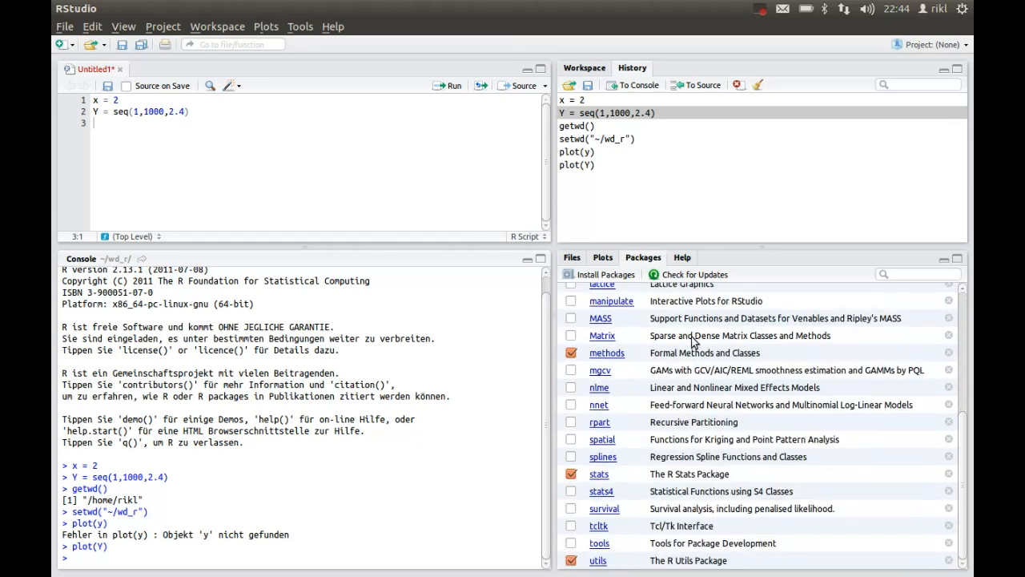
pyautogui.moveTo(705, 457)
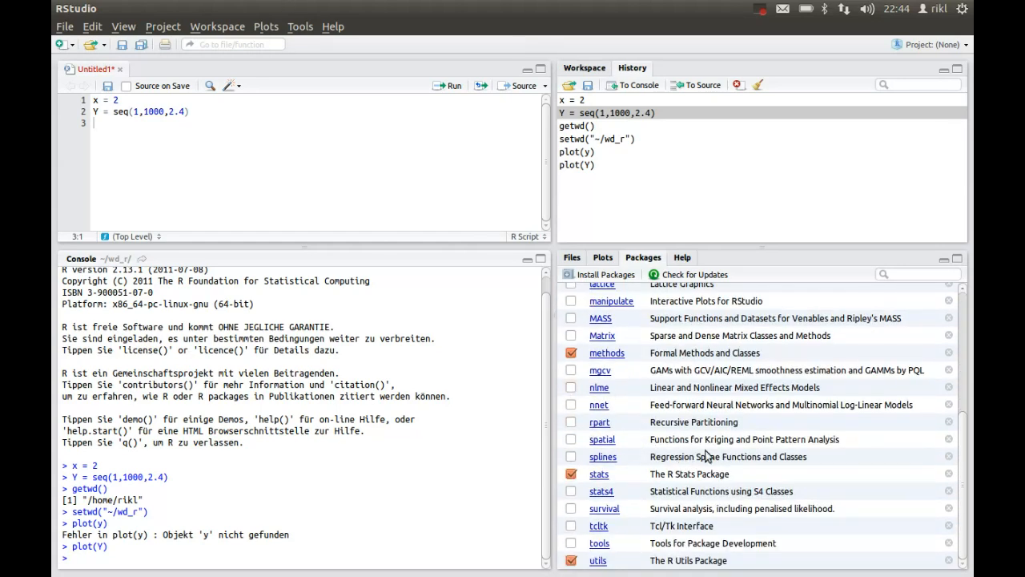
pyautogui.scroll(3)
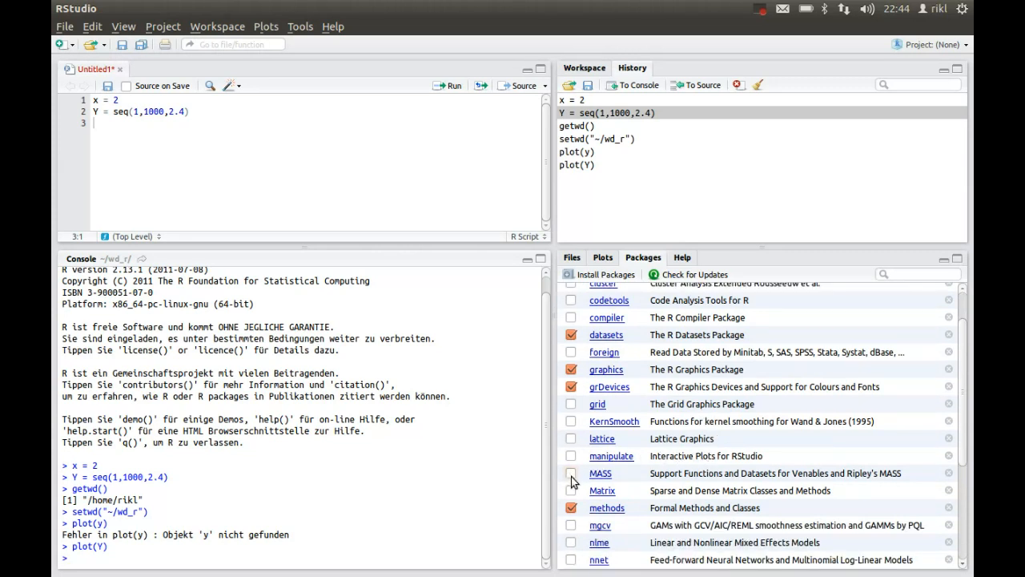
pyautogui.click(570, 472)
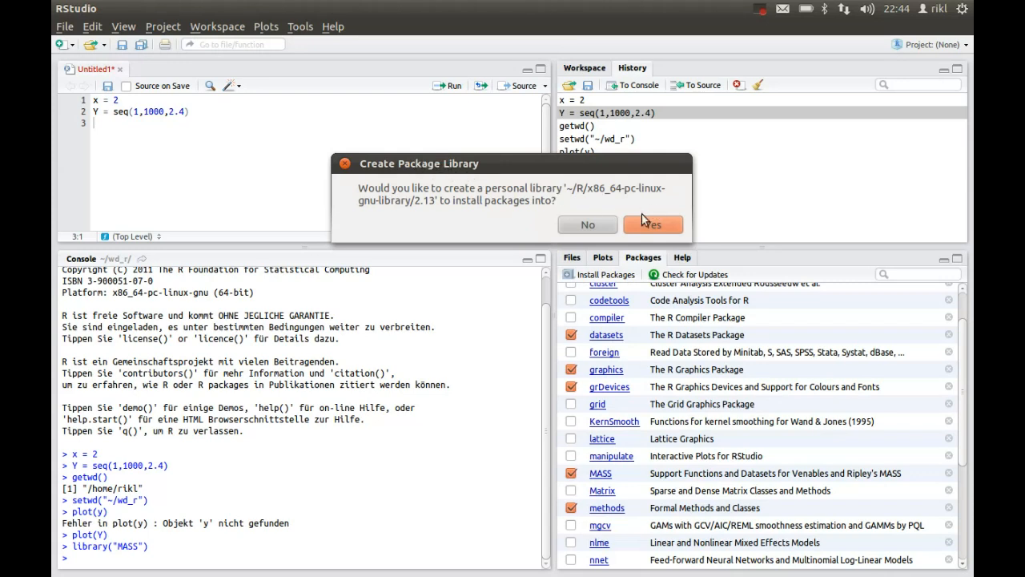
# Step: Create the personal library, choose the Italy (Milano) CRAN mirror, and cancel the install dialog
pyautogui.click(653, 224)
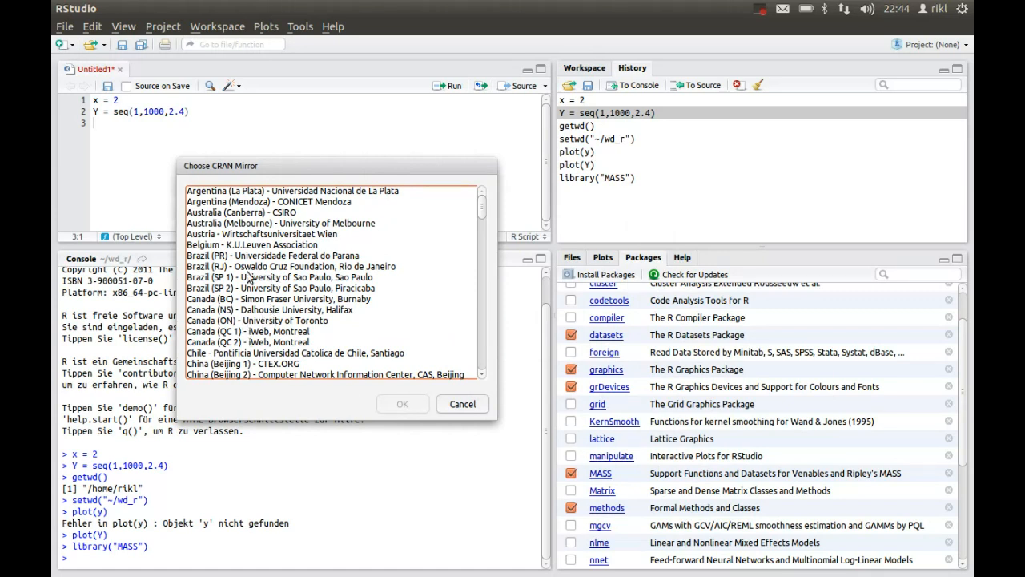
pyautogui.moveTo(251, 279)
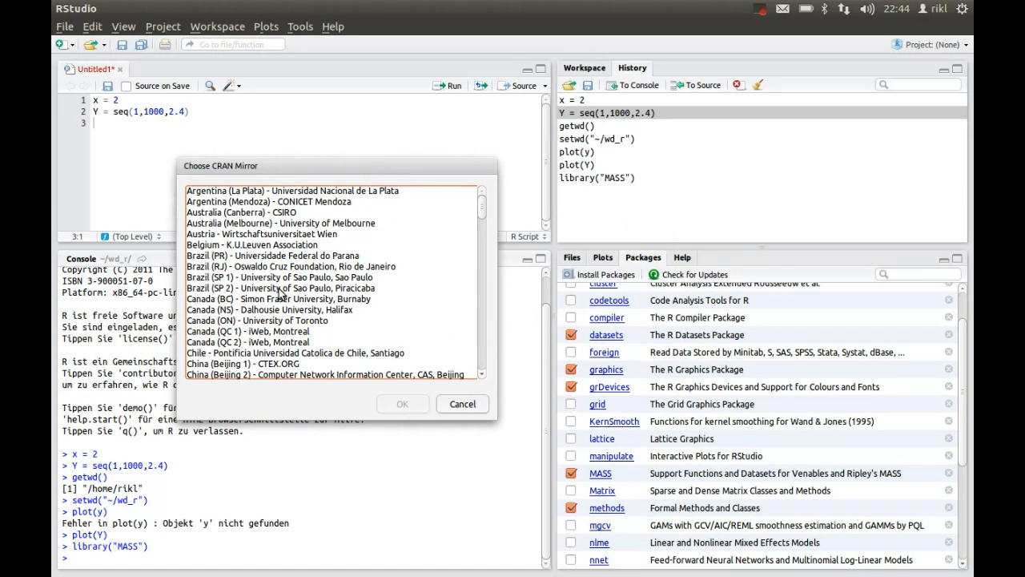
pyautogui.scroll(-3)
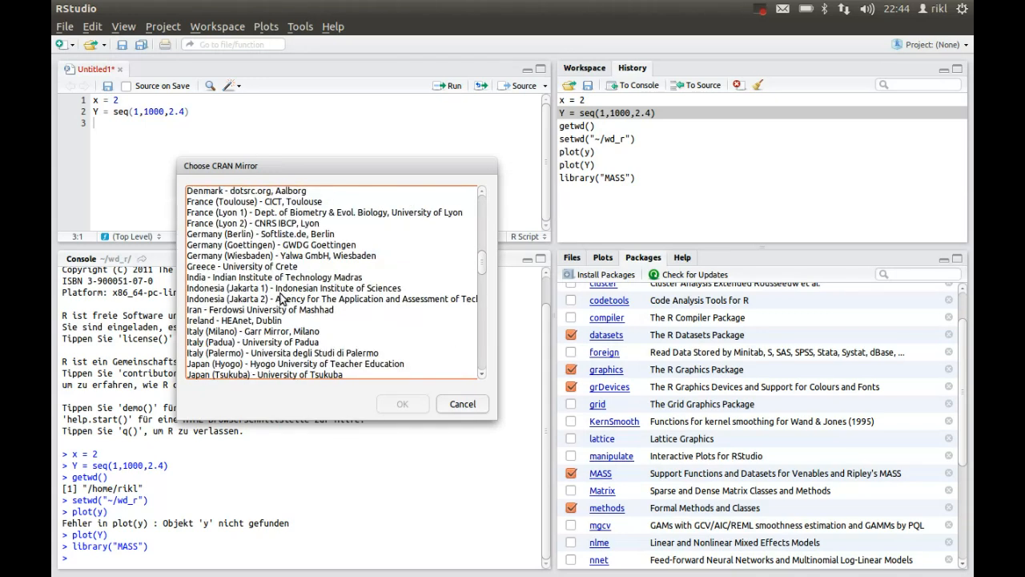
pyautogui.moveTo(252, 337)
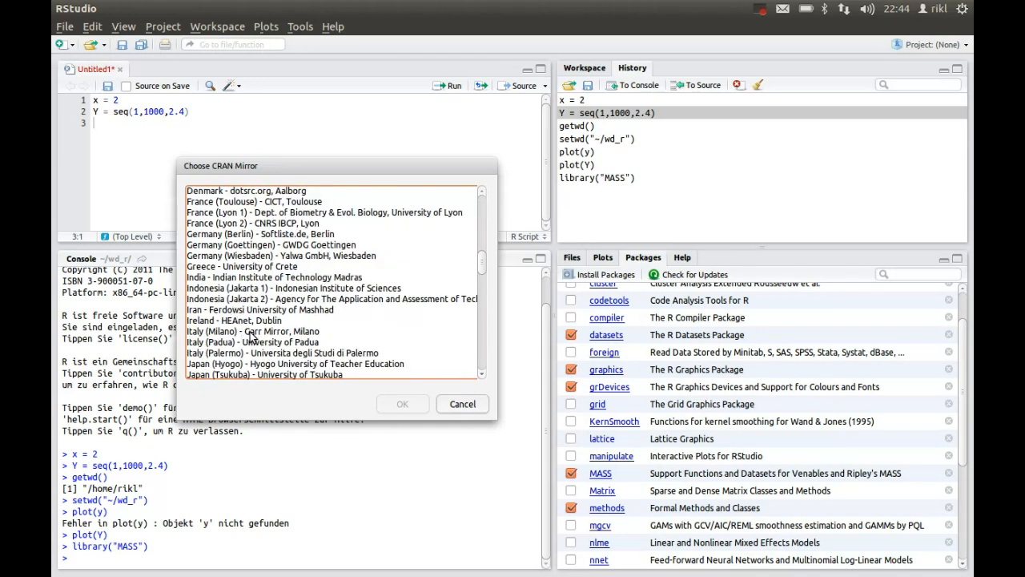
pyautogui.click(253, 331)
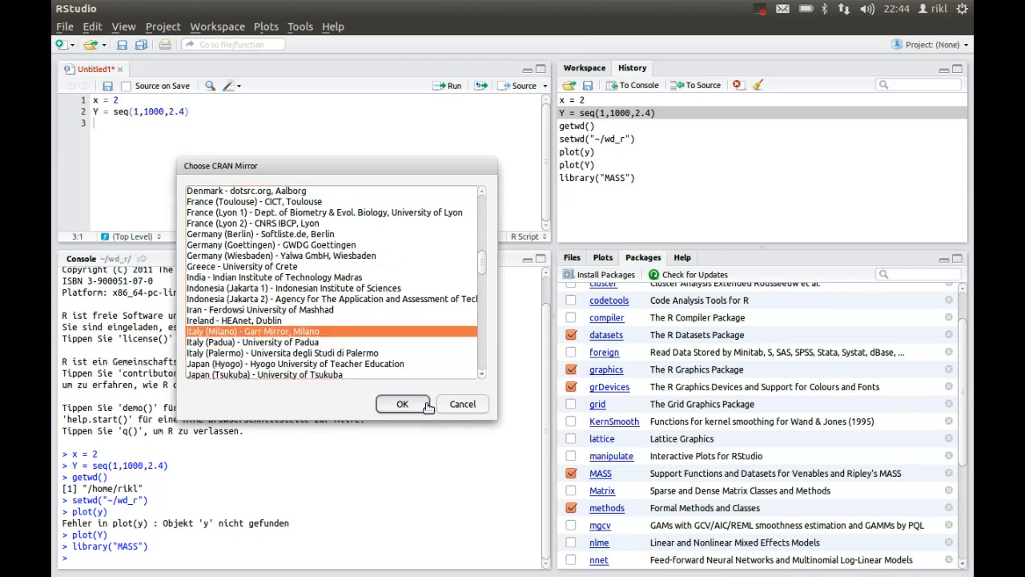
pyautogui.click(403, 403)
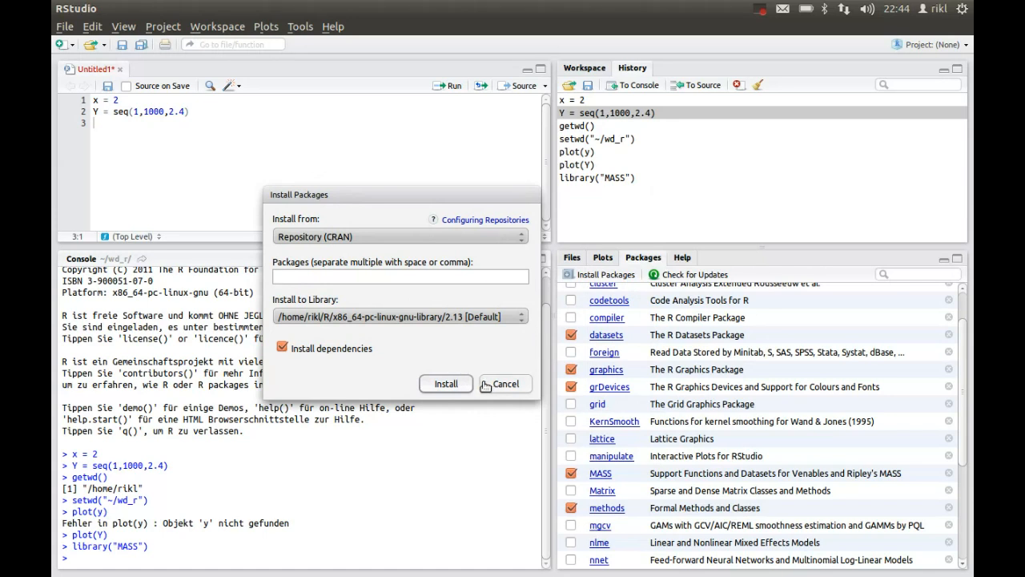
pyautogui.click(505, 384)
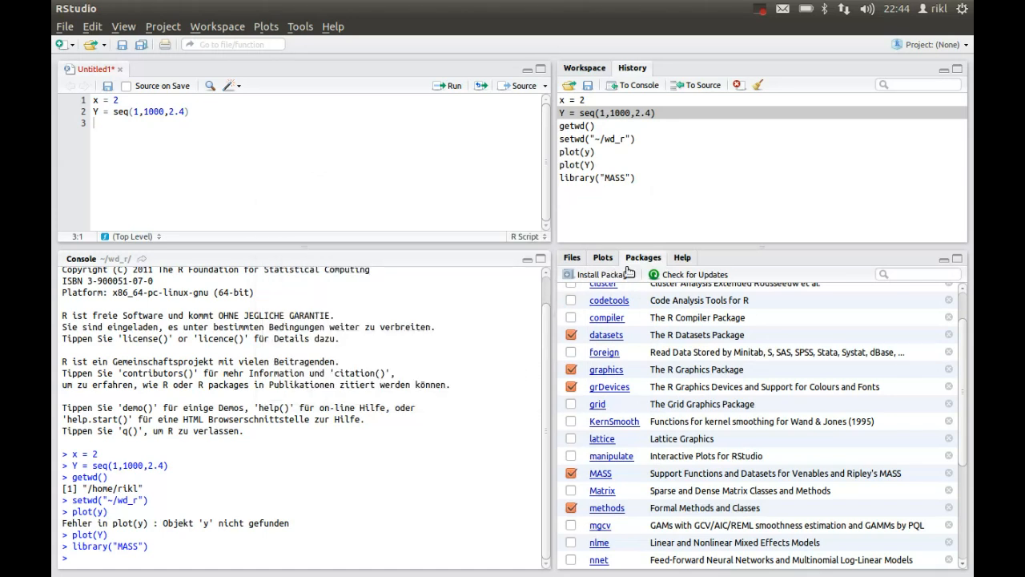
pyautogui.click(694, 274)
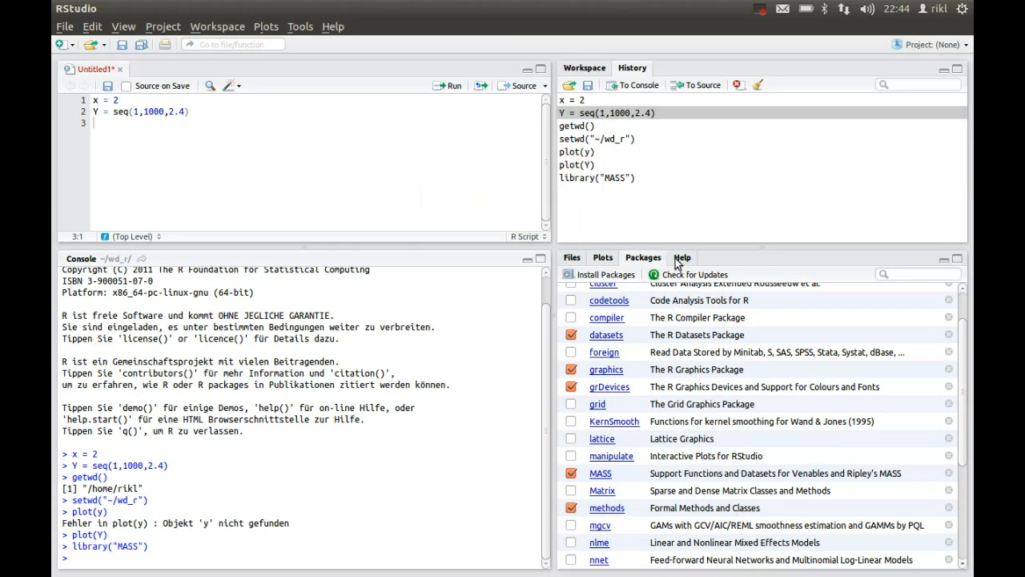
# Step: Scroll through the 'Generic X-Y Plotting' help page for plot in the Help tab
pyautogui.click(681, 257)
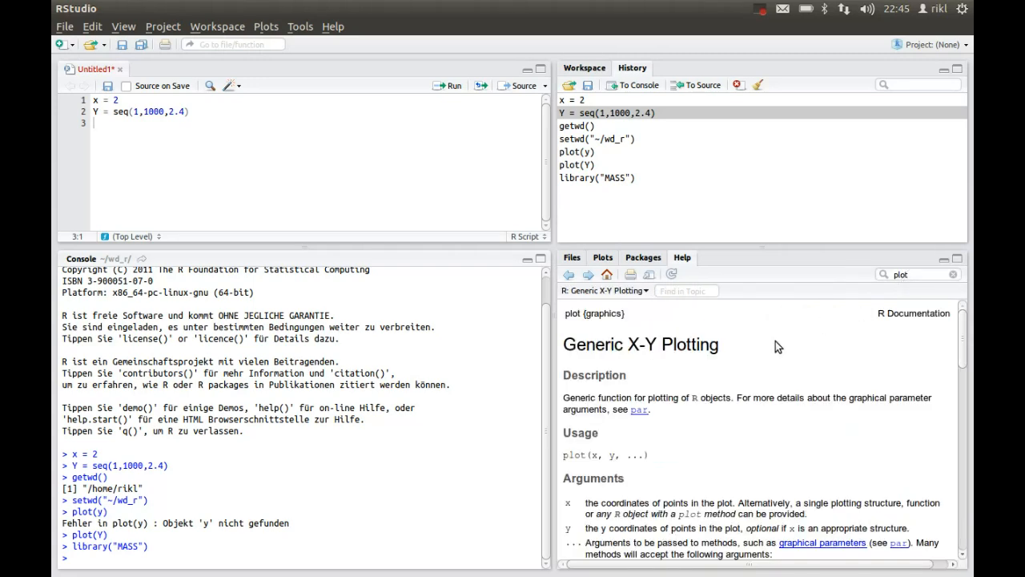
pyautogui.scroll(-3)
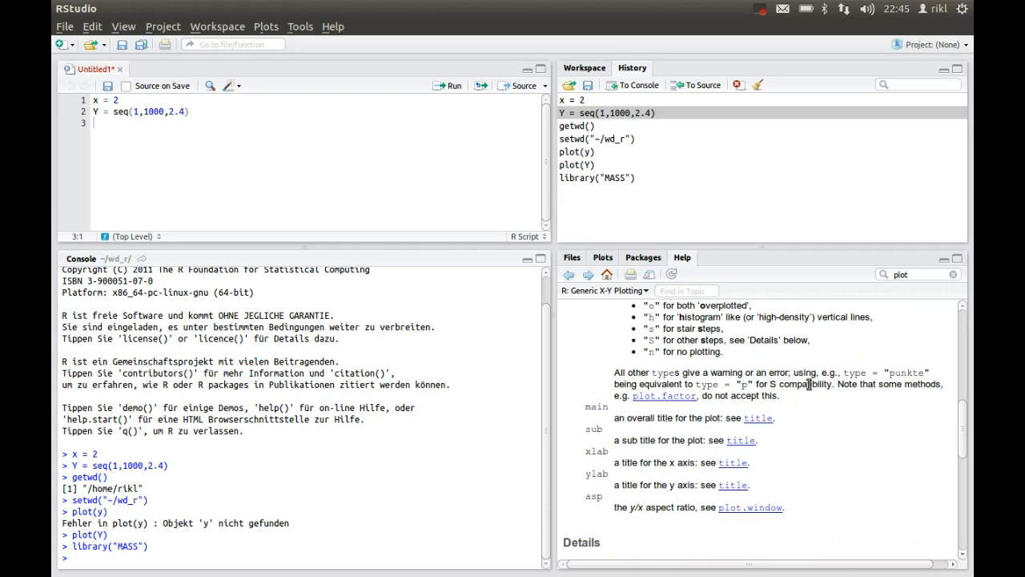
pyautogui.moveTo(824, 407)
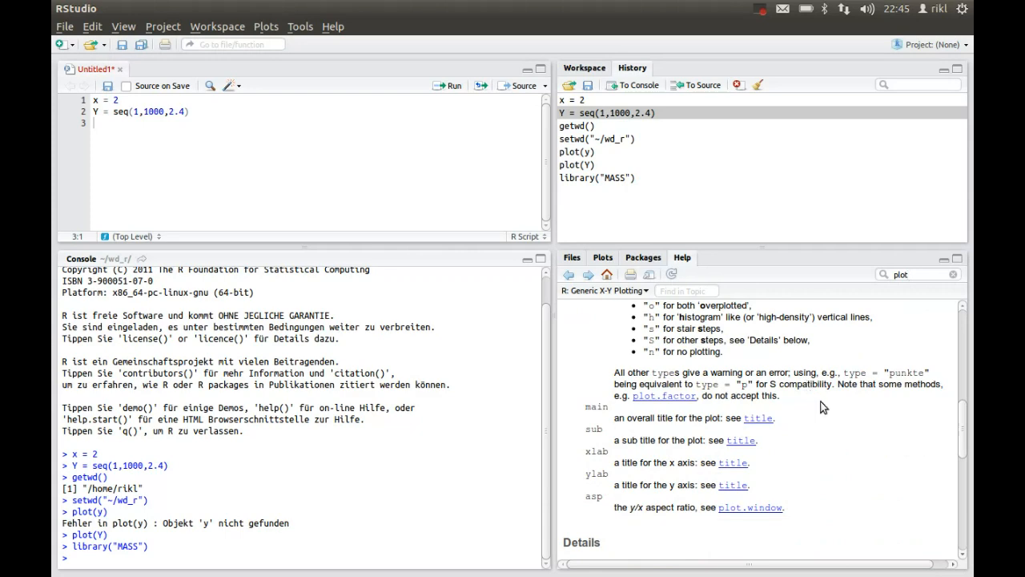
pyautogui.scroll(3)
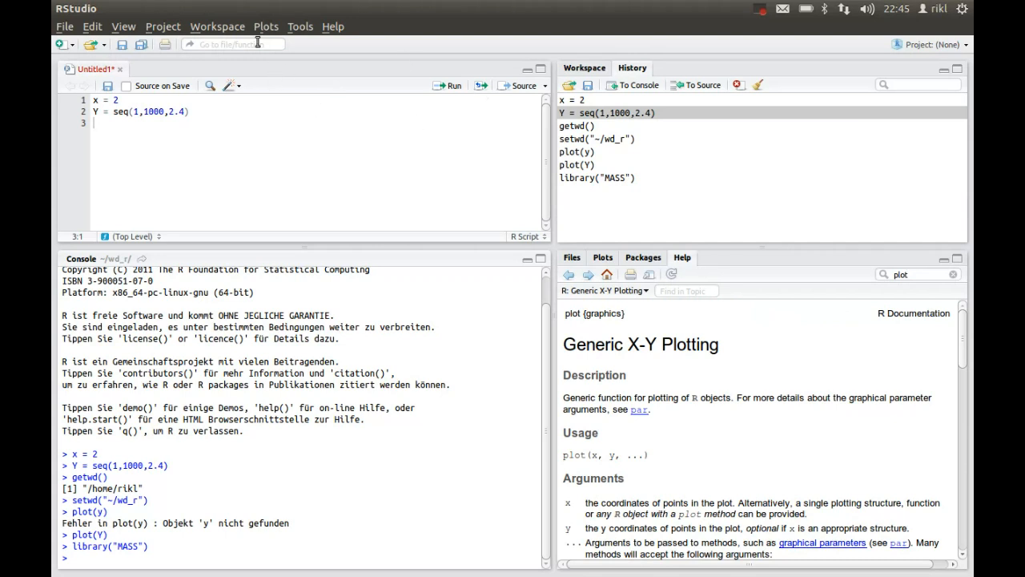
# Step: Quit the R session from the File menu without saving the workspace image
pyautogui.click(64, 27)
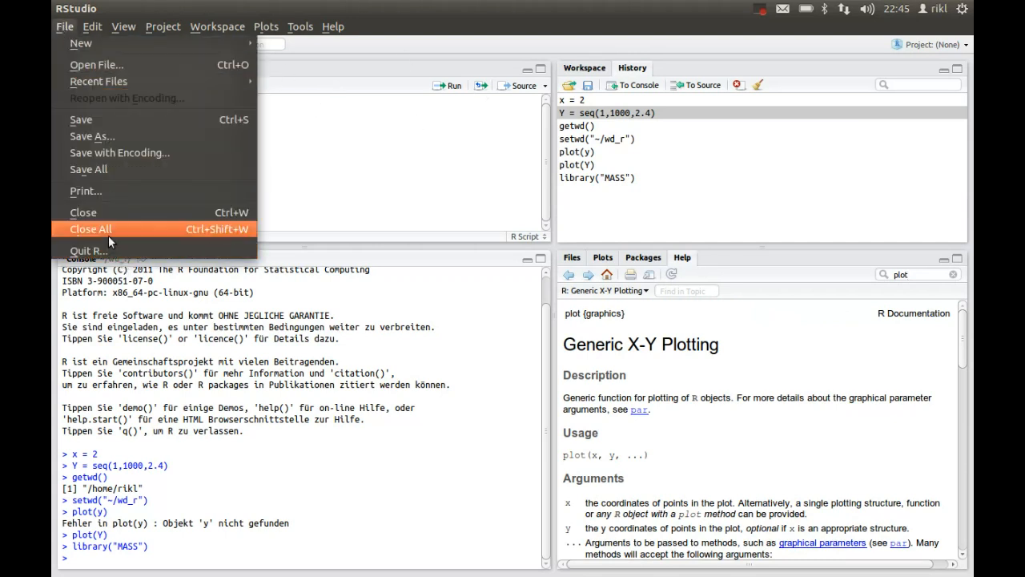
pyautogui.click(89, 249)
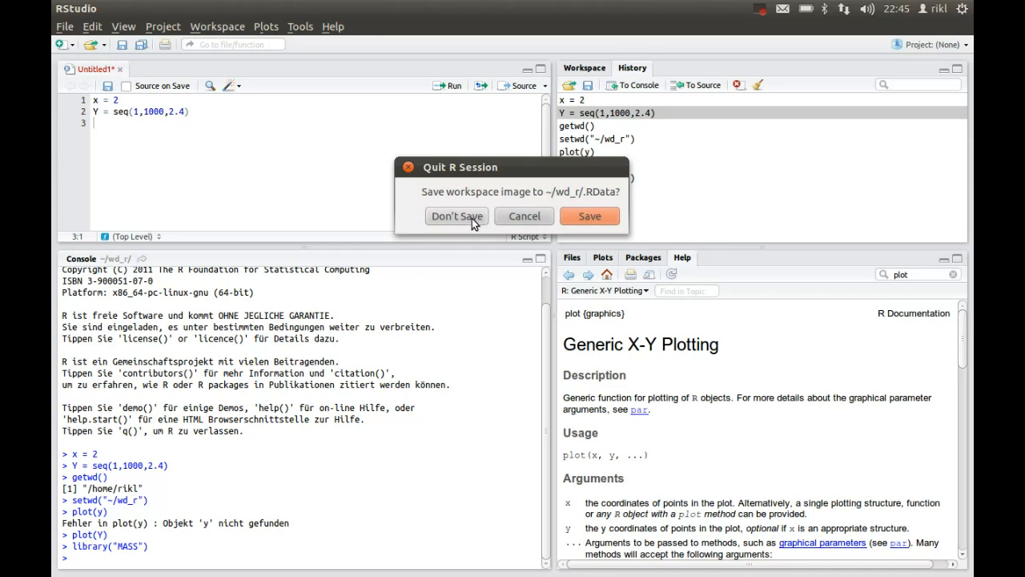
pyautogui.click(457, 217)
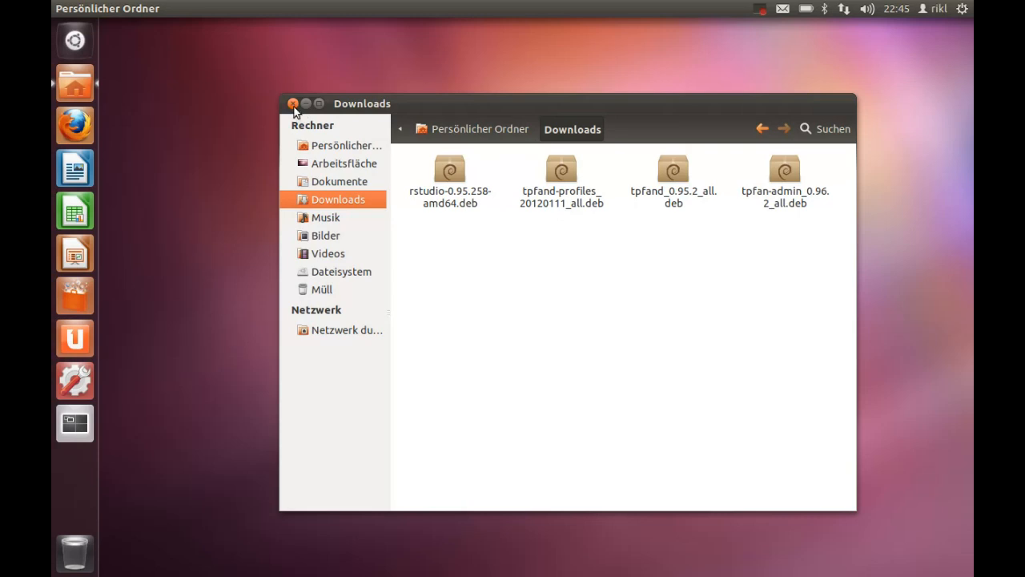
# Step: Close the Nautilus Downloads window to leave the empty desktop
pyautogui.click(294, 103)
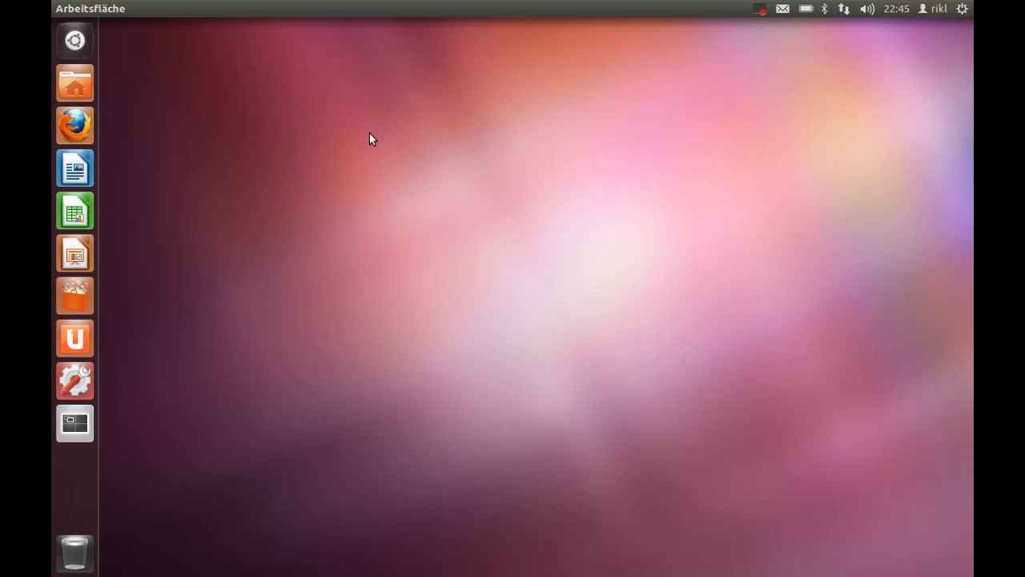
pyautogui.moveTo(741, 38)
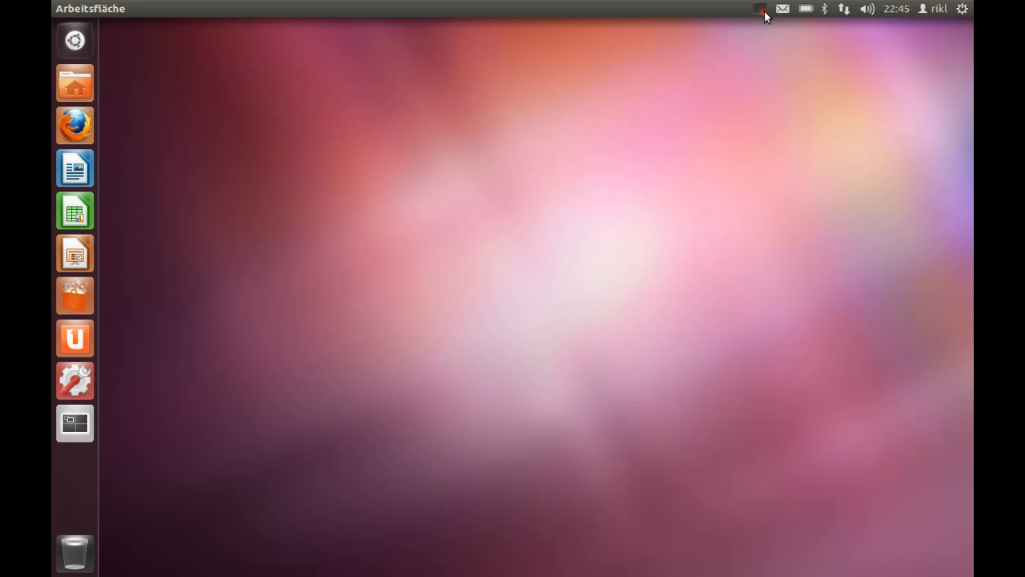
pyautogui.moveTo(763, 14)
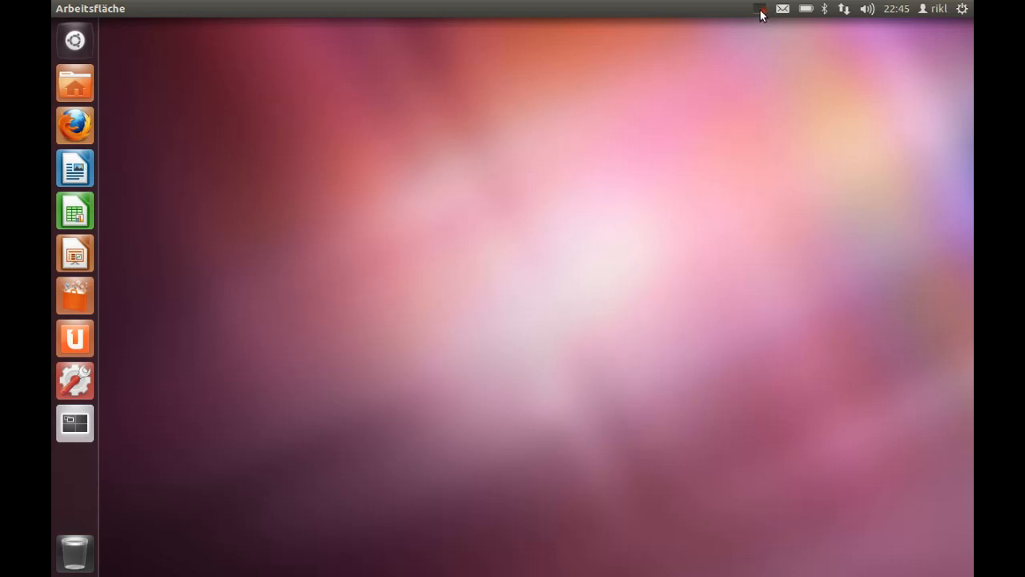
pyautogui.click(759, 9)
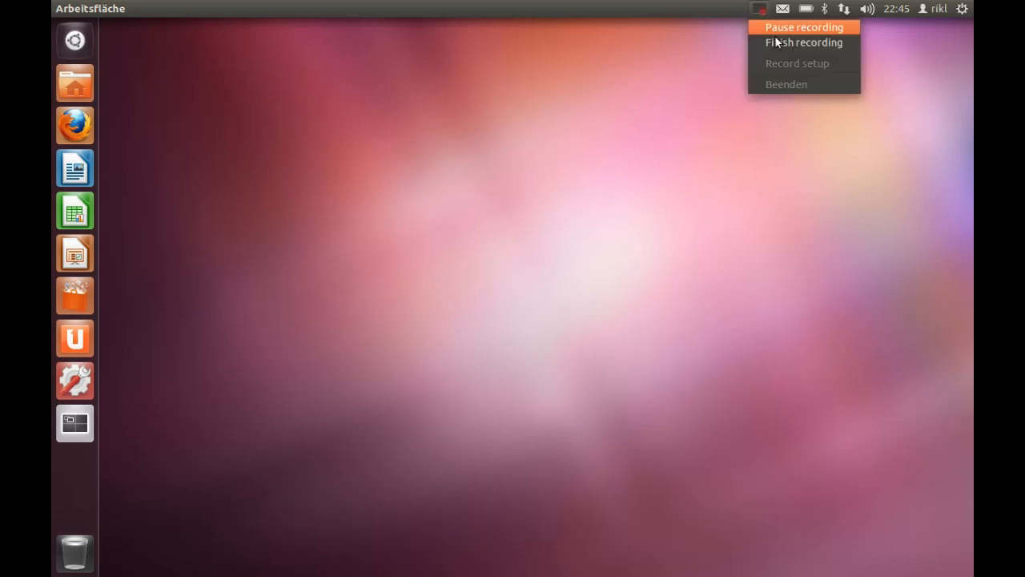